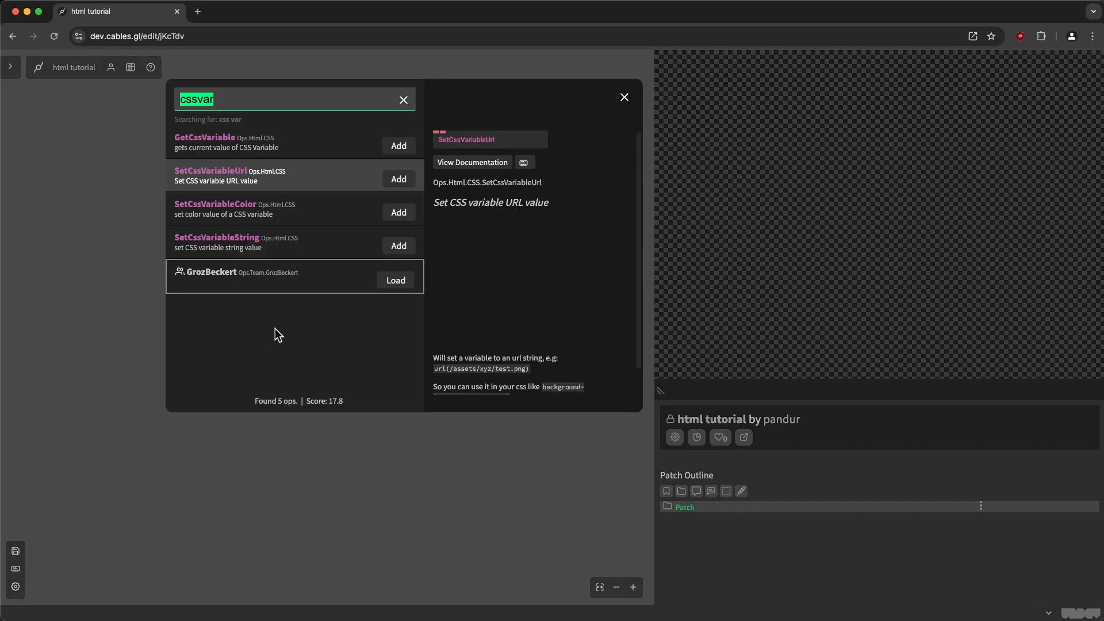
Add an Element op to the patch after removing a trial DivElement, and select it
type("div")
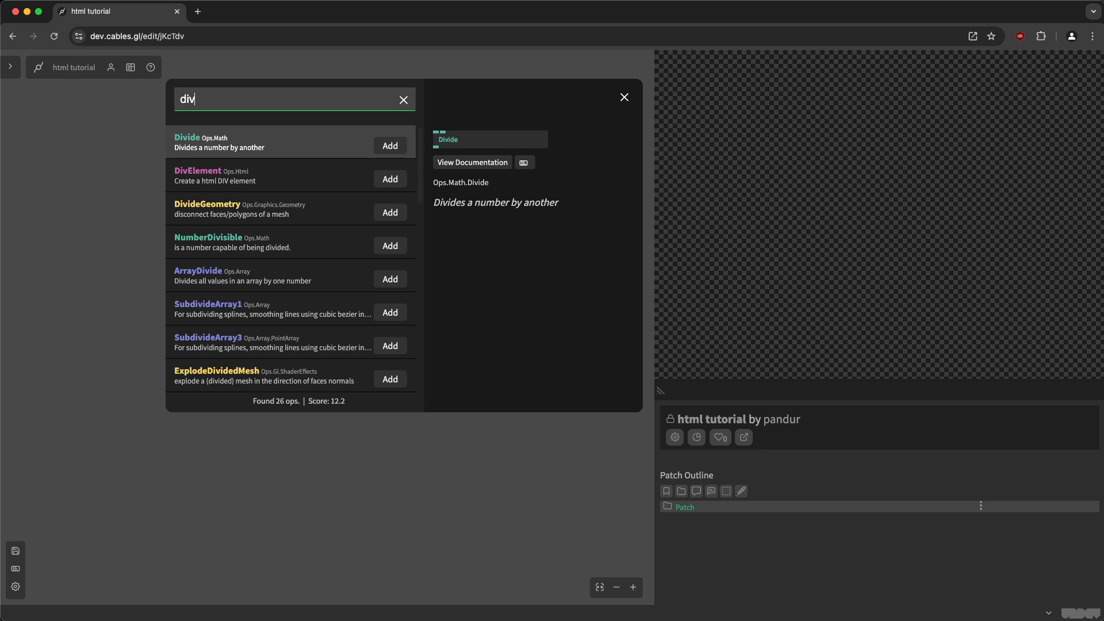
left_click(389, 178)
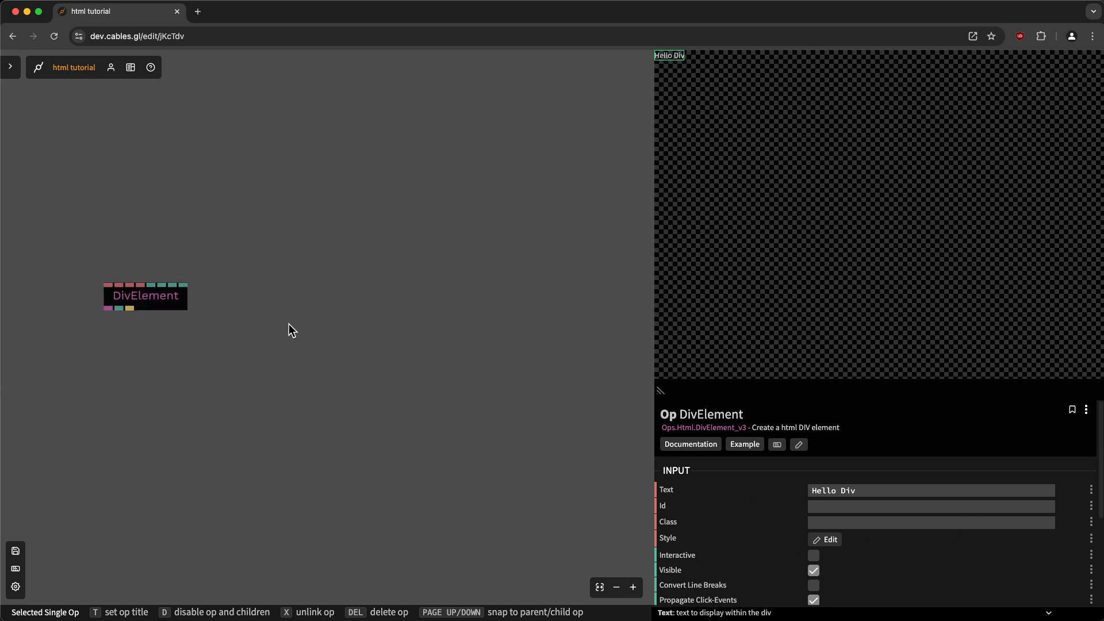
left_click_drag(145, 295, 395, 283)
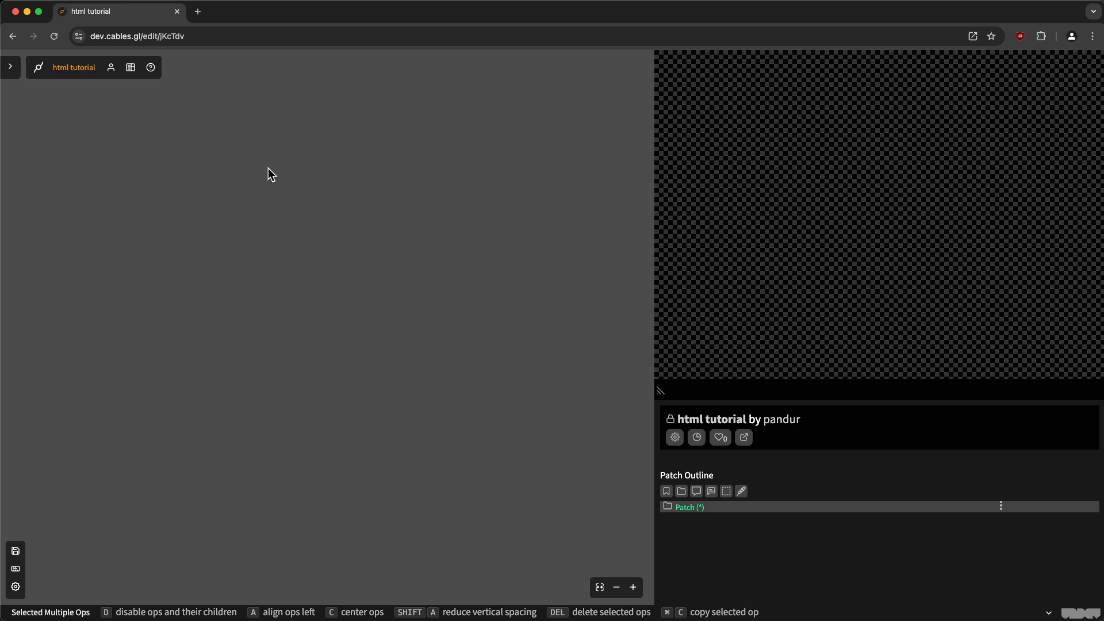
mouse_move(317, 222)
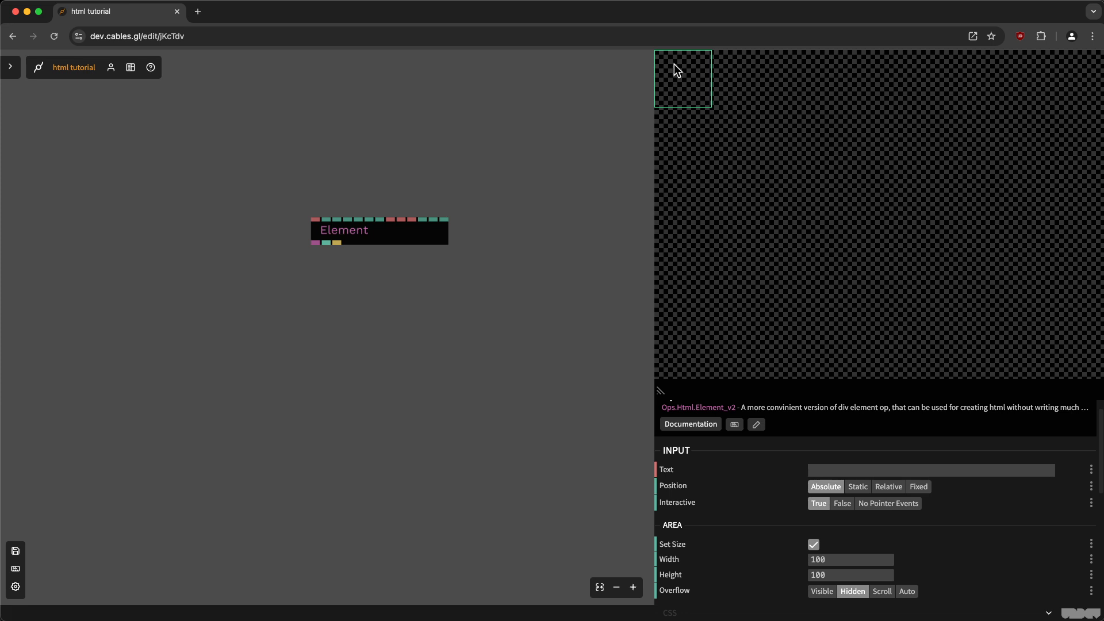
mouse_move(666, 63)
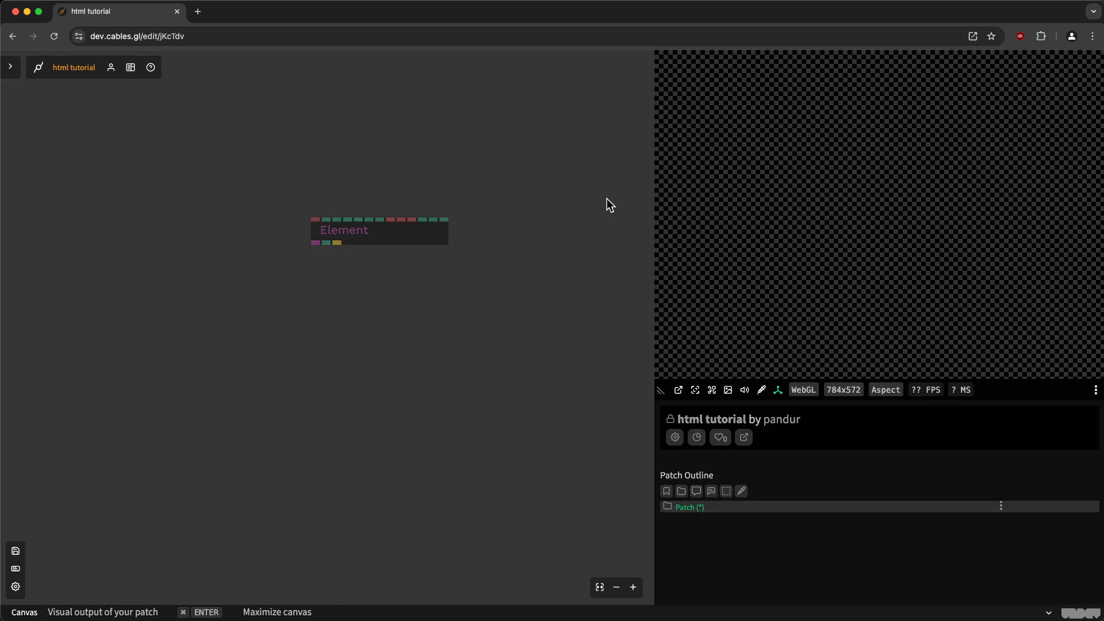
left_click(380, 231)
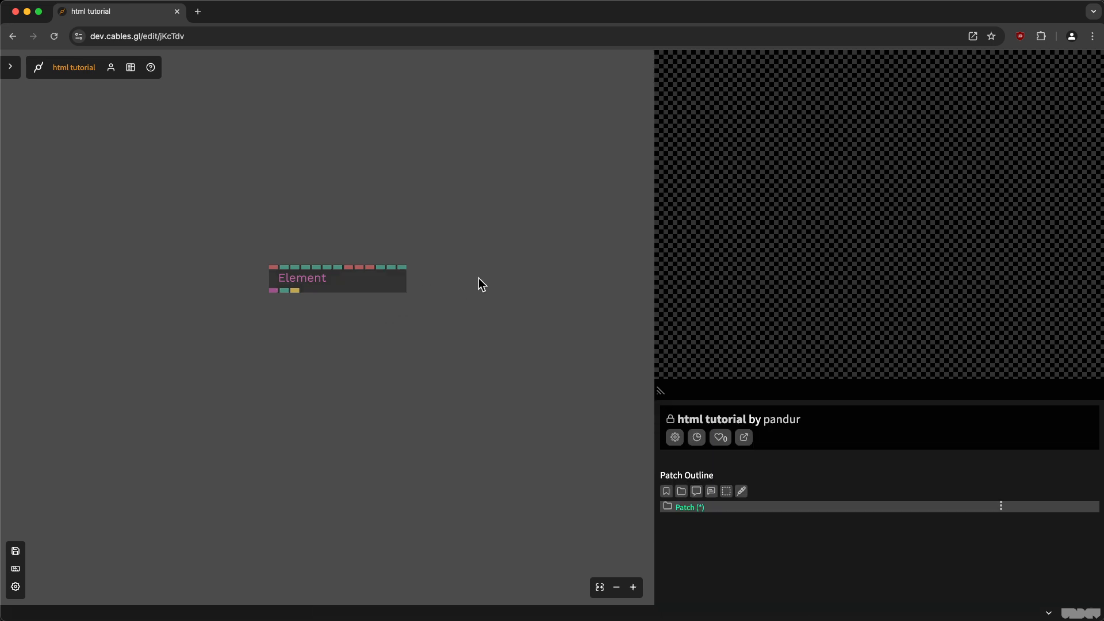
left_click(337, 279)
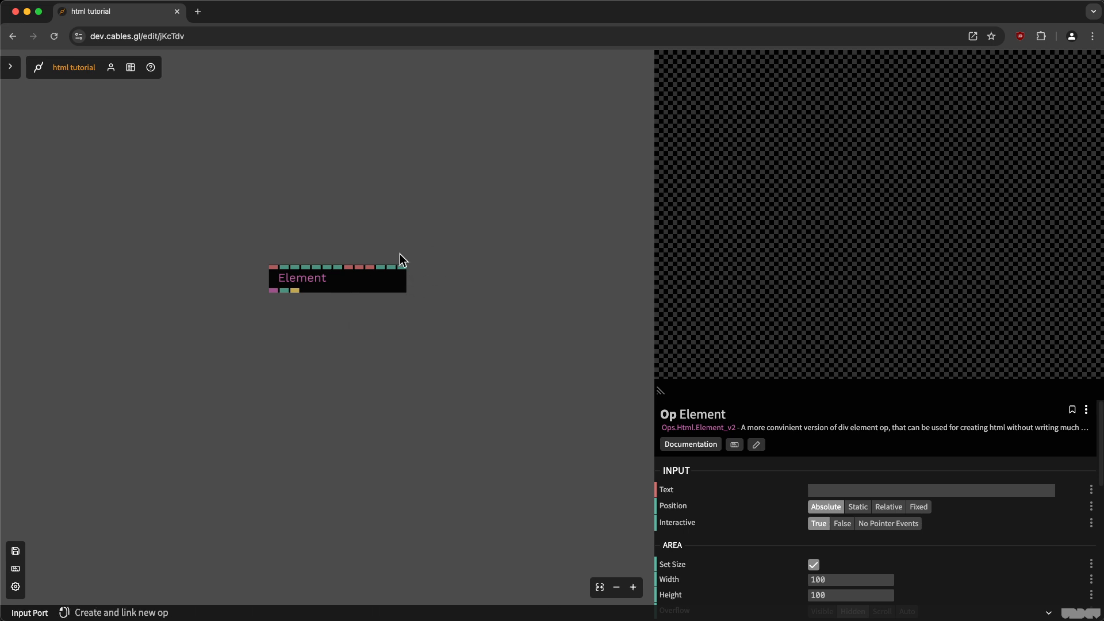
left_click(357, 279)
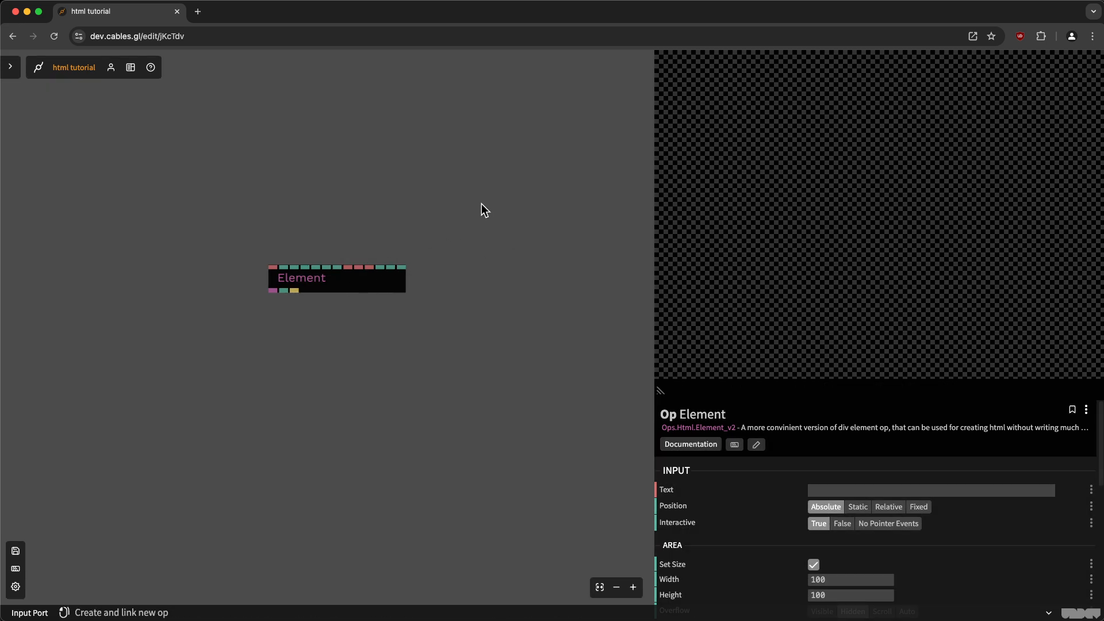
left_click(365, 292)
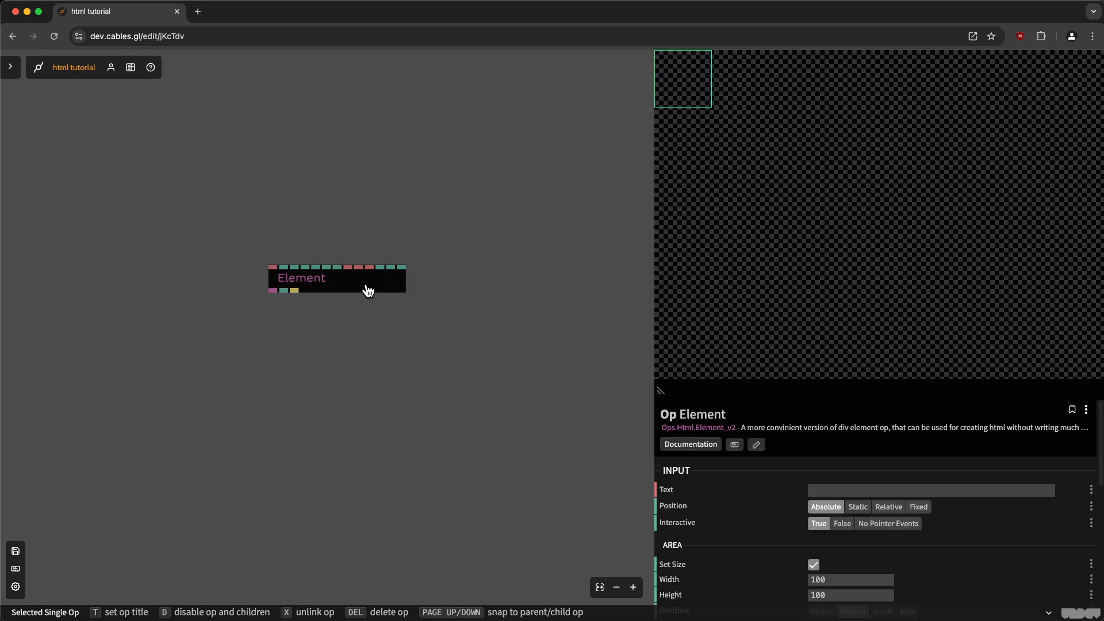
mouse_move(648, 81)
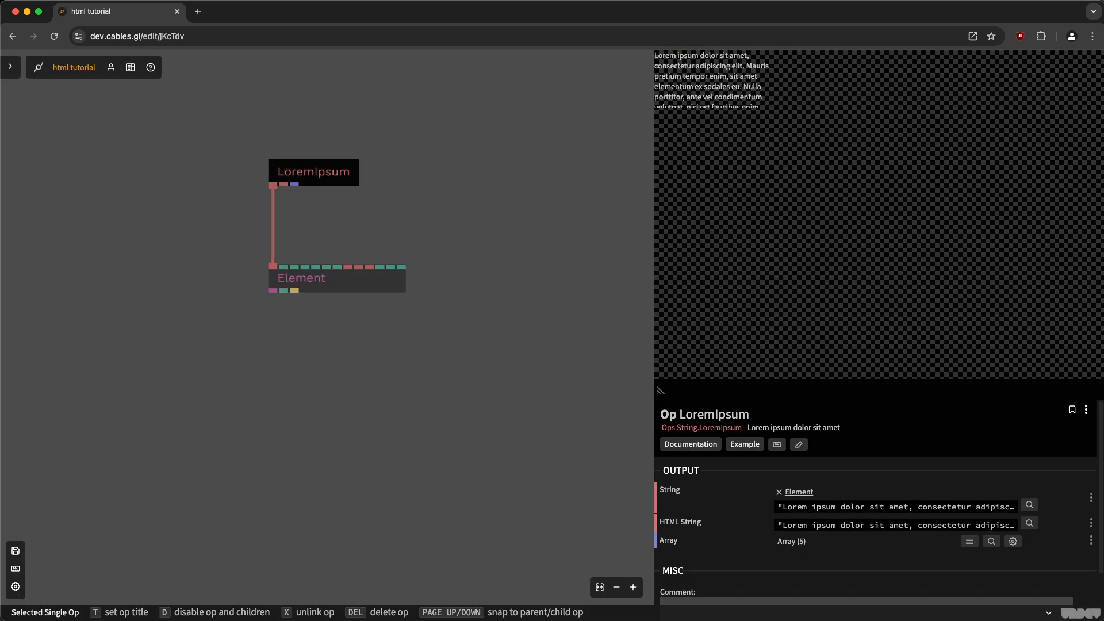
mouse_move(366, 287)
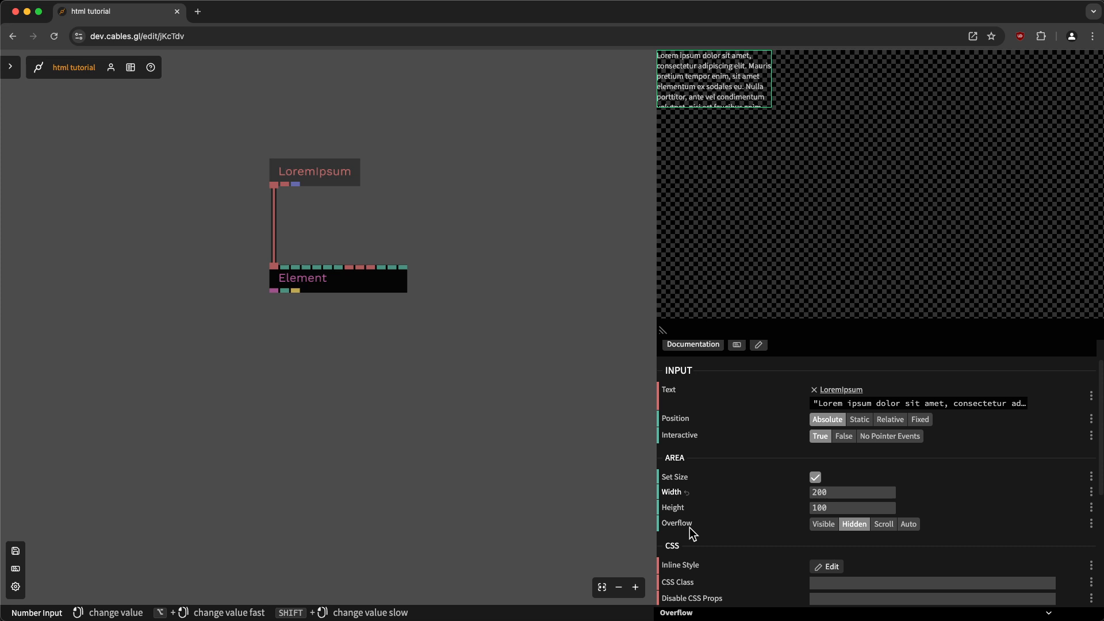
mouse_move(824, 528)
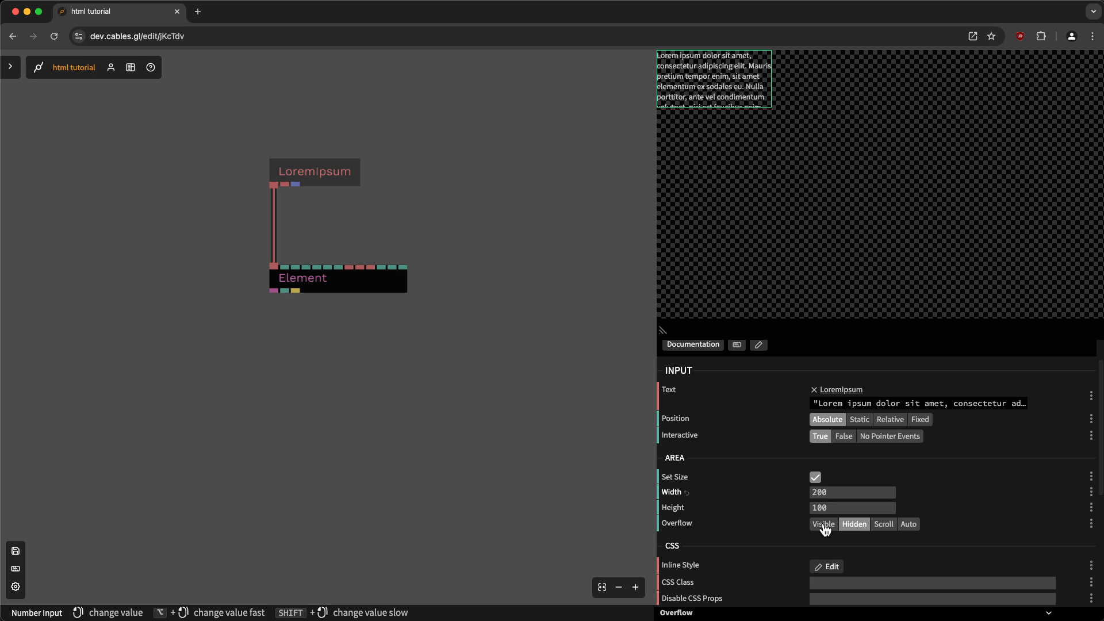
Try Visible and Hidden overflow on the Element, then settle on Scroll
left_click(823, 524)
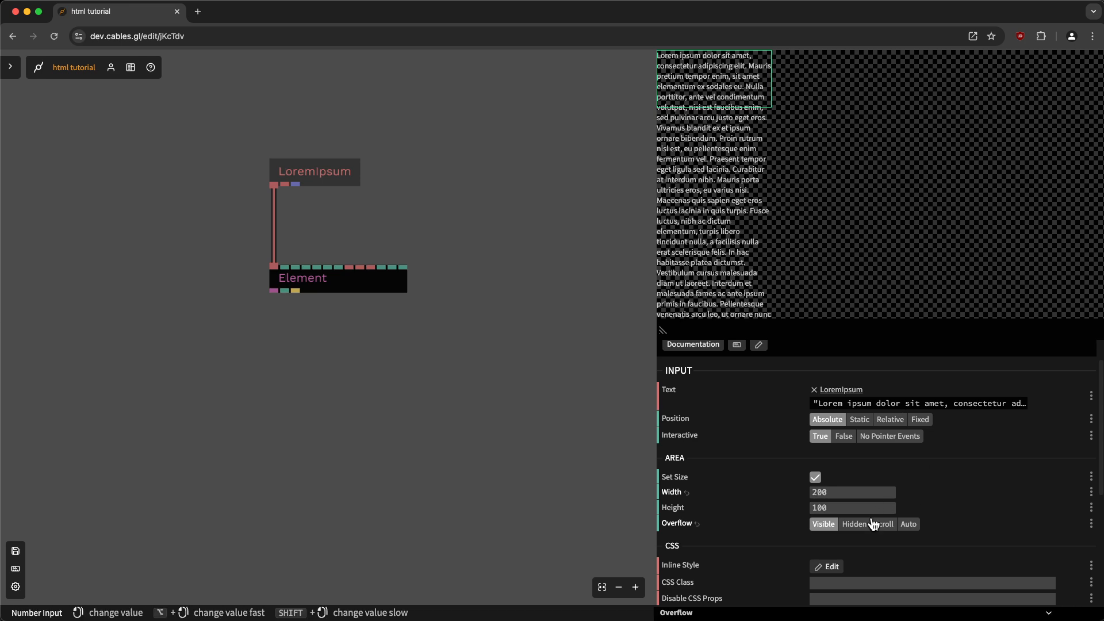
left_click(855, 524)
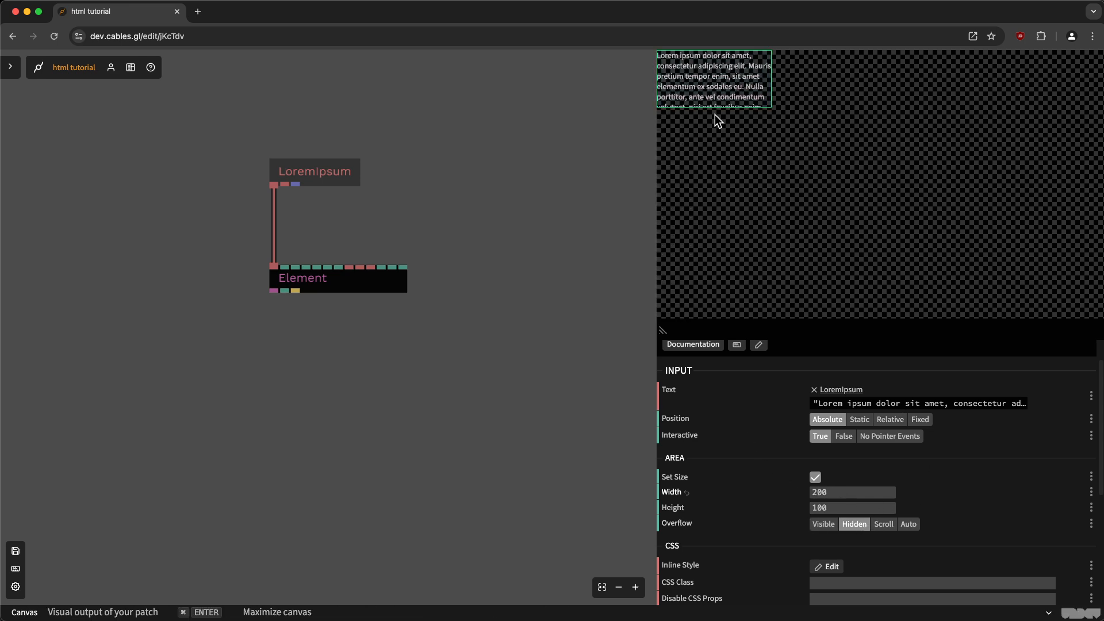
left_click(883, 524)
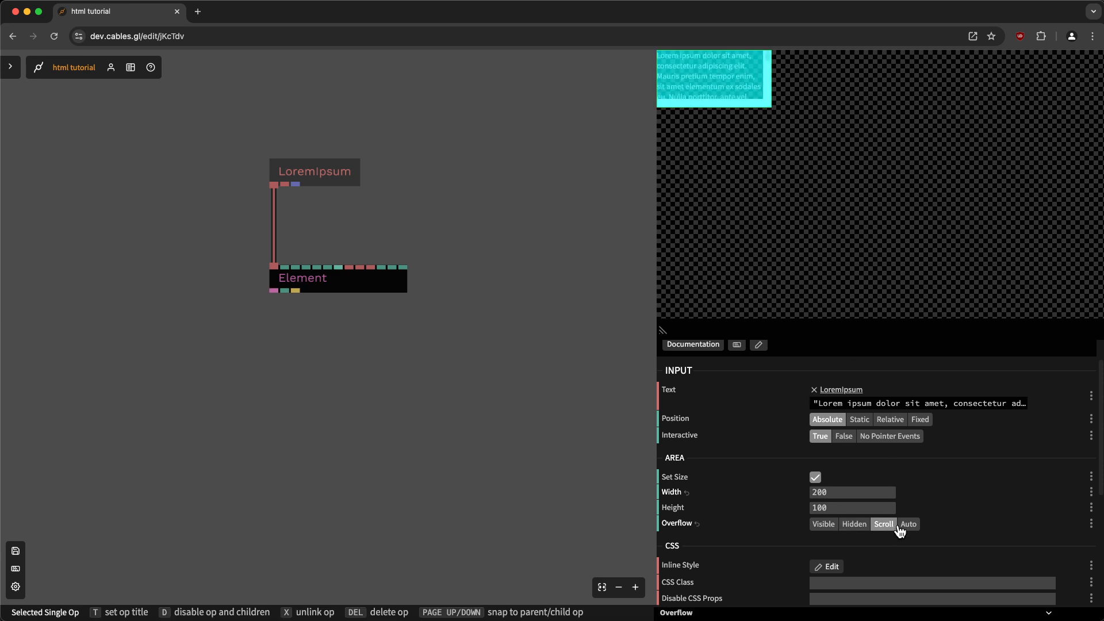
mouse_move(885, 517)
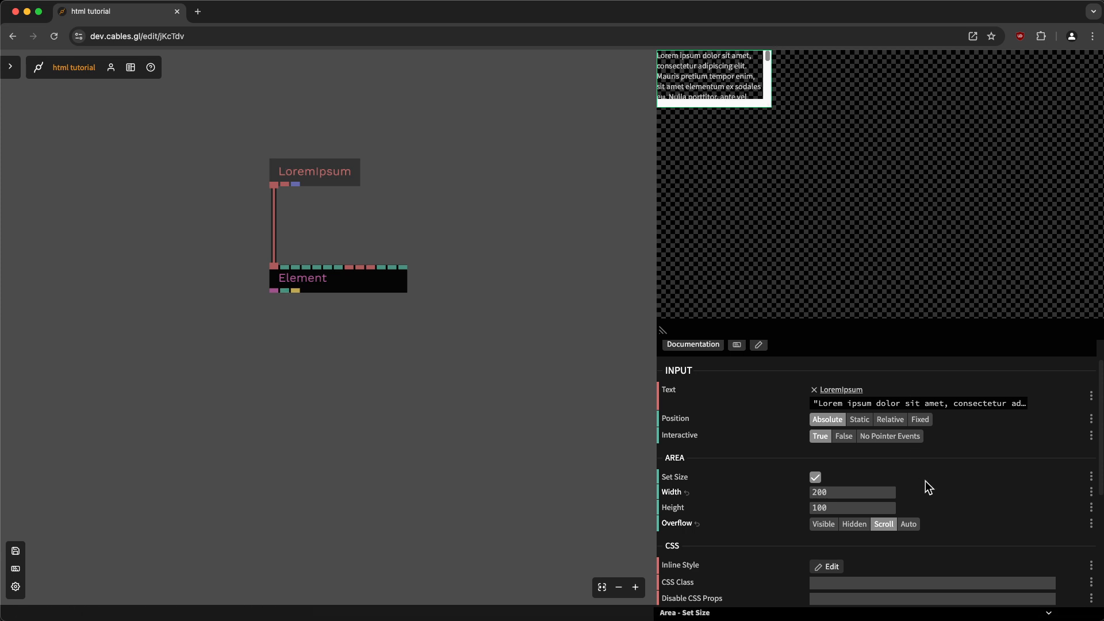
Switch the Element's Overflow option to Auto
left_click(909, 524)
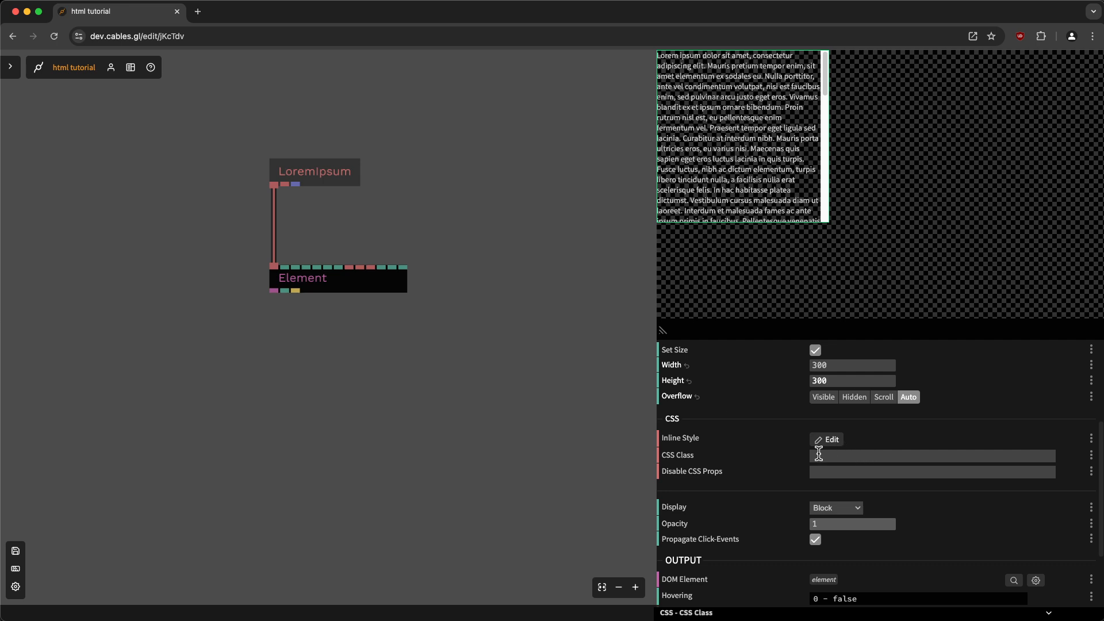
mouse_move(831, 453)
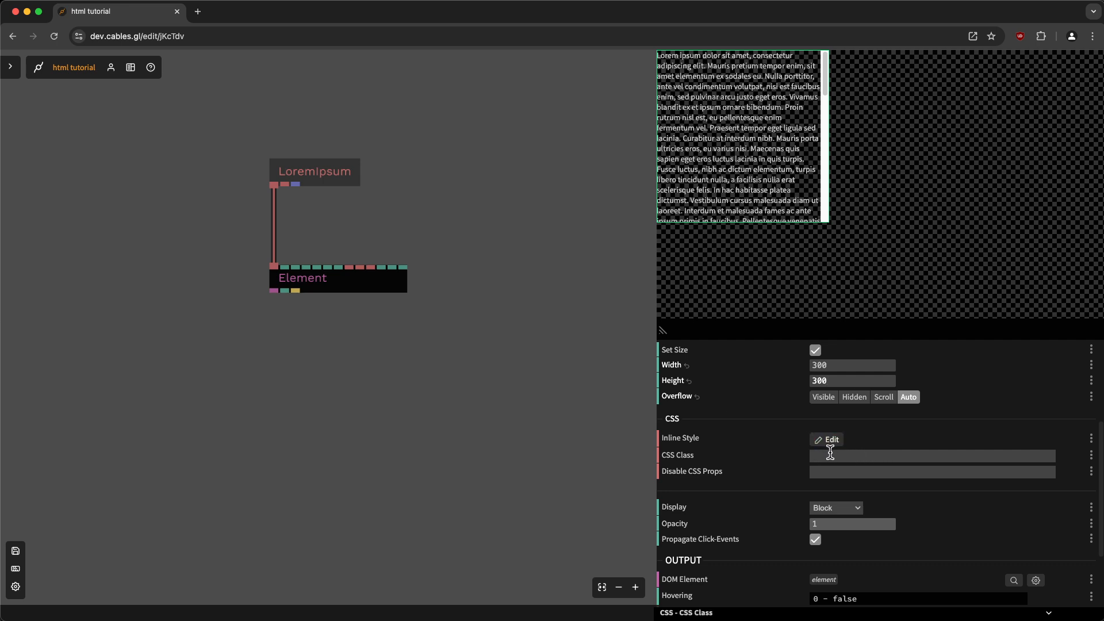
mouse_move(829, 487)
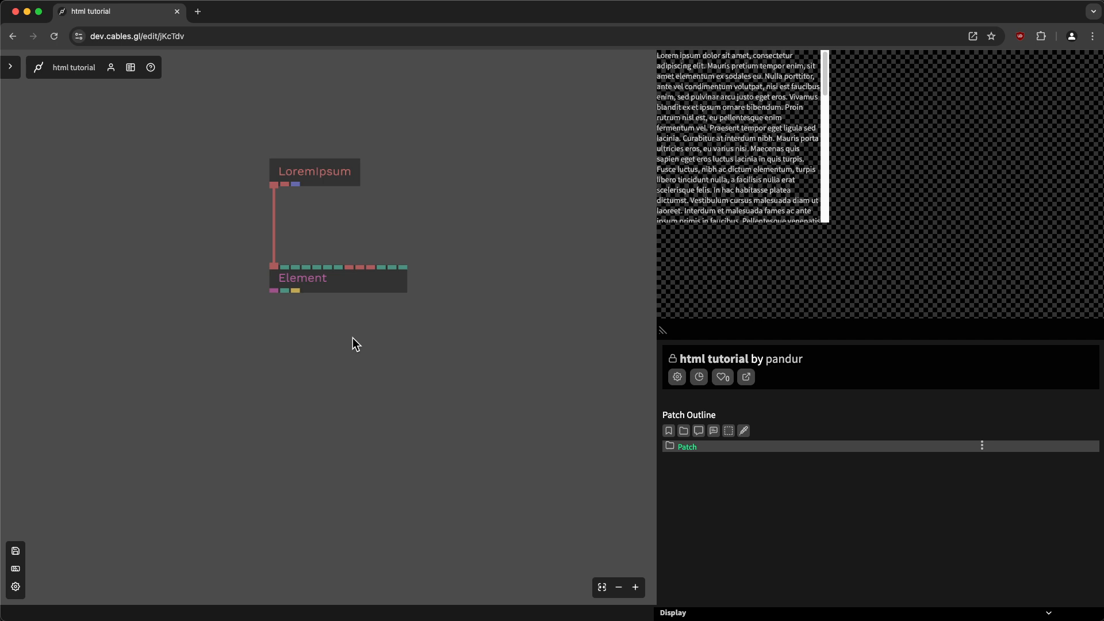
mouse_move(408, 293)
type("CSS")
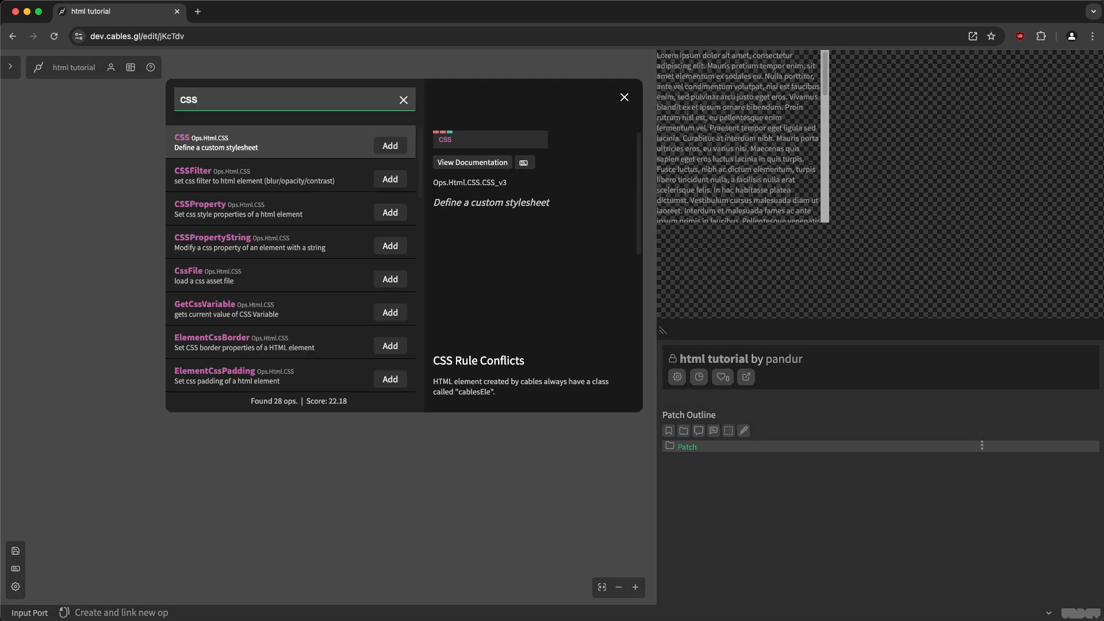
Add an ElementCssTransform op linked to the Element, found by searching 'elementcs'
type("elementcs")
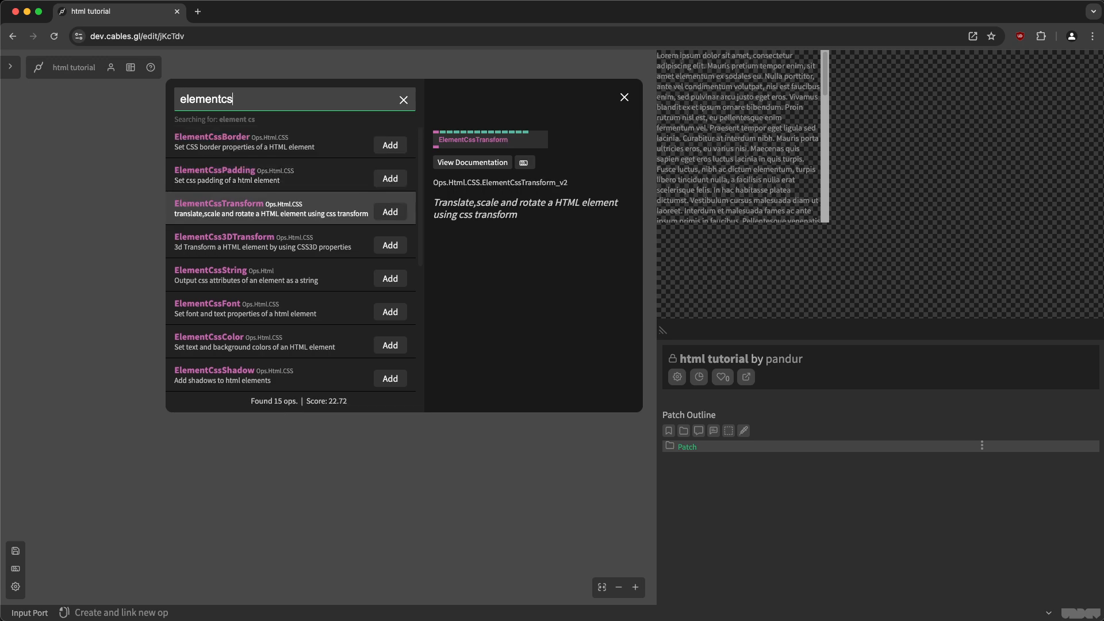
left_click(390, 211)
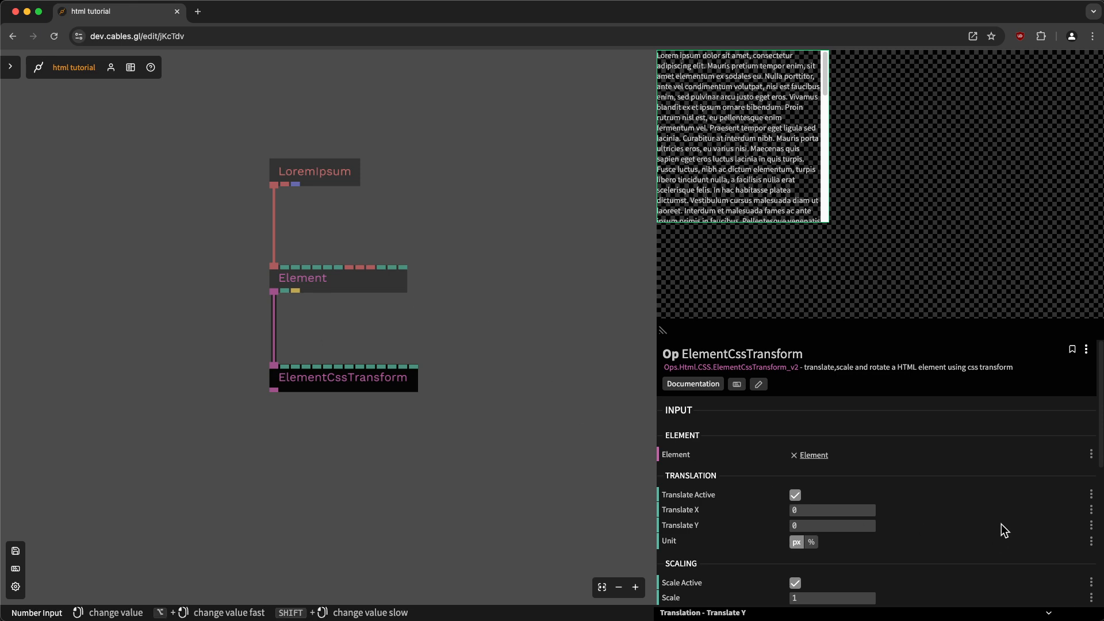
scroll("down", 3)
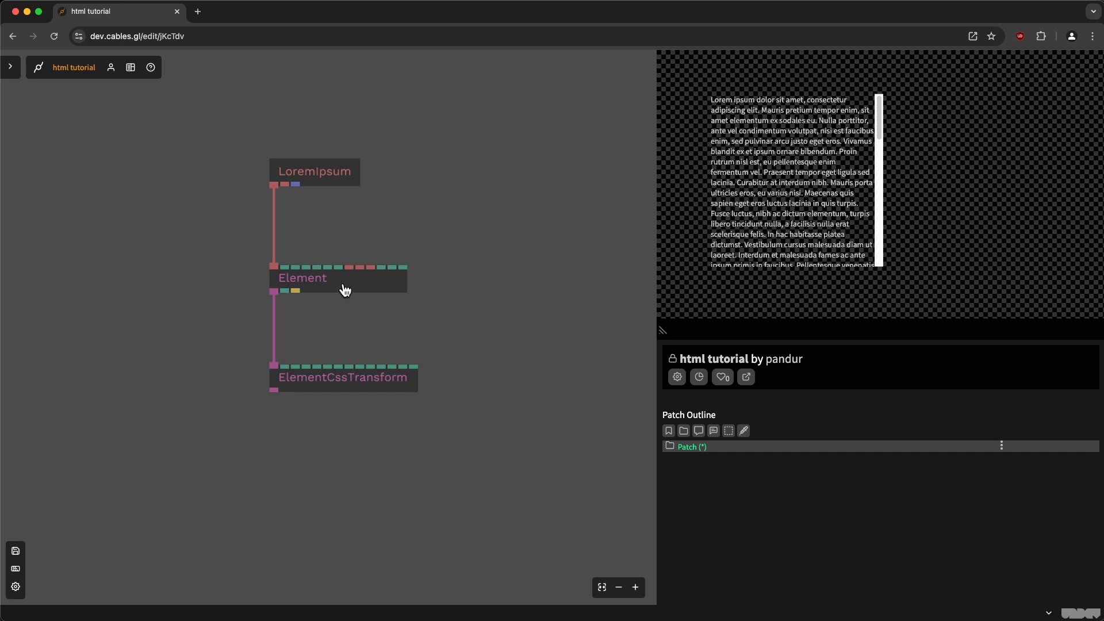
Inspect the transform's translation settings, then search the op list for another op
left_click(343, 378)
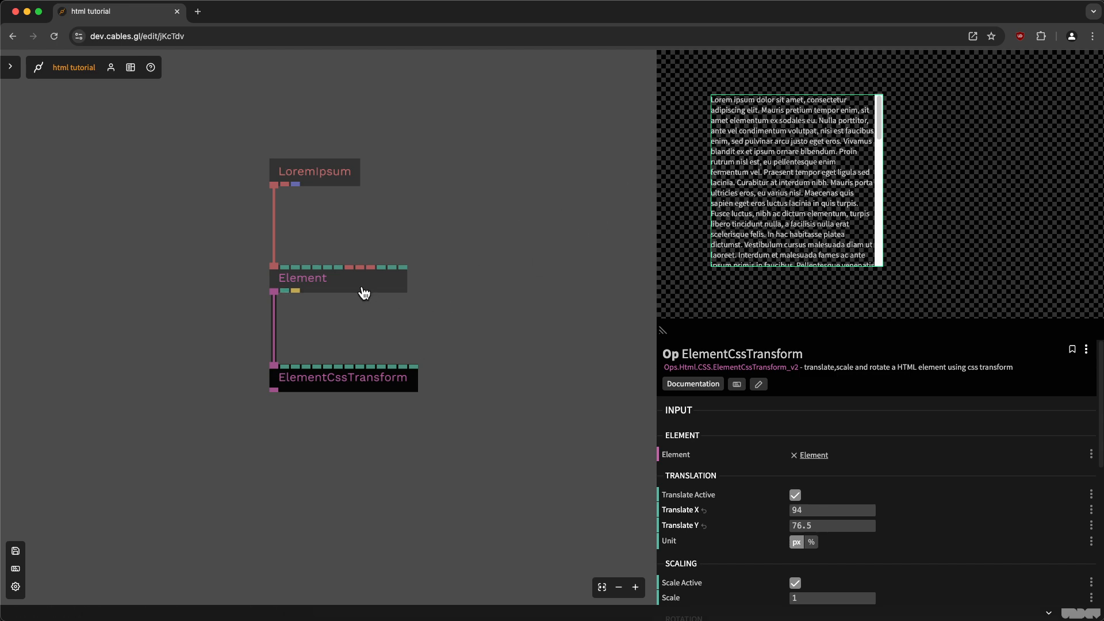
mouse_move(407, 299)
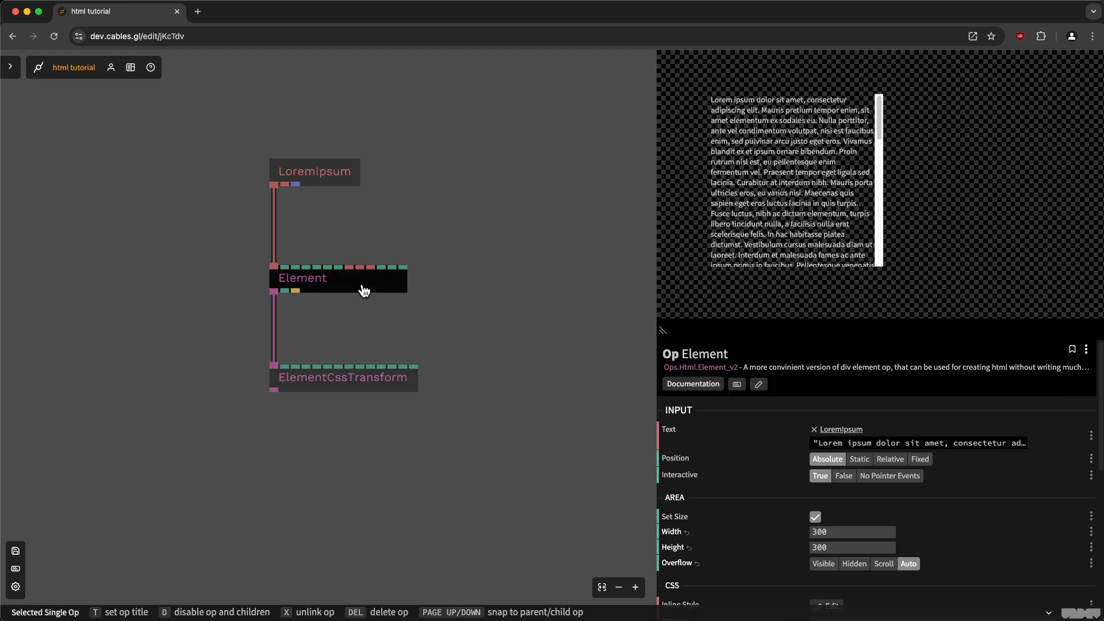
mouse_move(644, 253)
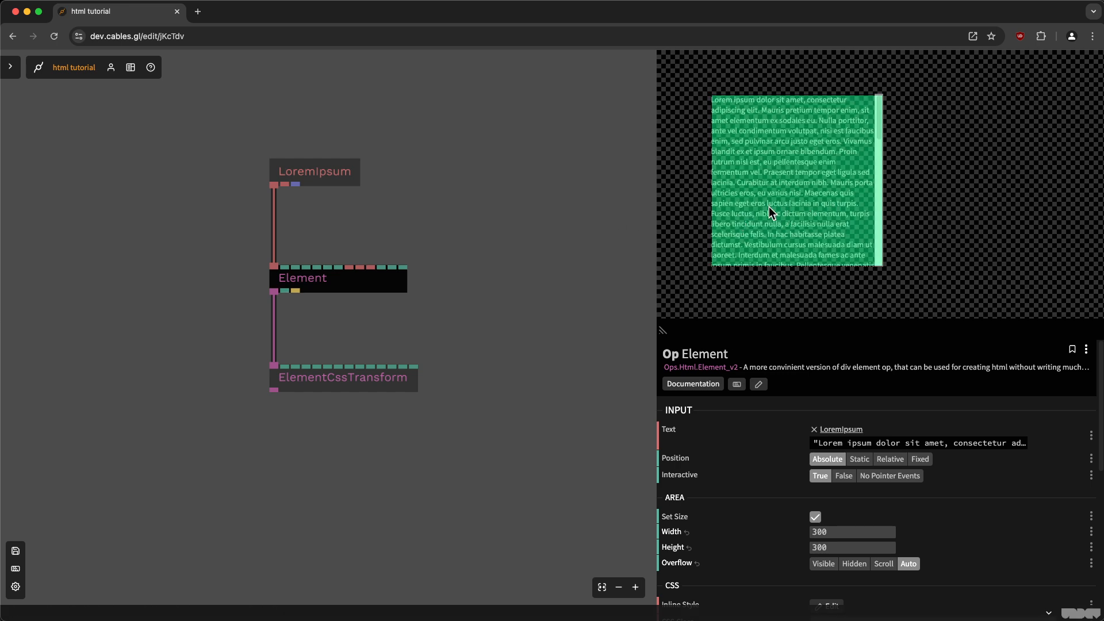
mouse_move(800, 203)
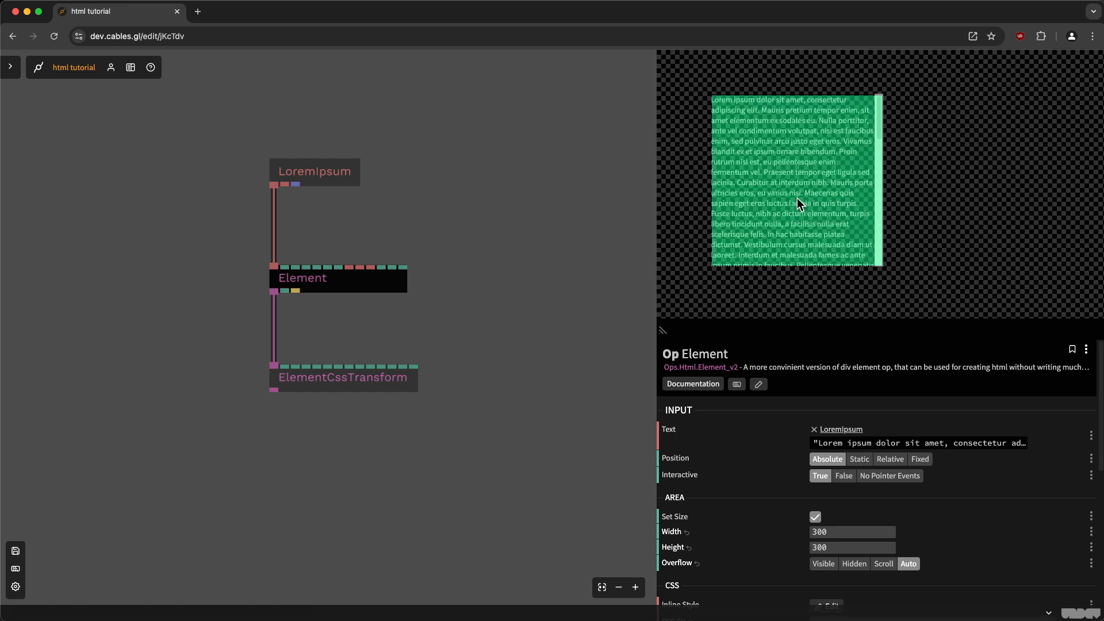
mouse_move(793, 208)
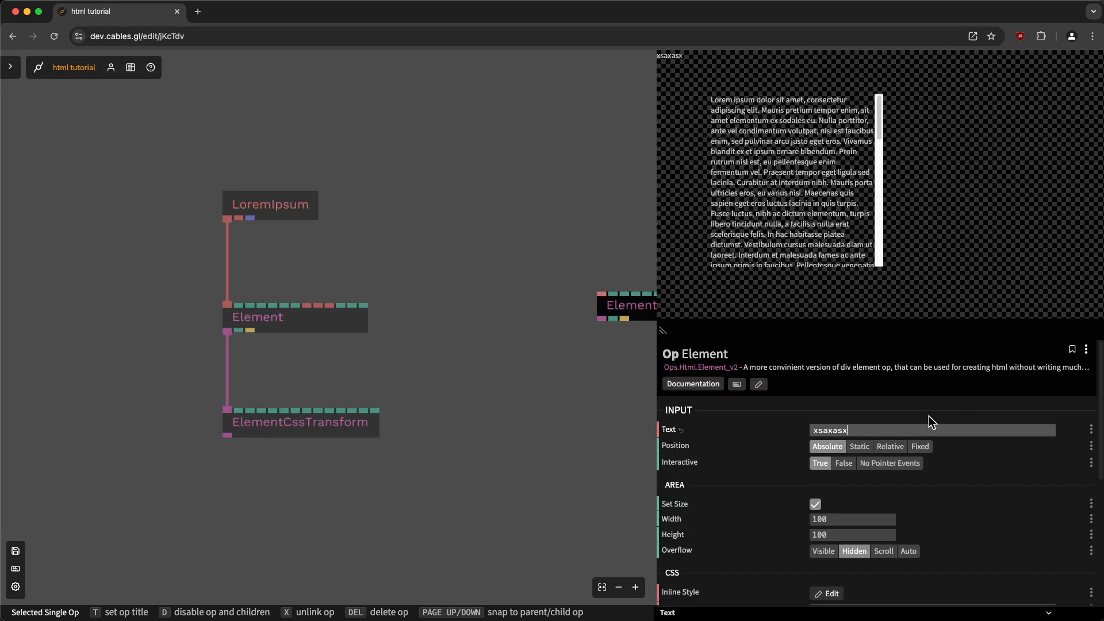
type("as")
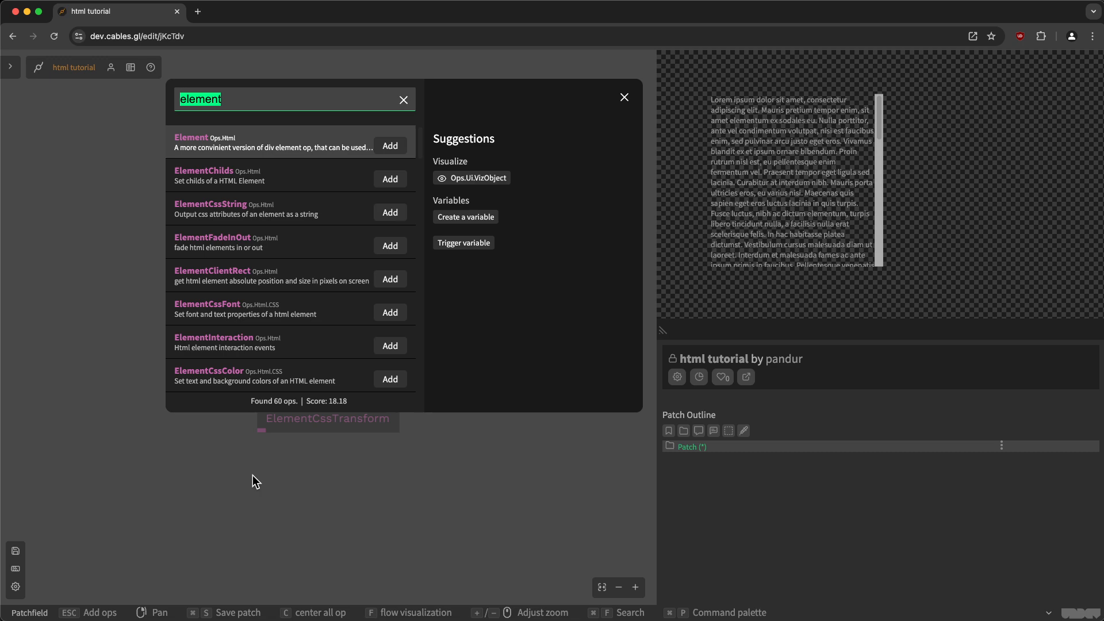
Add ElementCssPadding to the chain, then search 'elem' for the colour op
type("csspaddin")
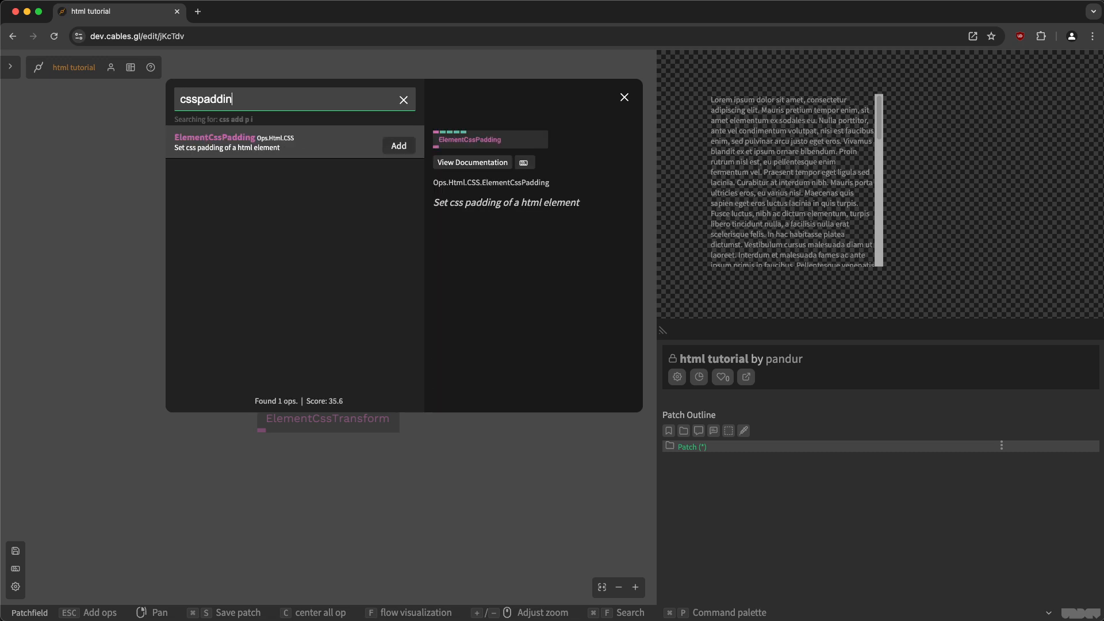
left_click(399, 146)
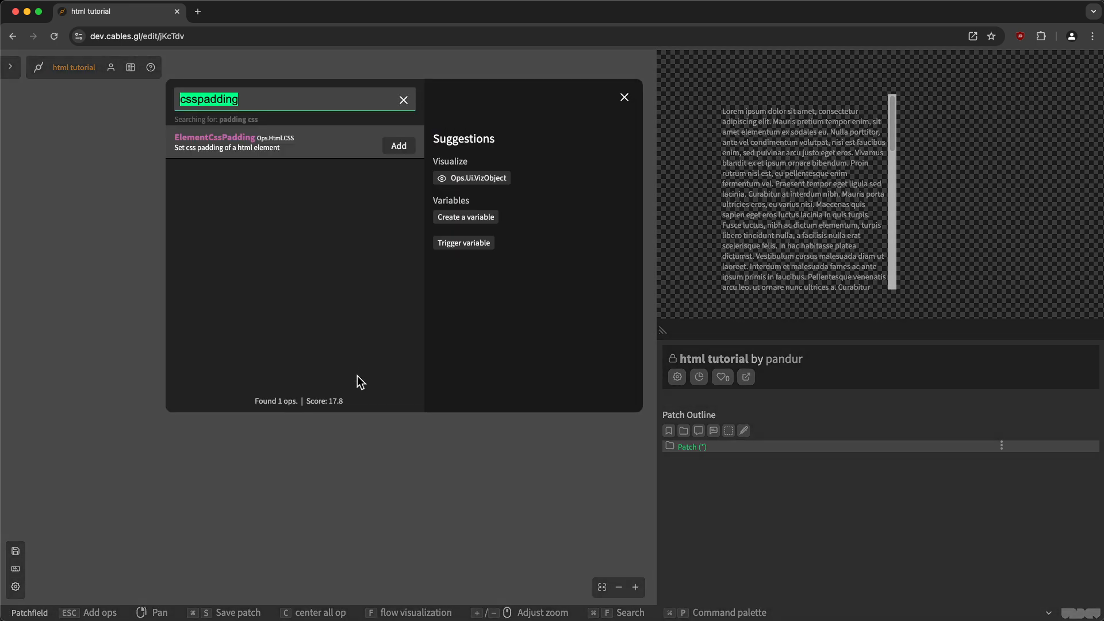
type("elem")
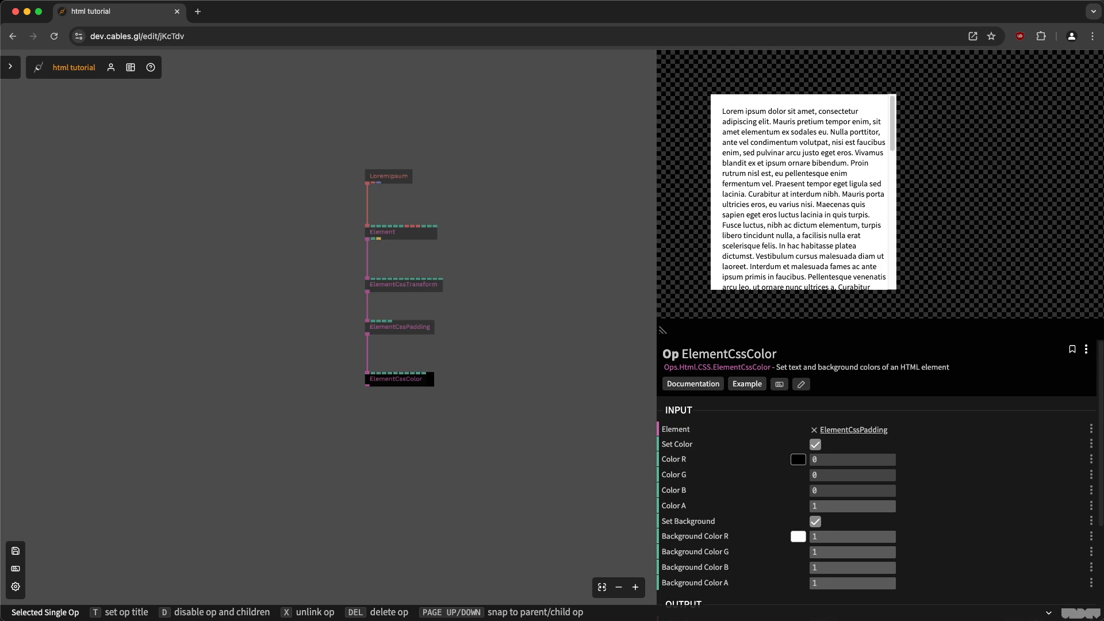
Set the ElementCssColor text colour to dark grey and start picking a background colour
left_click(799, 459)
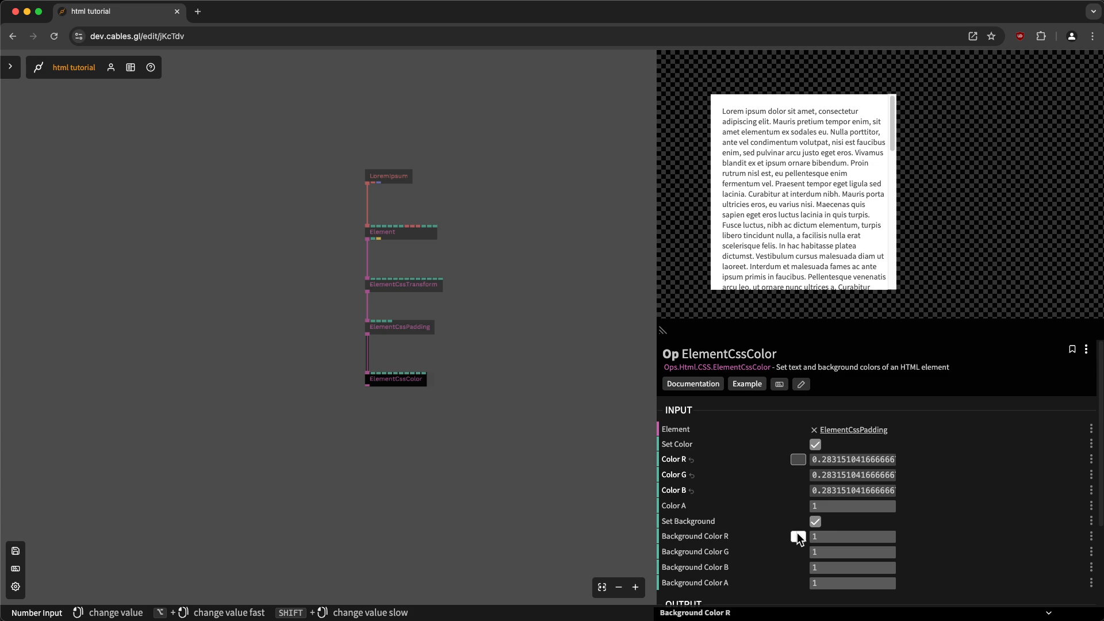
left_click(798, 537)
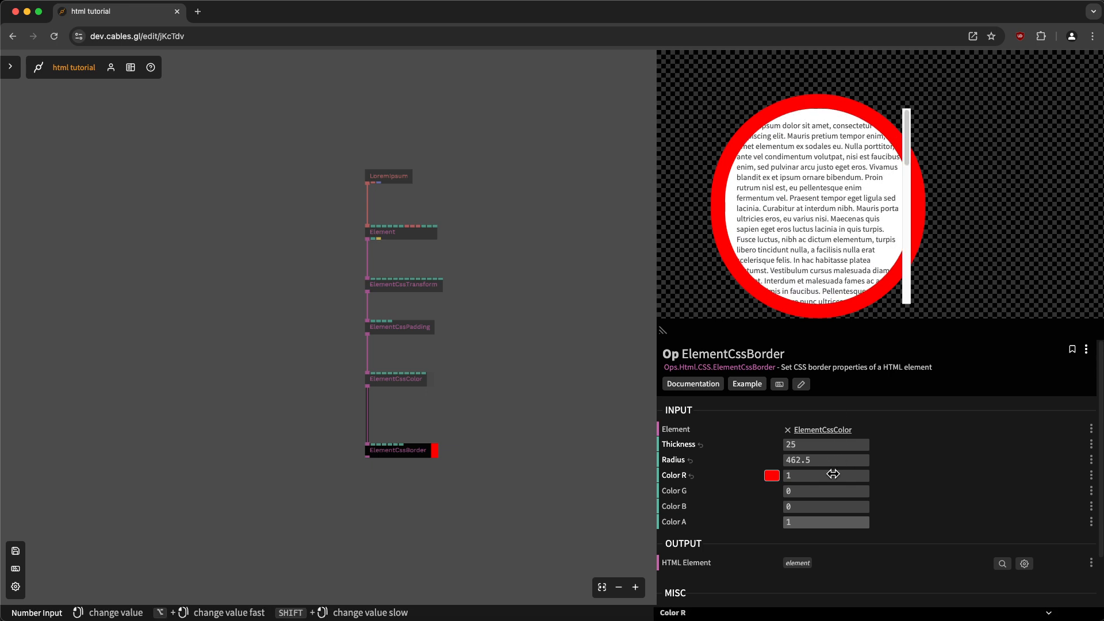
Enter 20 for the border, change the font family, set text size 33, select old transform
type("20")
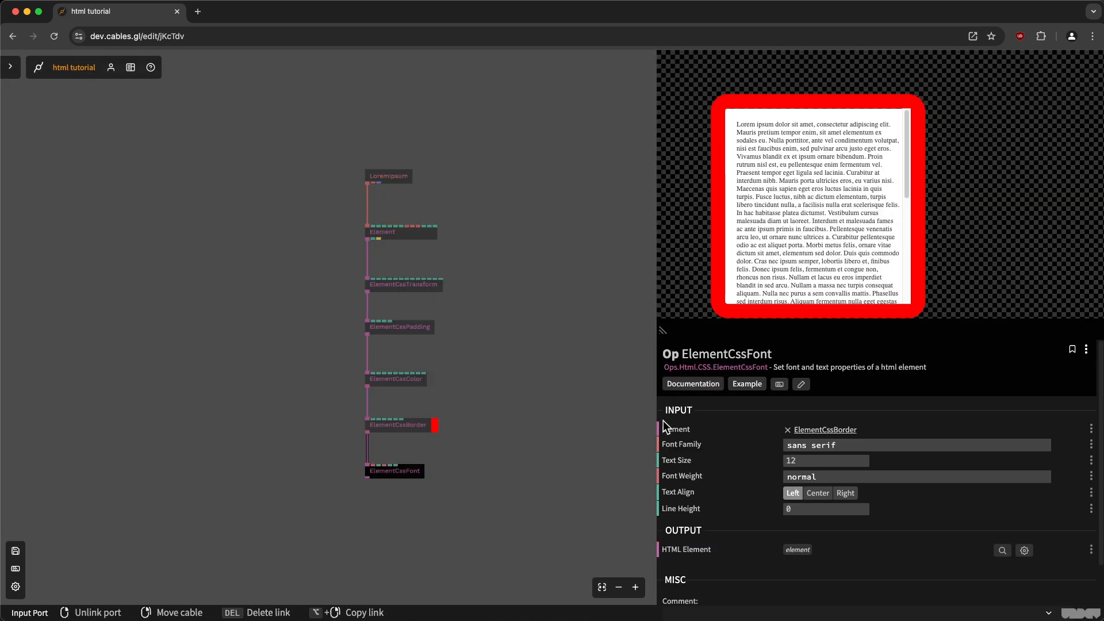
double_click(811, 445)
type("22")
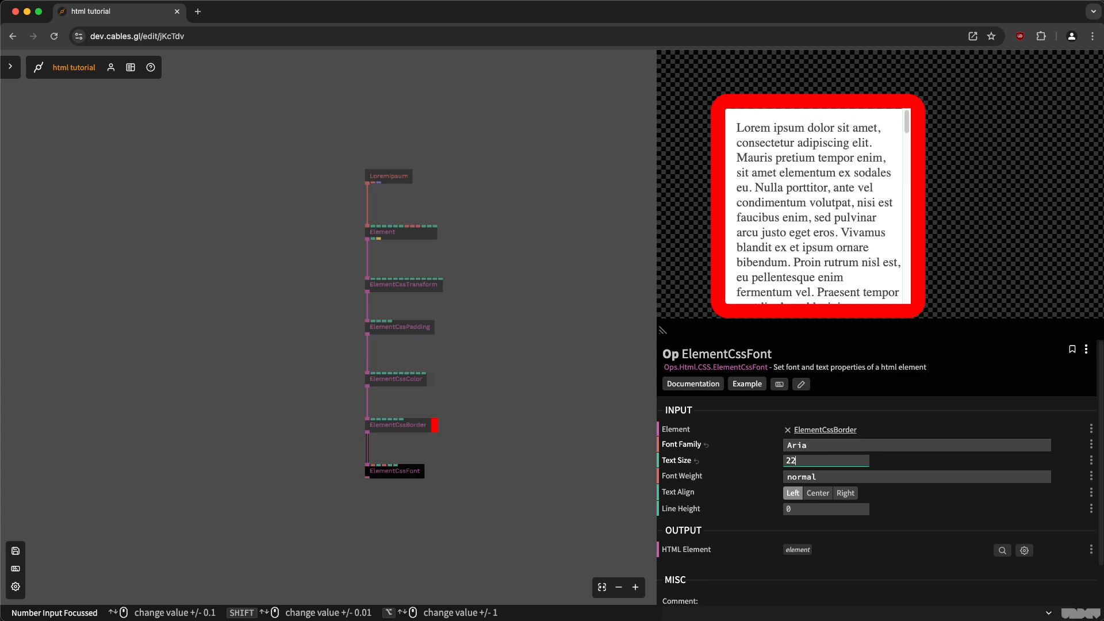
type("33")
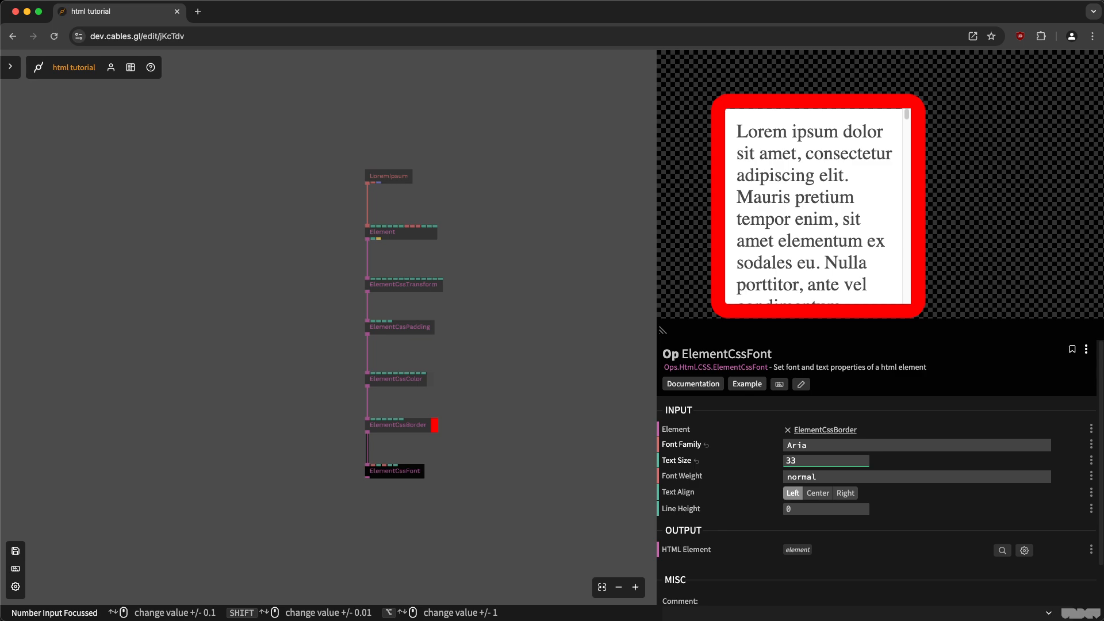
mouse_move(507, 472)
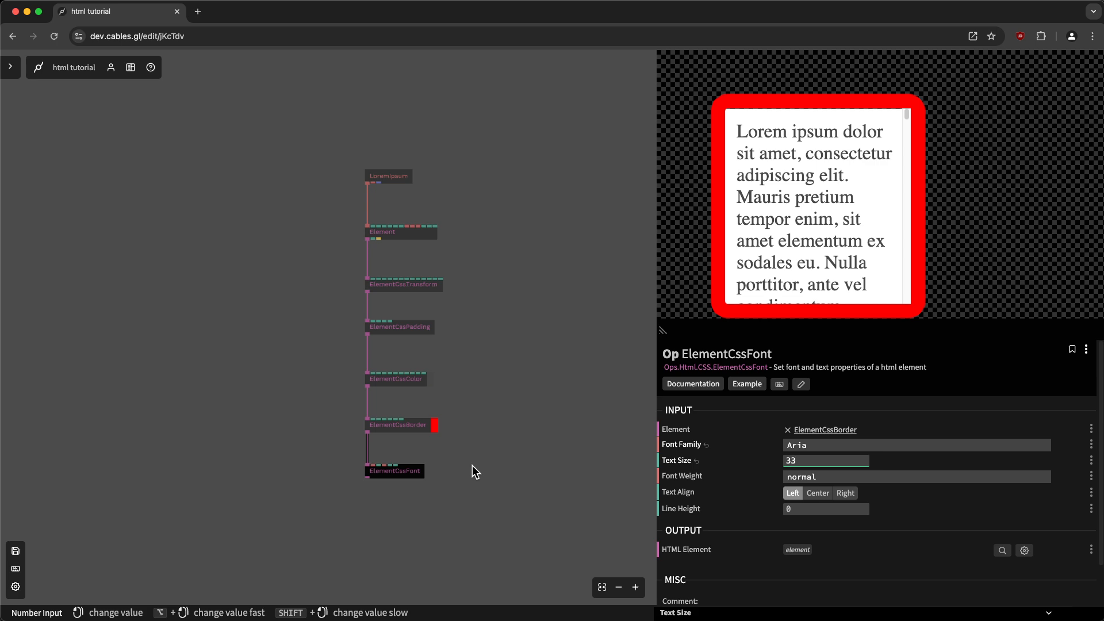
mouse_move(418, 341)
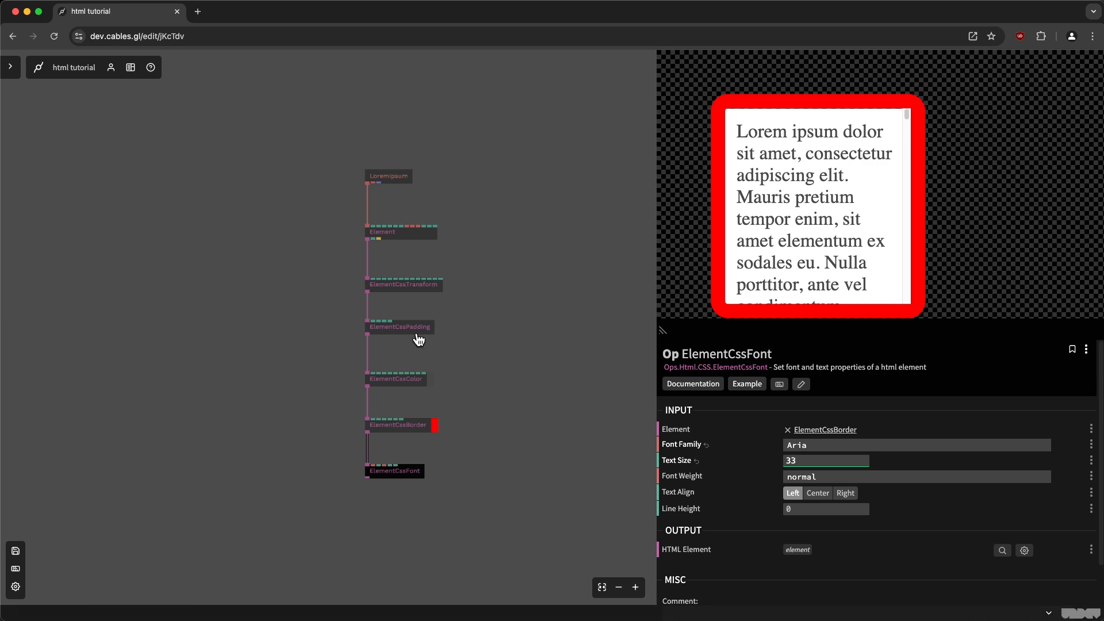
mouse_move(427, 344)
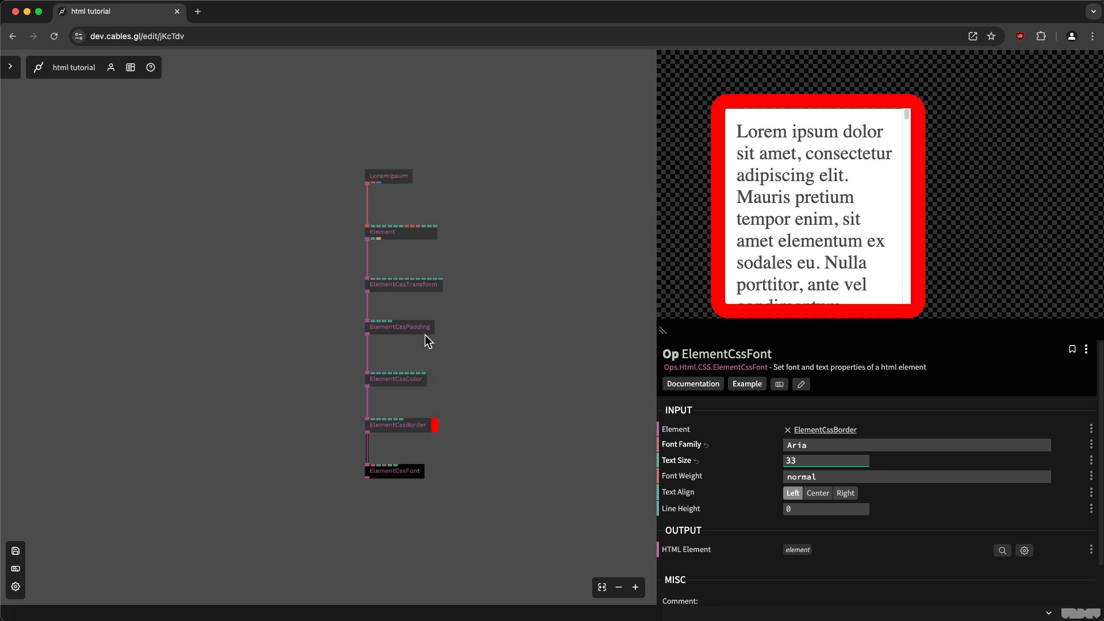
left_click(403, 285)
type("e")
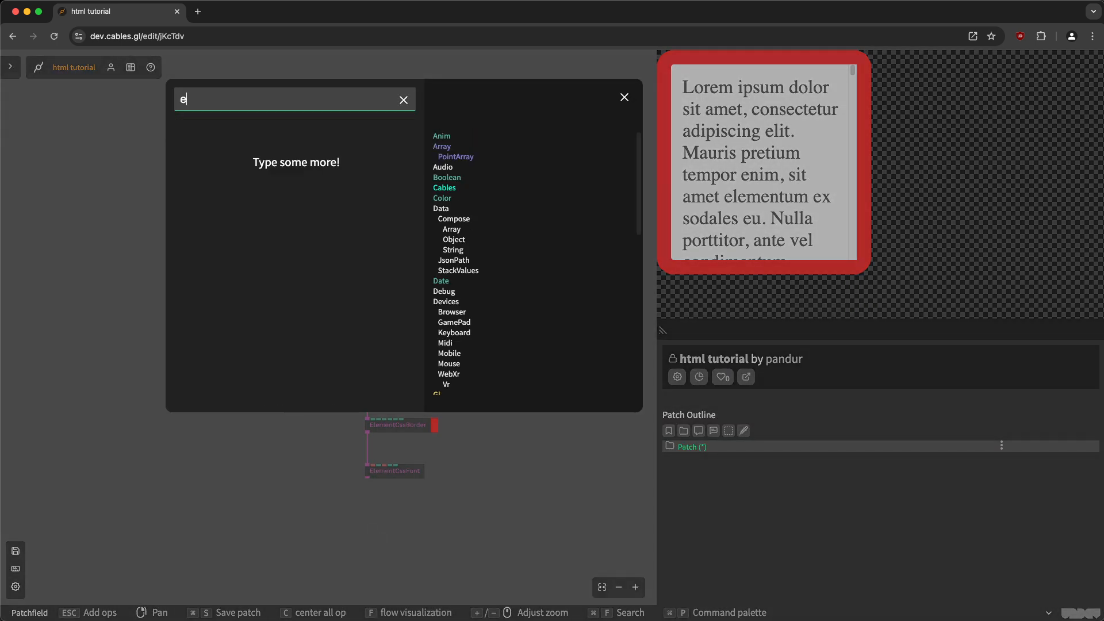
Add ElementCss3DTransform and reduce its rotation to a slight tilt
type("lementcss3d")
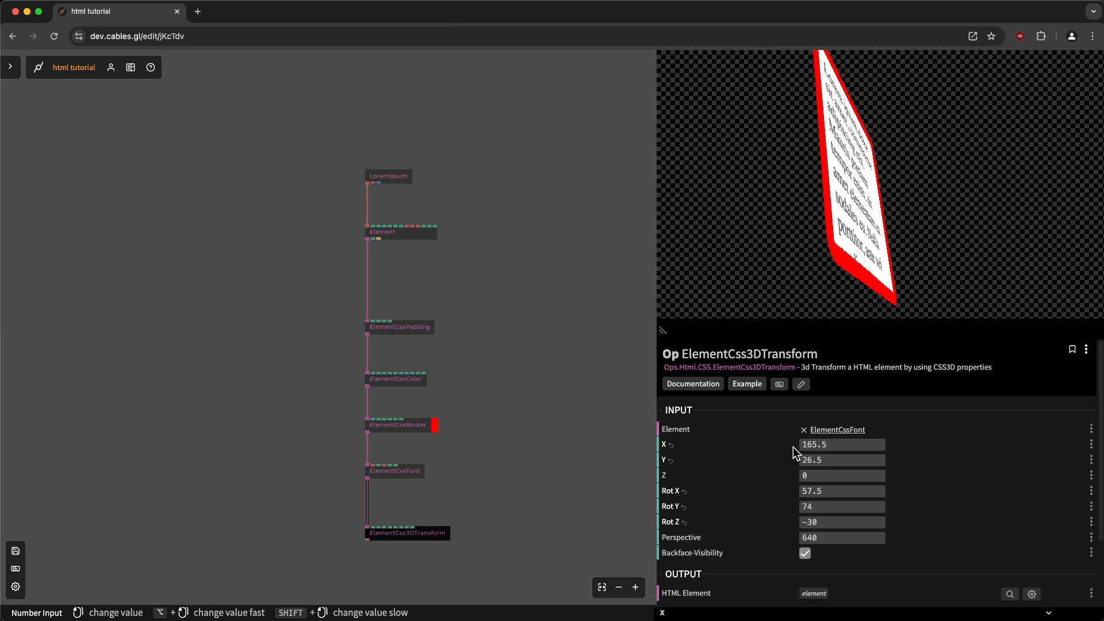
left_click_drag(841, 521, 866, 521)
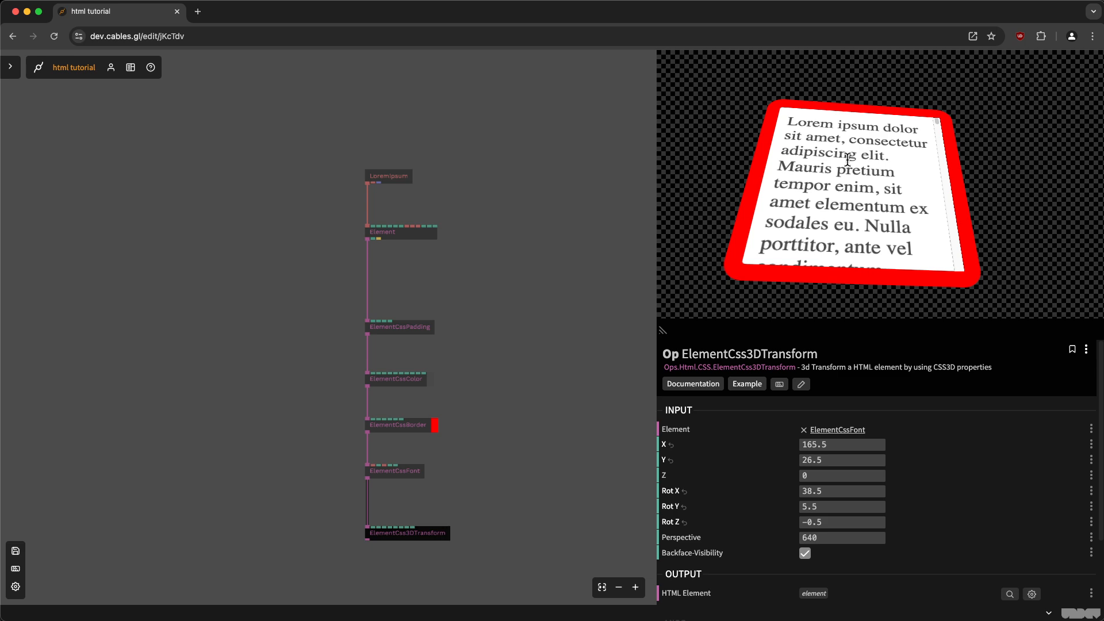
mouse_move(883, 146)
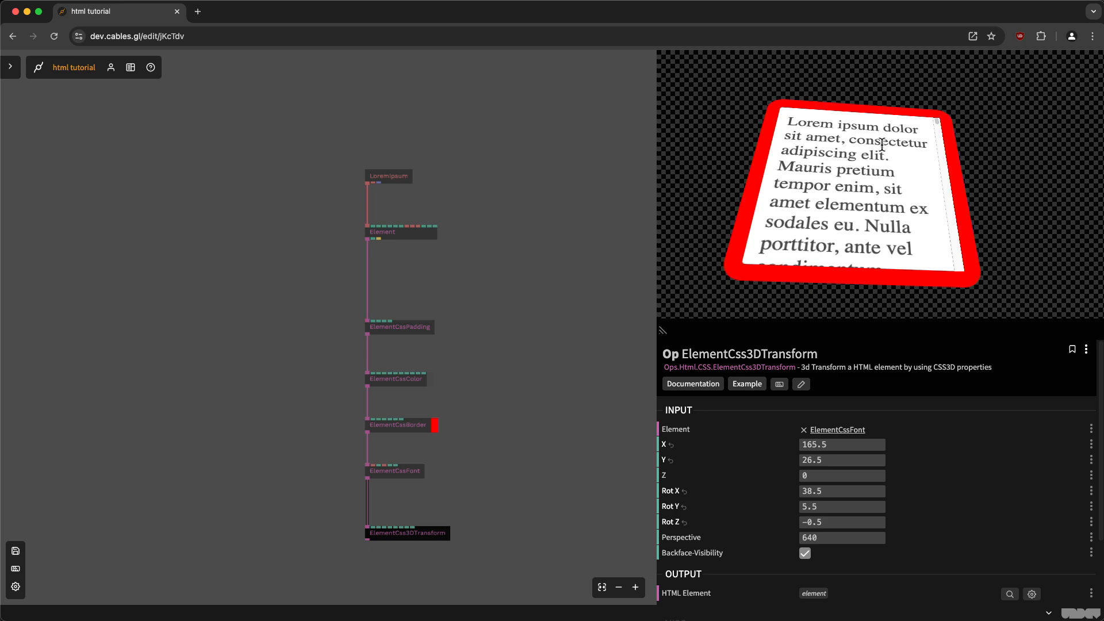
mouse_move(434, 523)
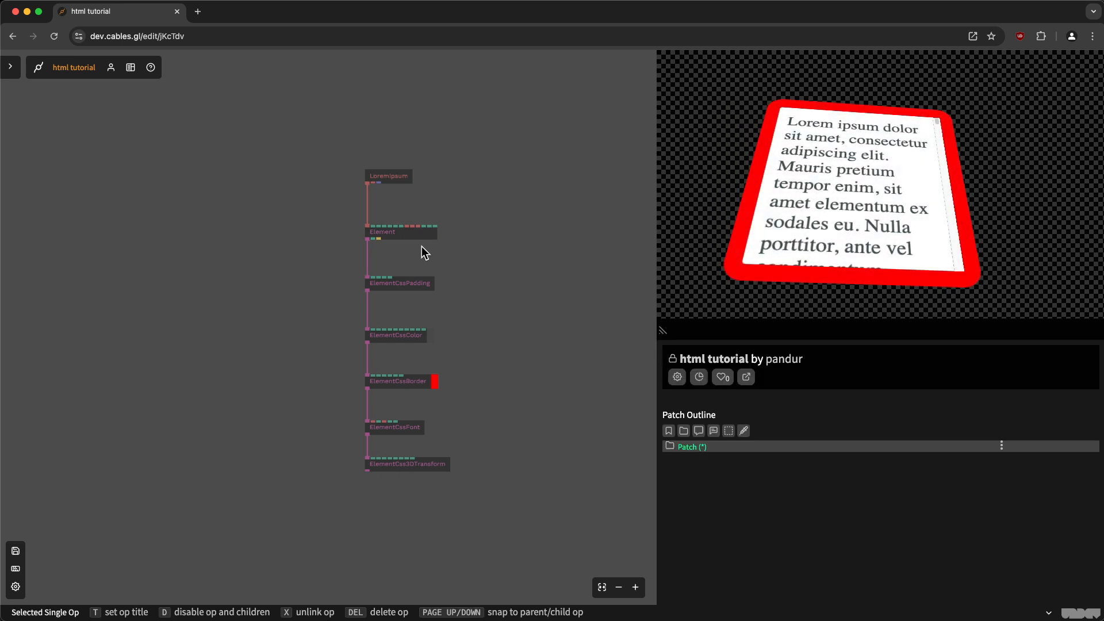
Select the styling ops for deletion, then search 'elementcss3d' in op search
left_click(396, 335)
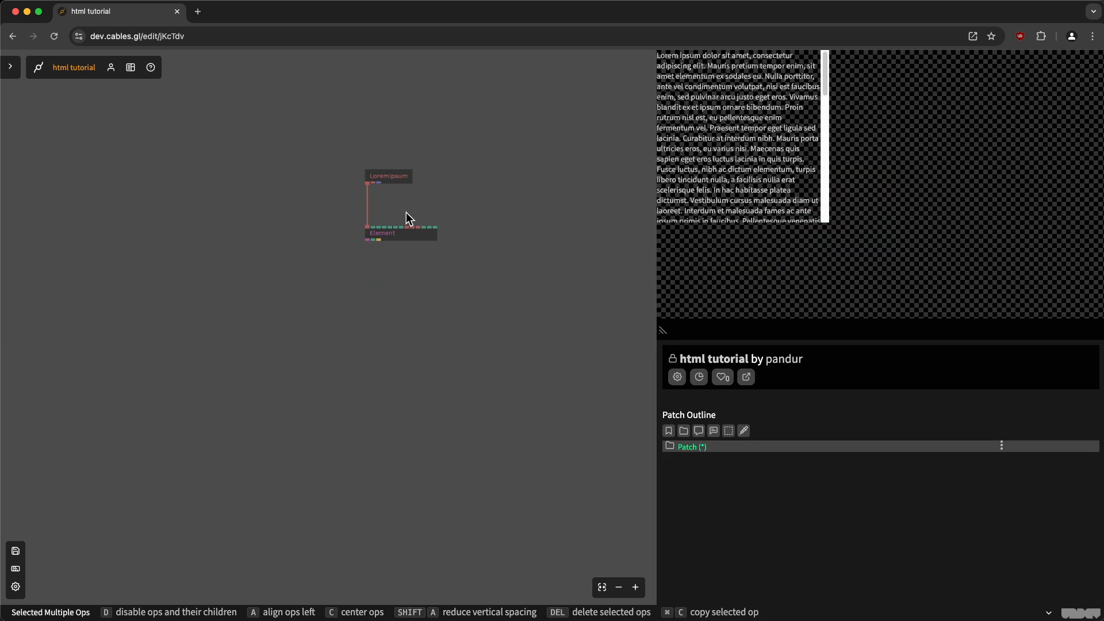
type("elementcss3d")
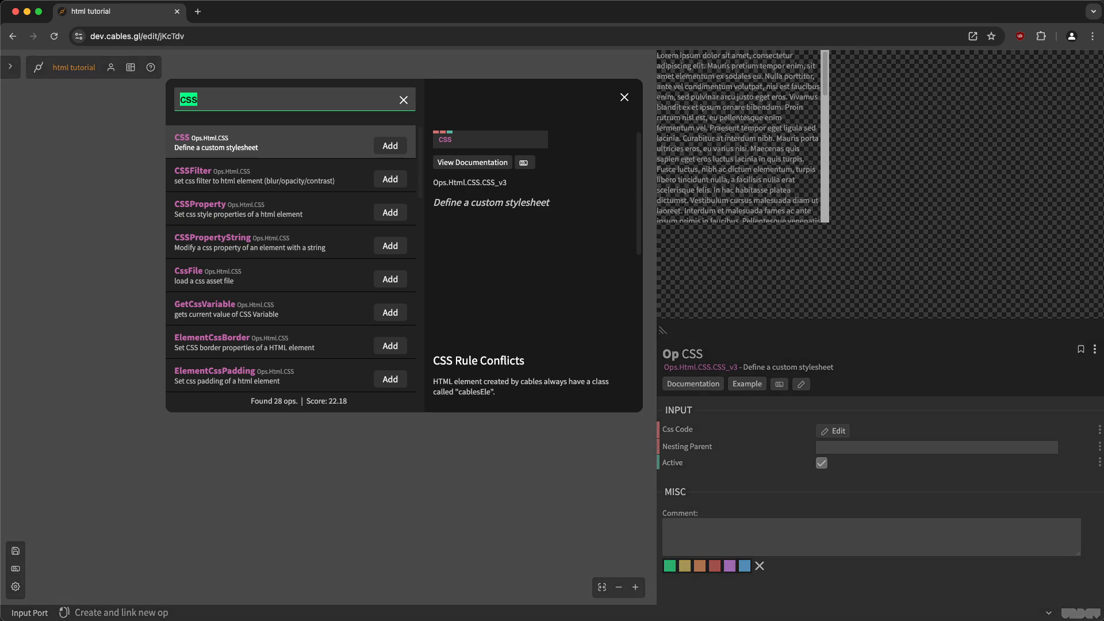
Add a SetCssVariableUrl op fed by a FileInput holding beach.jpg
type("var")
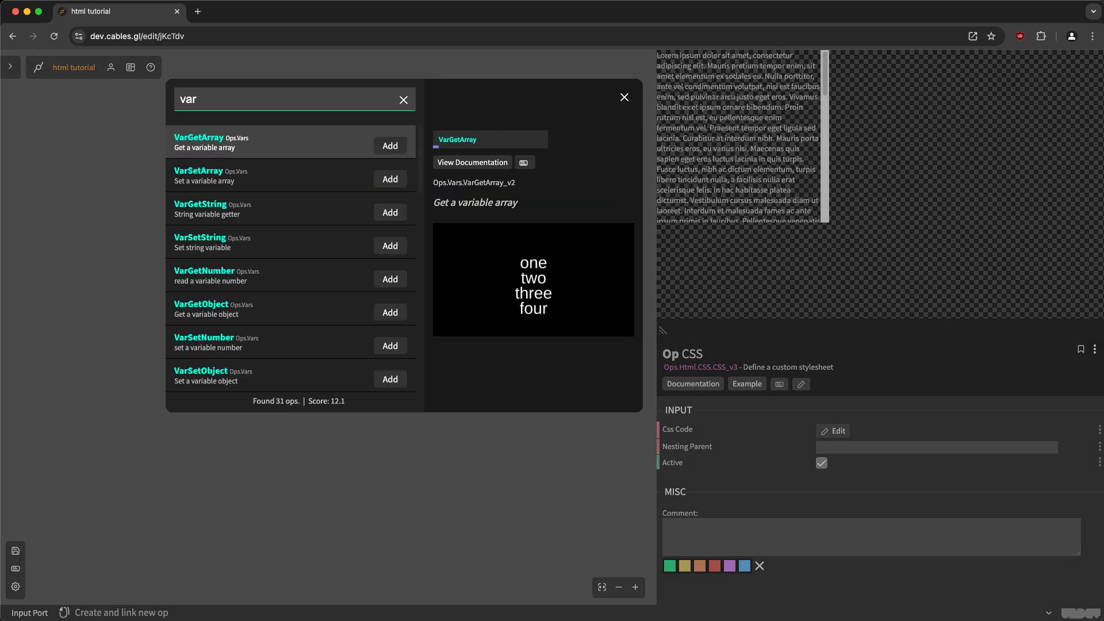
type("css")
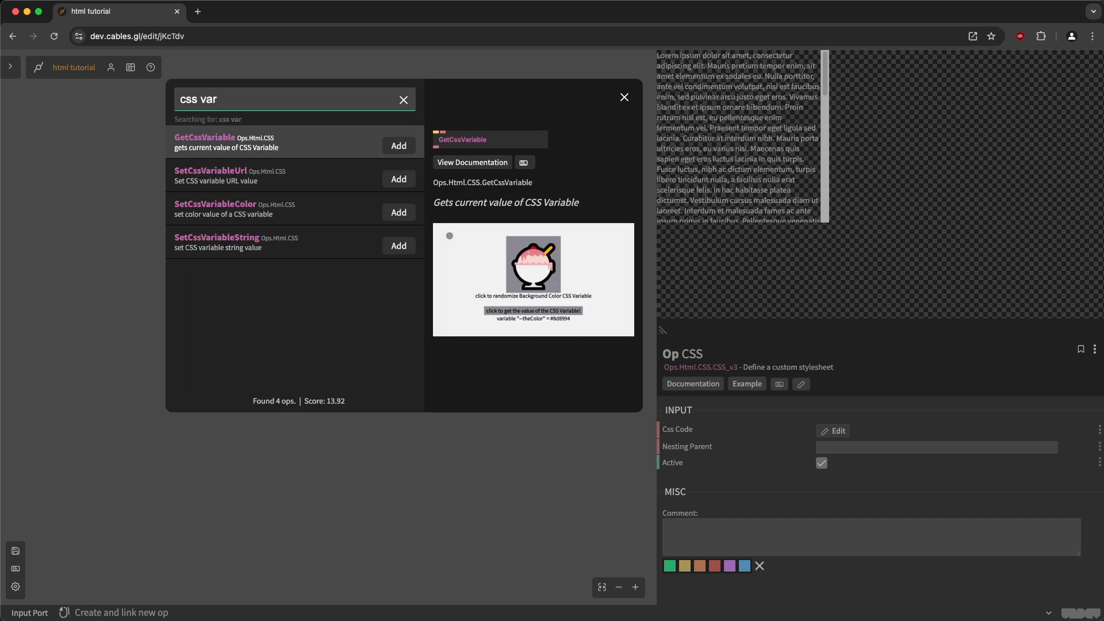
left_click(398, 179)
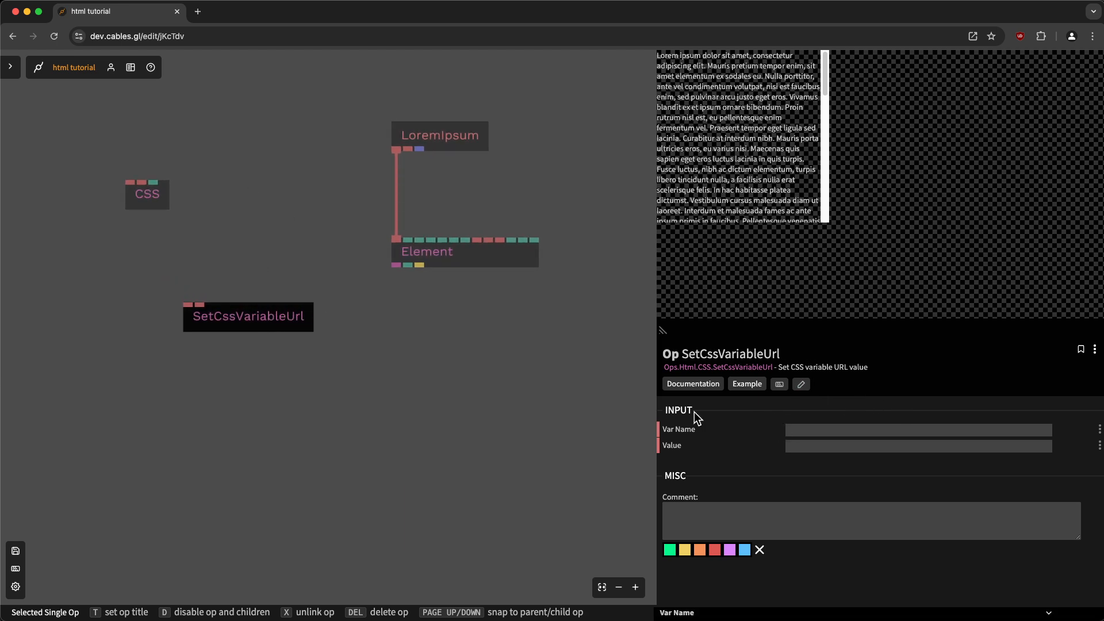
mouse_move(188, 310)
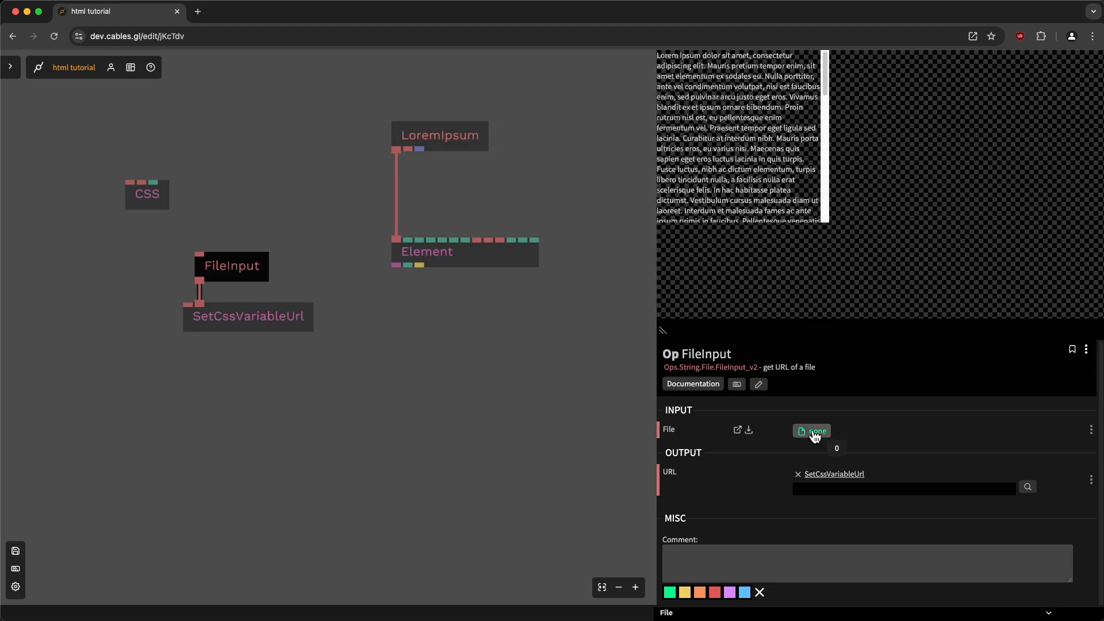
left_click(812, 431)
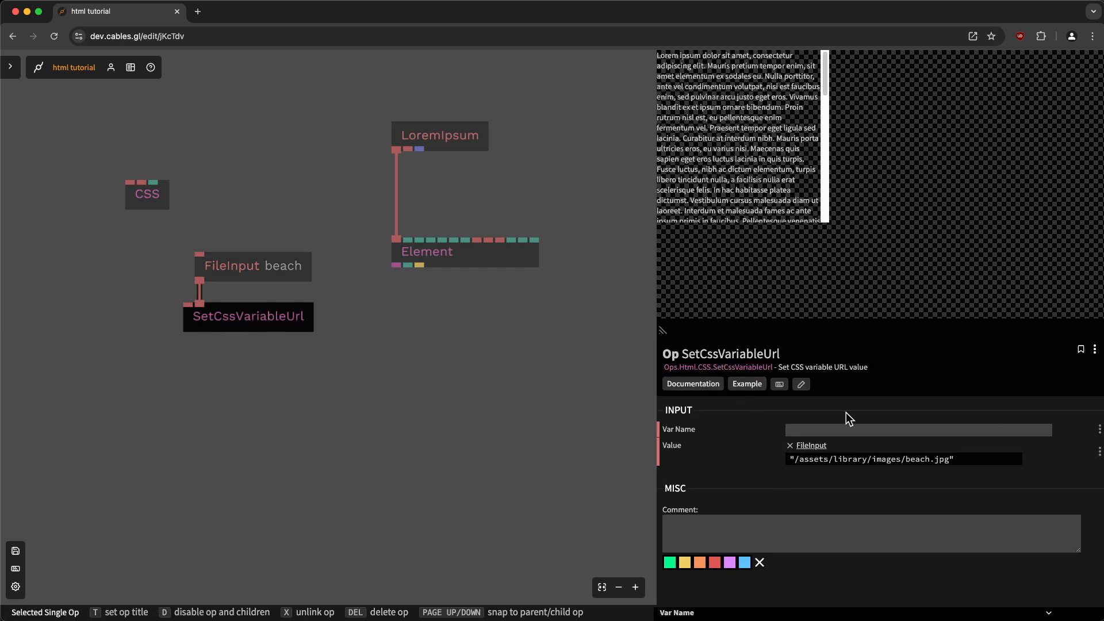
Name the CSS variable bgIma
type("bgi")
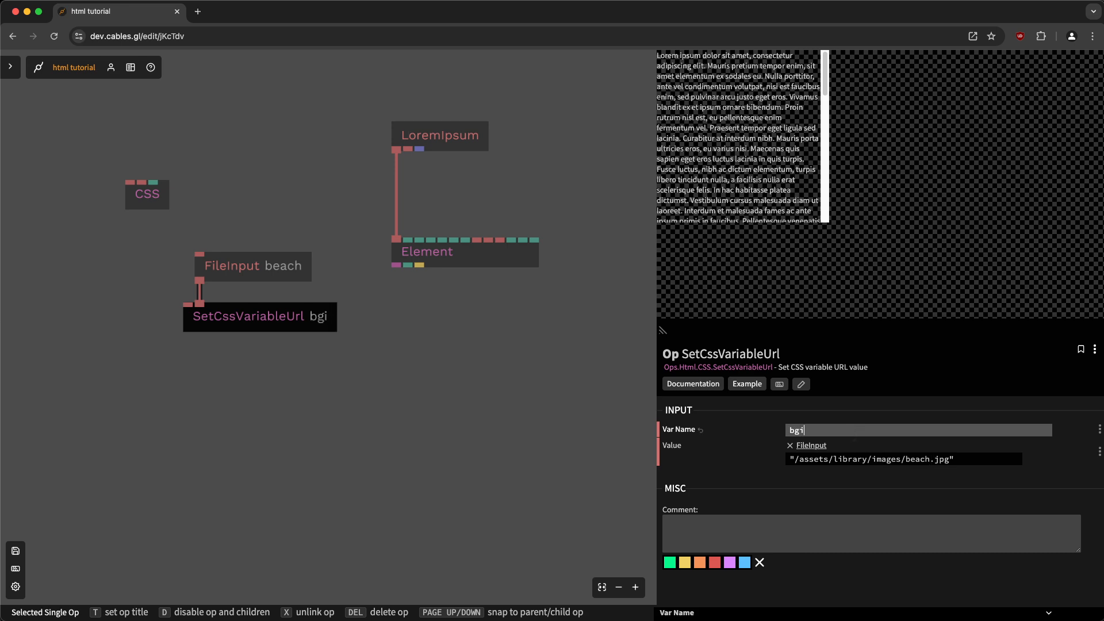
type("ma")
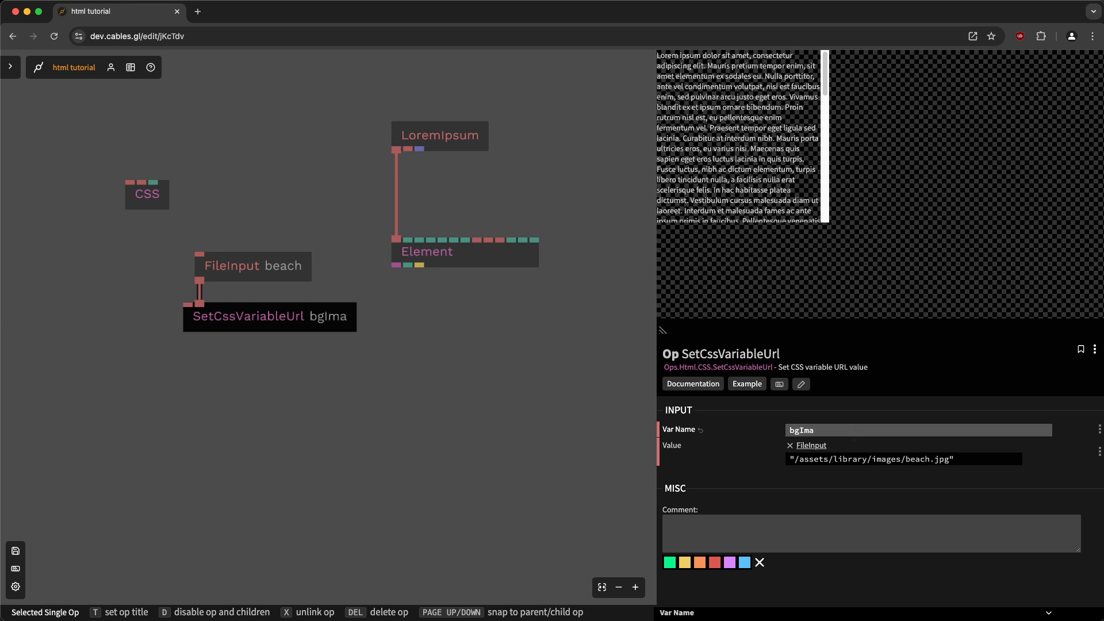
left_click(425, 291)
type("cssprope")
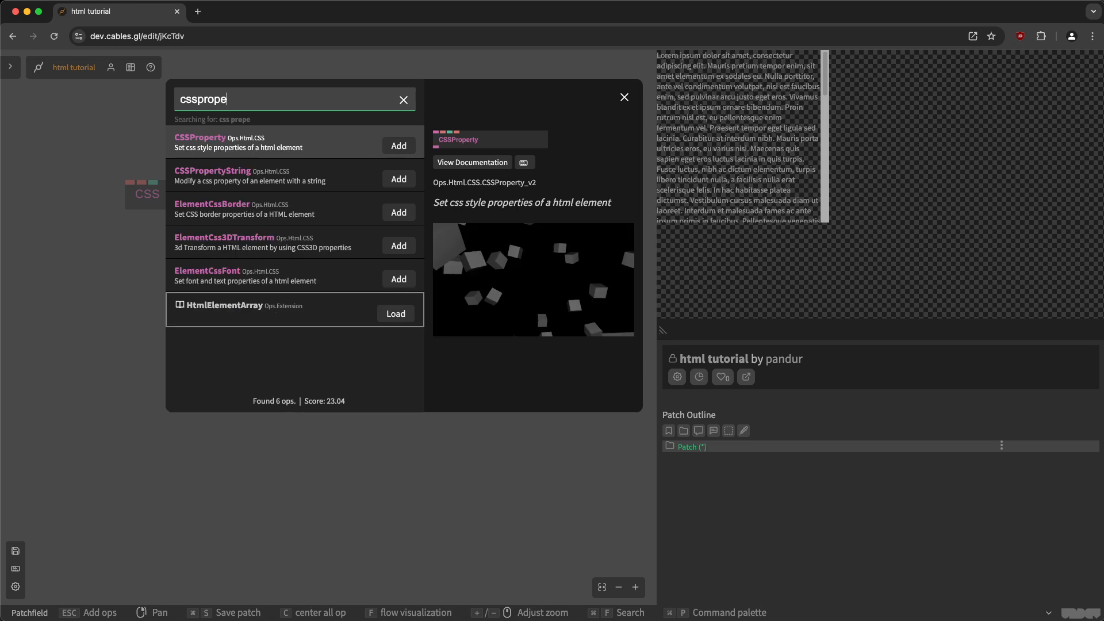
Add a CSSPropertyString op setting background-image to var(--bgImage) and save the patch
left_click(398, 178)
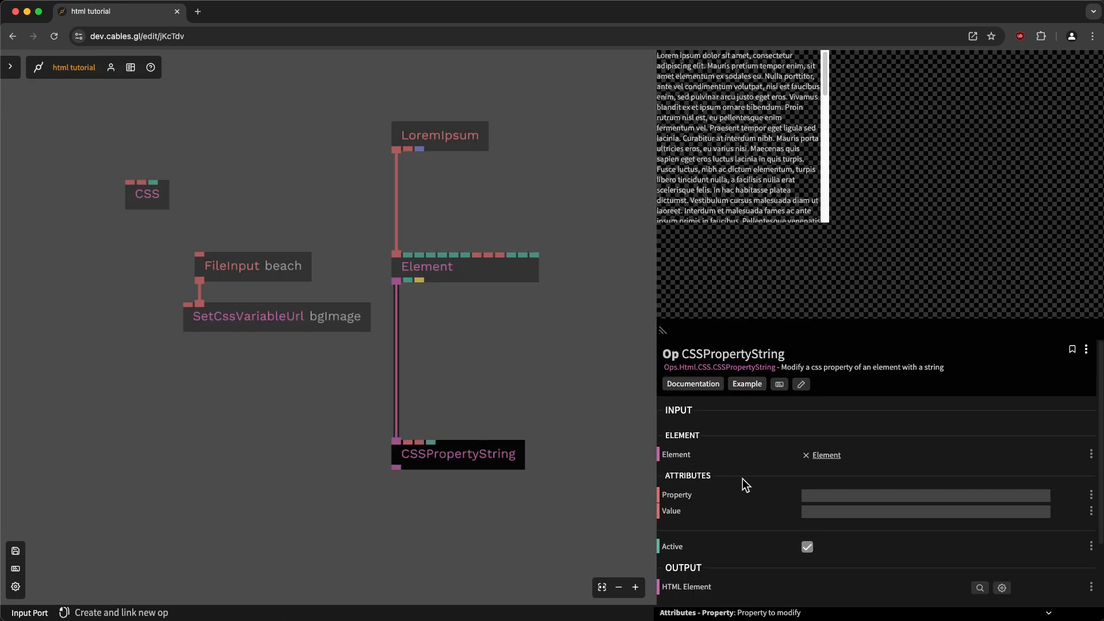
type("backgroun")
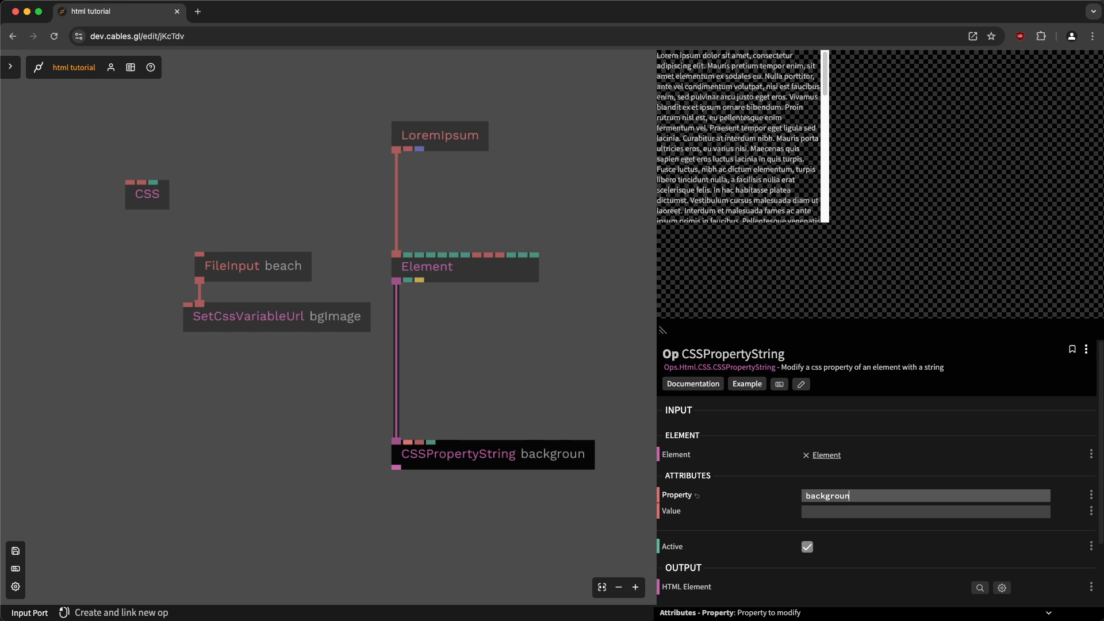
type("-iumage")
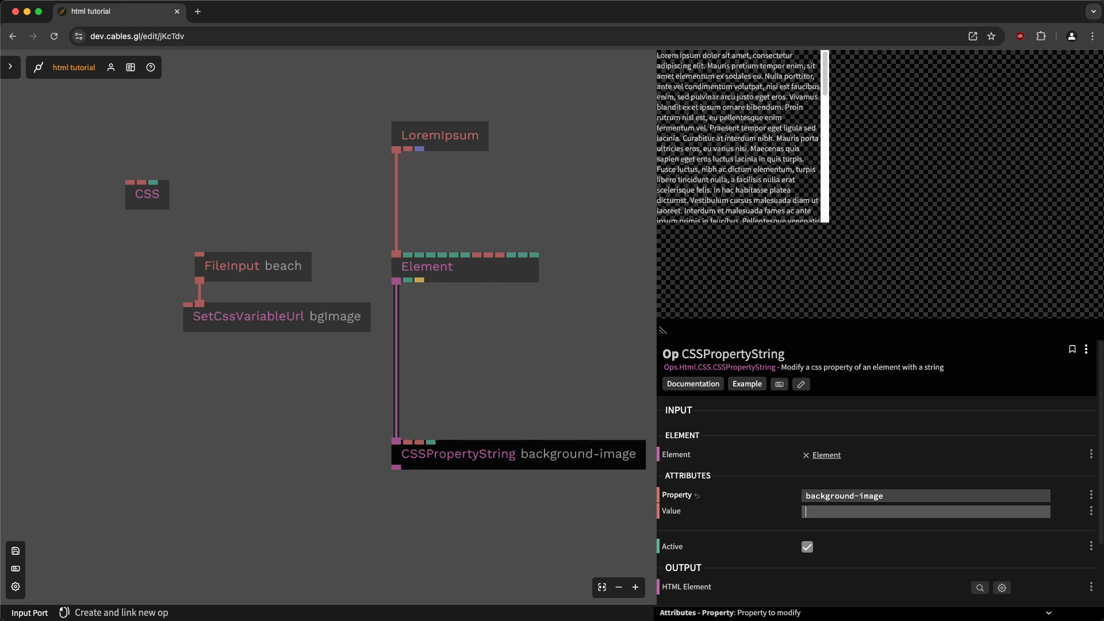
type("bgImage")
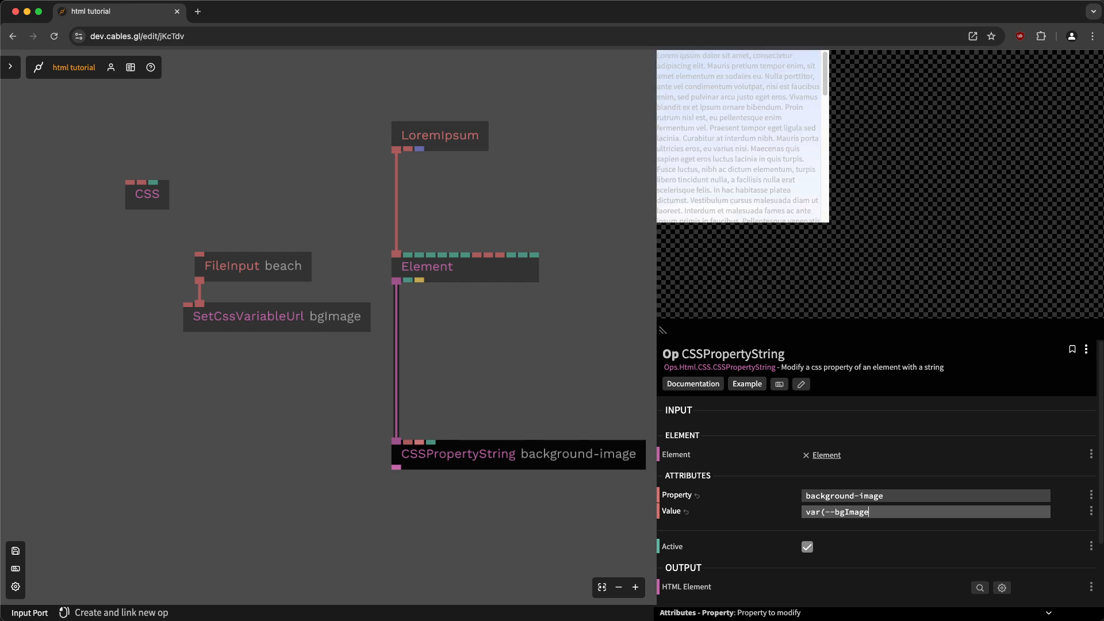
type(")")
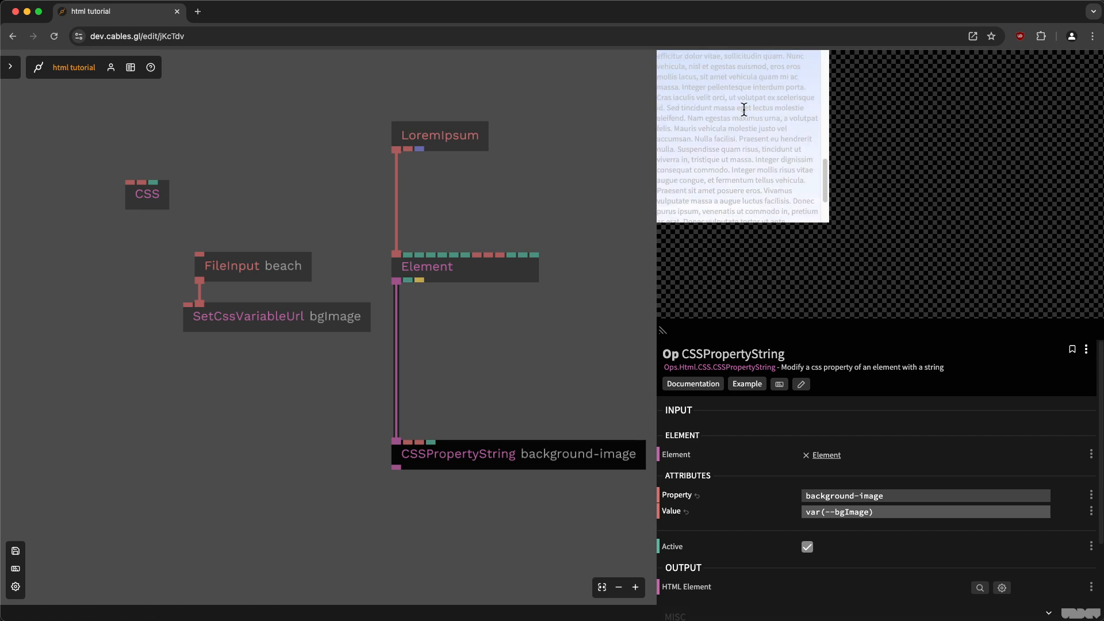
mouse_move(706, 176)
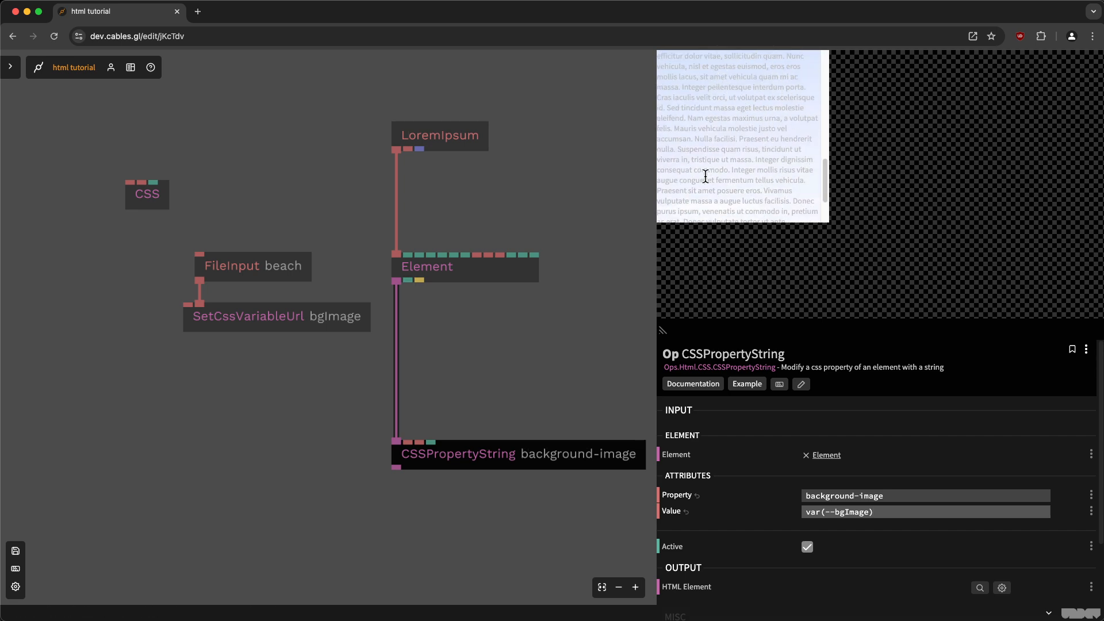
mouse_move(507, 284)
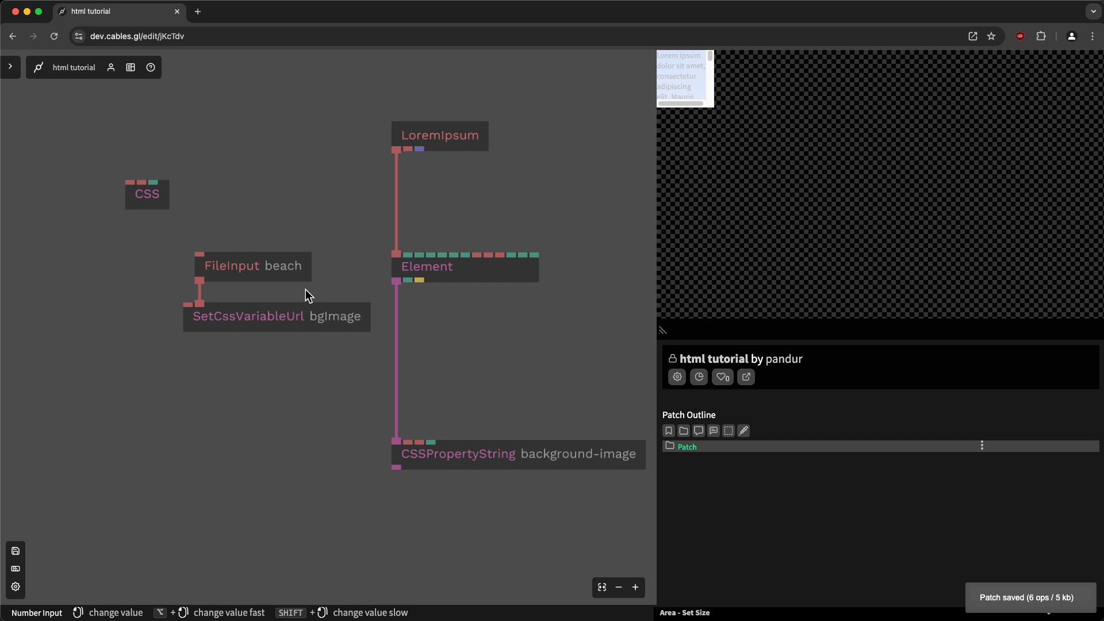
mouse_move(298, 313)
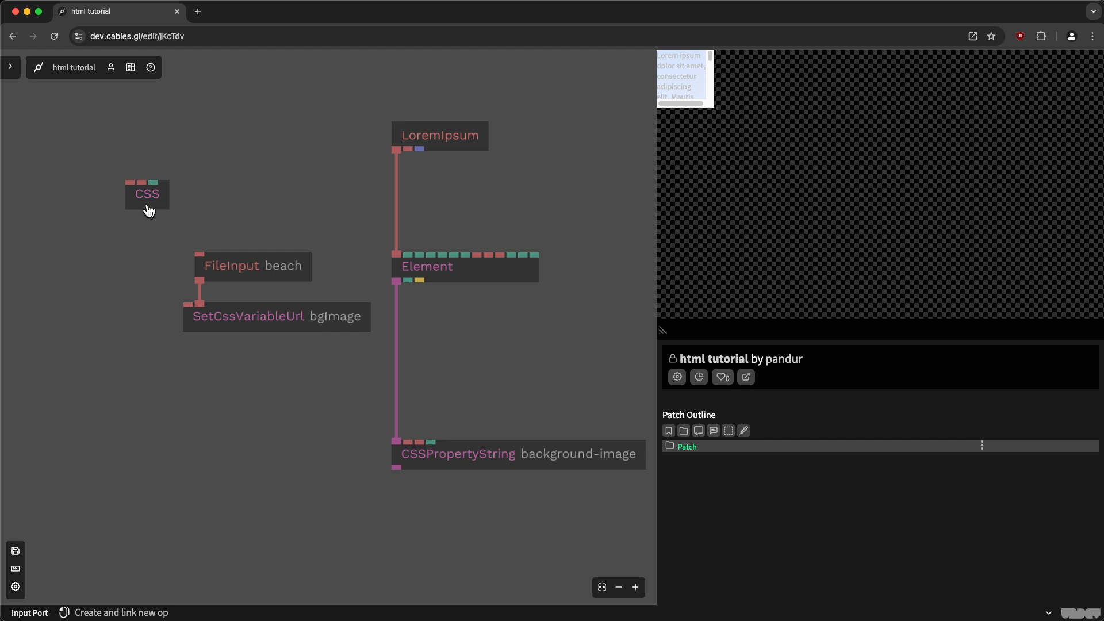
mouse_move(336, 318)
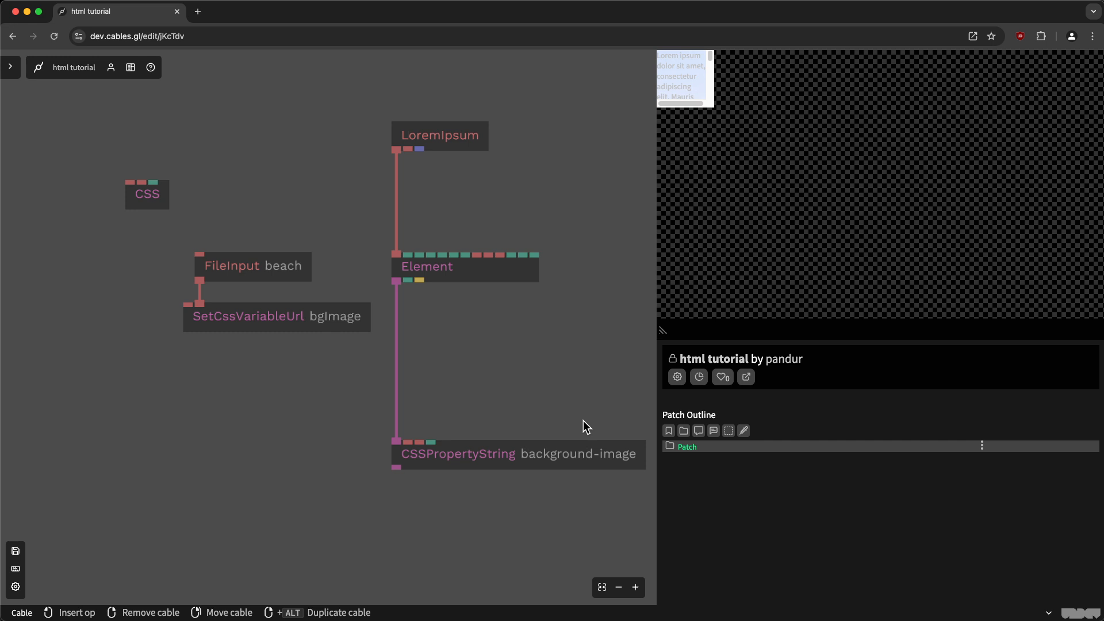
left_click(517, 454)
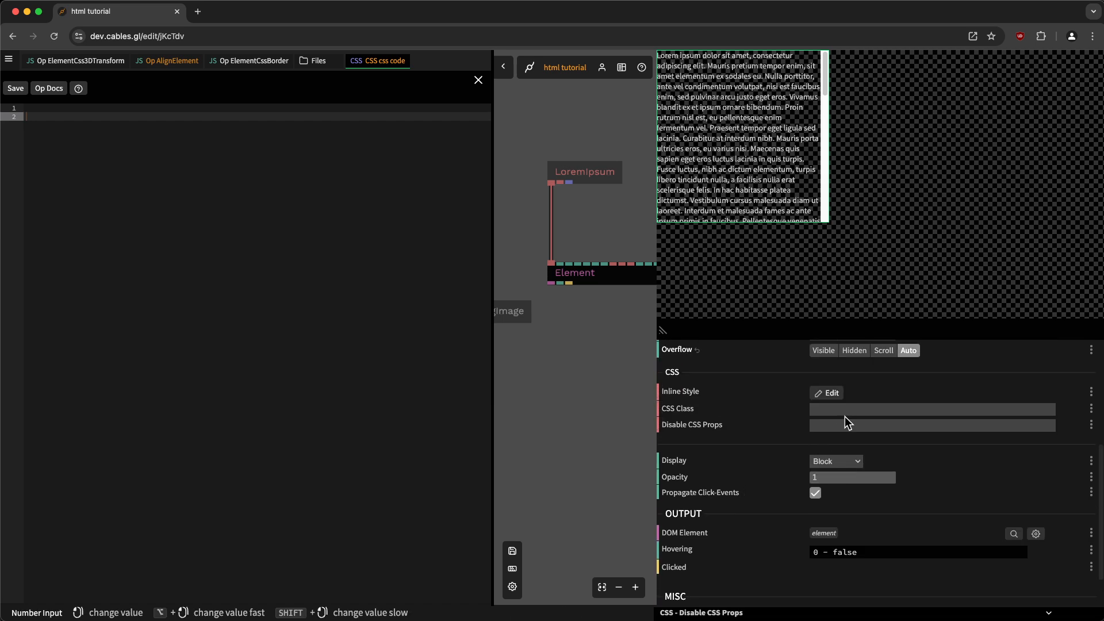
Give the element class mything and write a .mything rule using background-image: var(--bgImage)
left_click(932, 409)
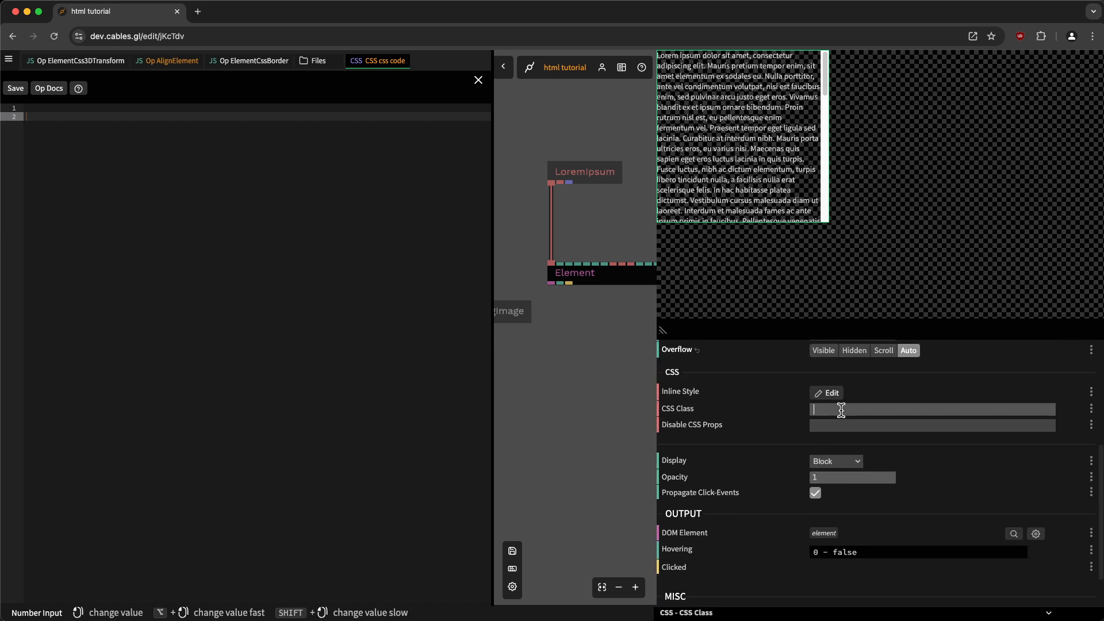
type("myth")
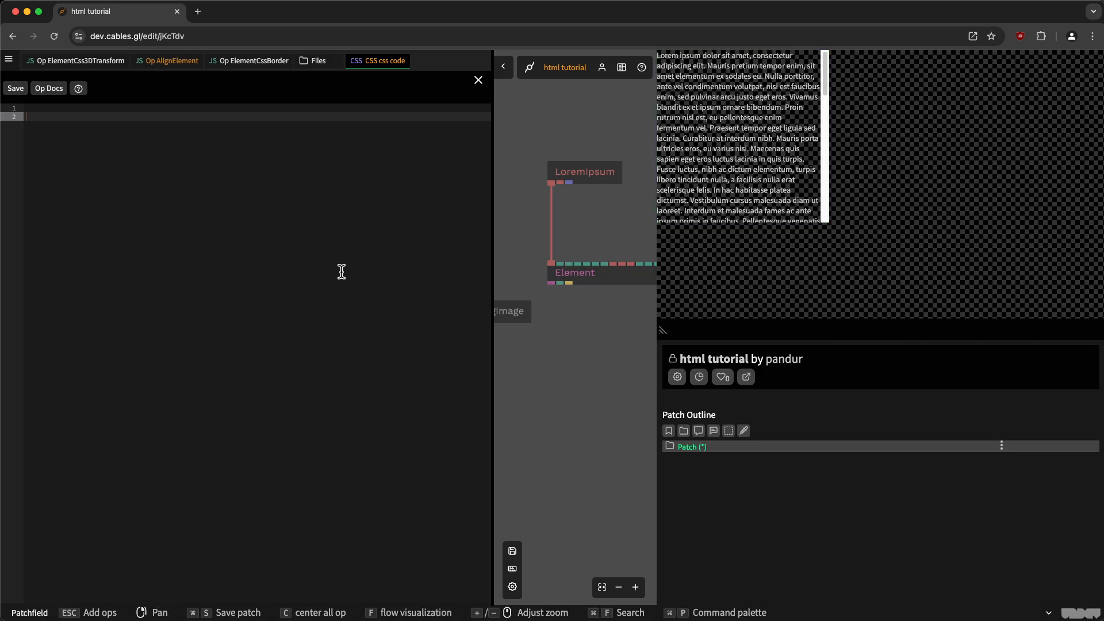
type(".mything")
type("{")
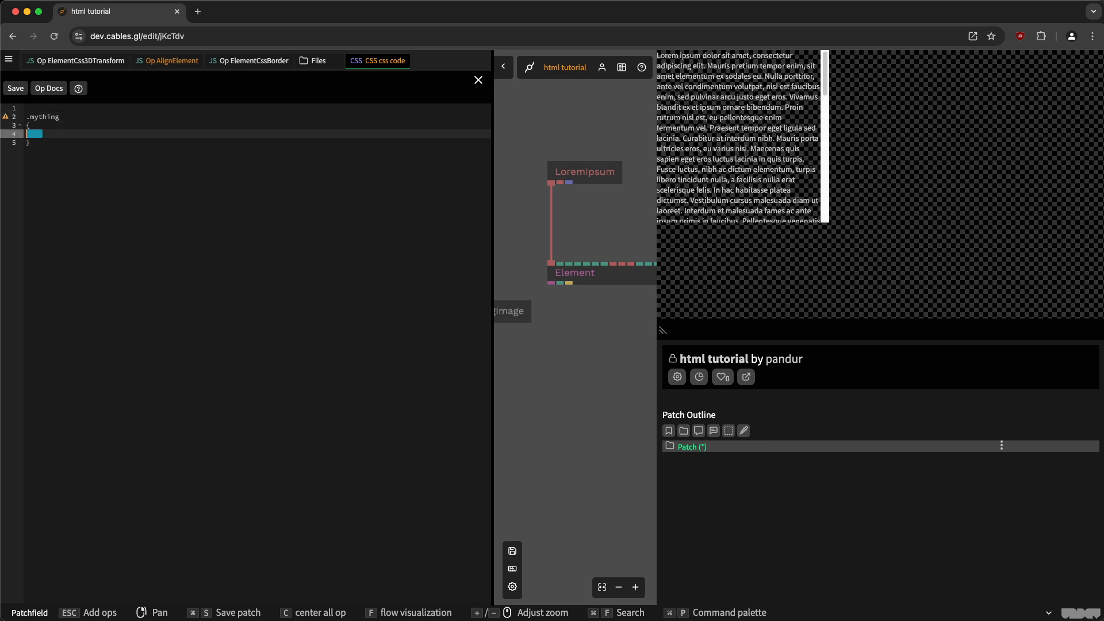
type("b")
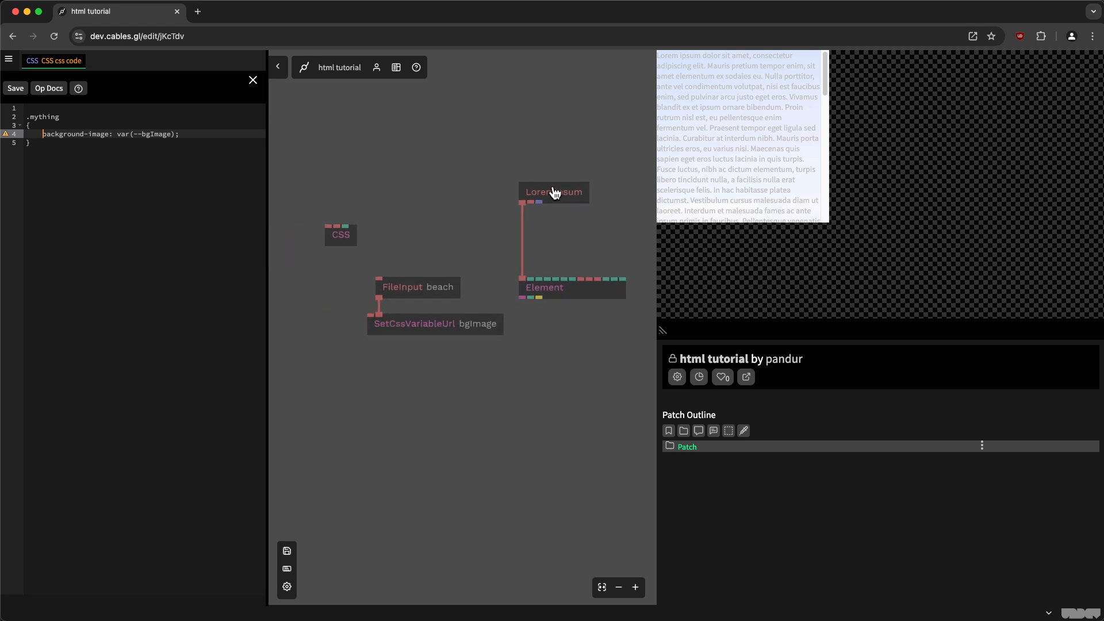
mouse_move(426, 196)
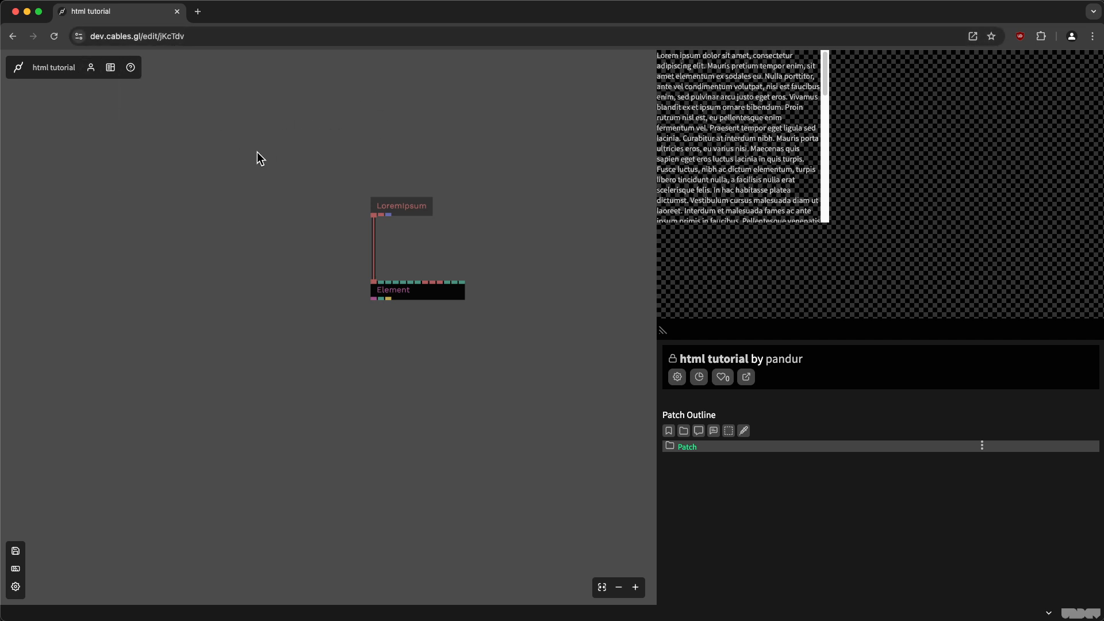
mouse_move(356, 153)
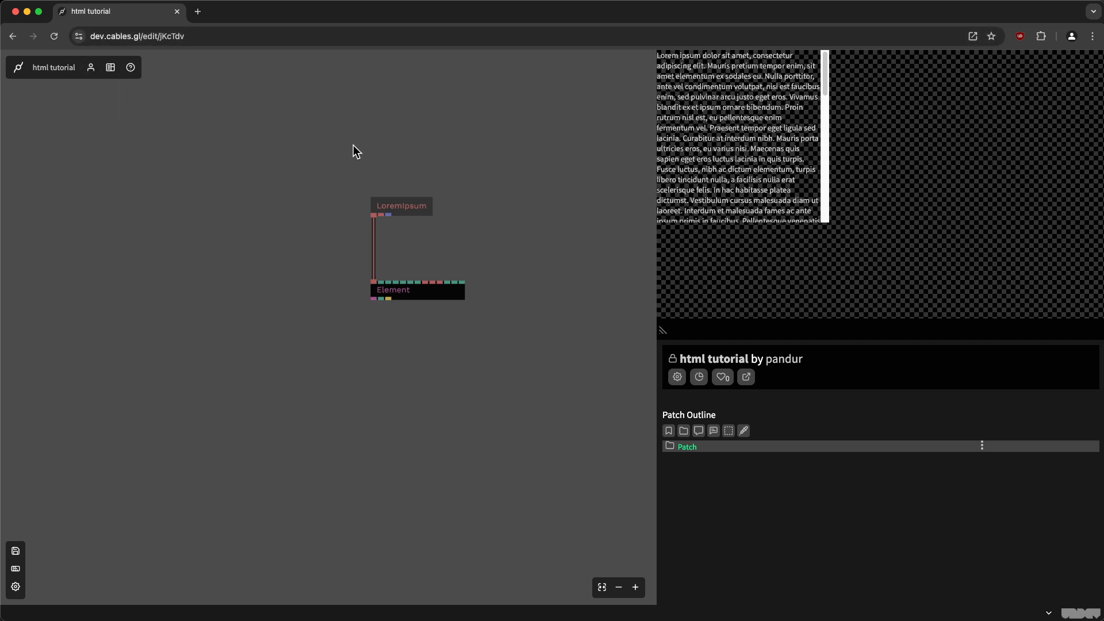
mouse_move(395, 299)
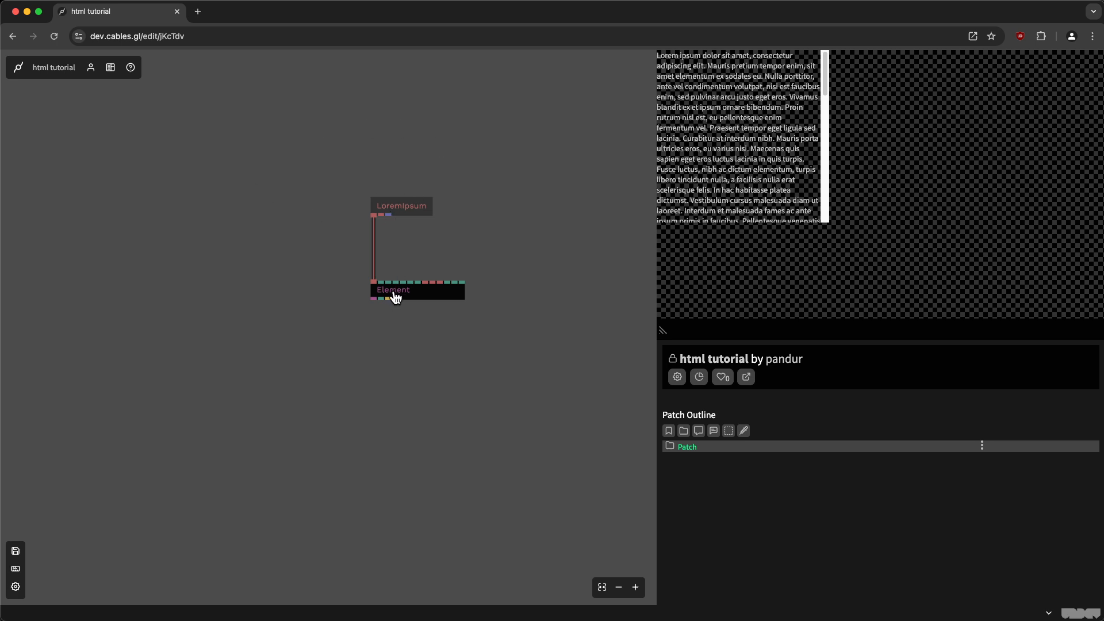
mouse_move(378, 304)
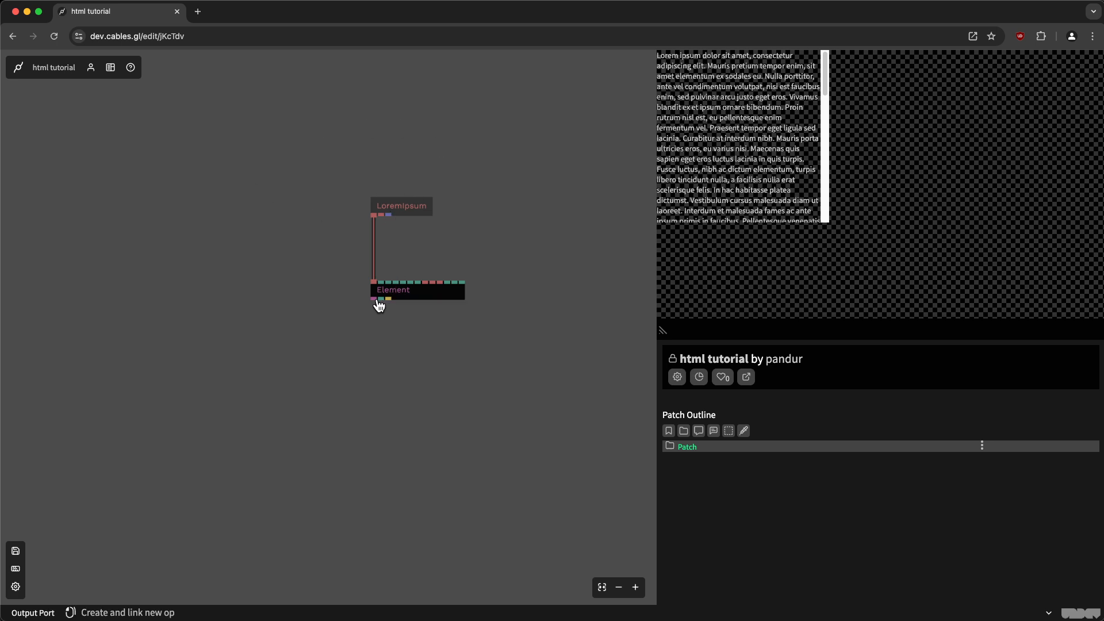
mouse_move(375, 299)
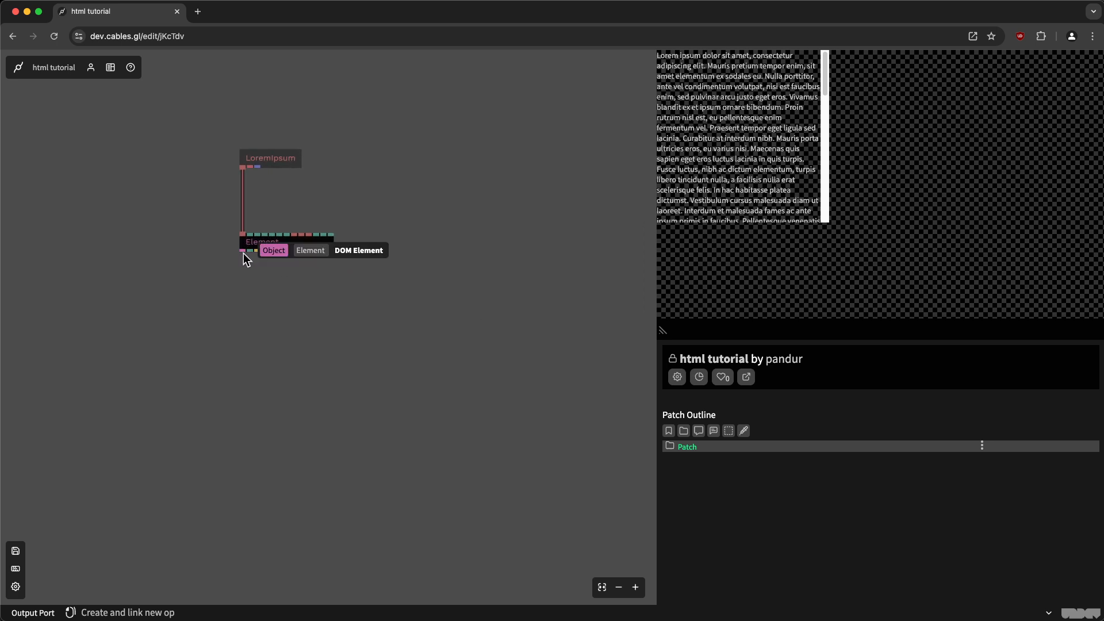
Delete the background-image ops and attach ElementCssTransform to the Element's output
type("trn")
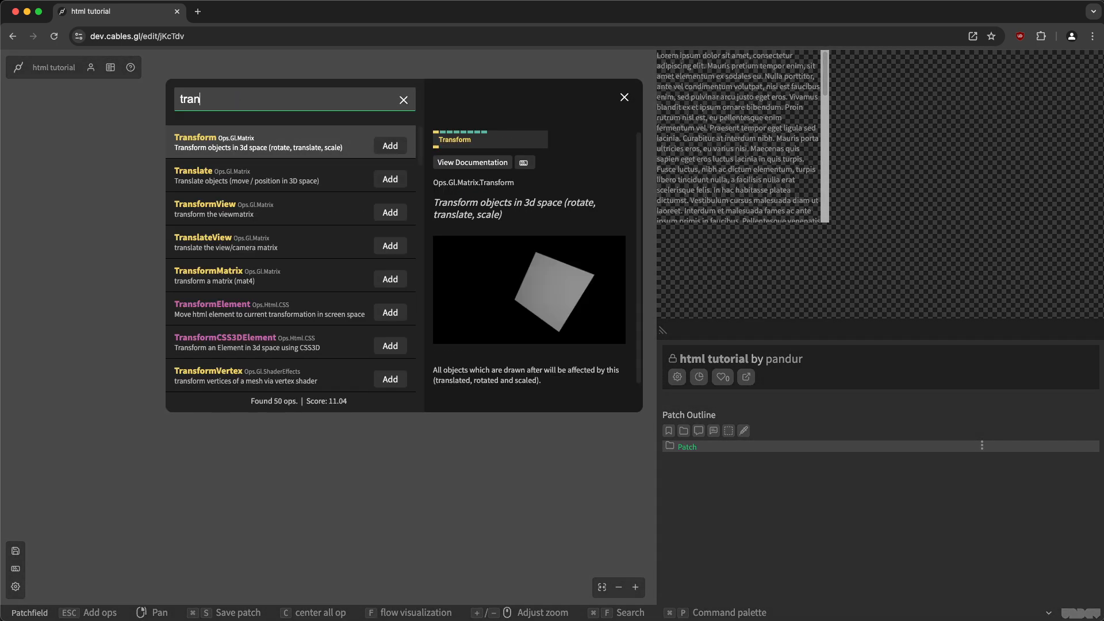
type("elementcss")
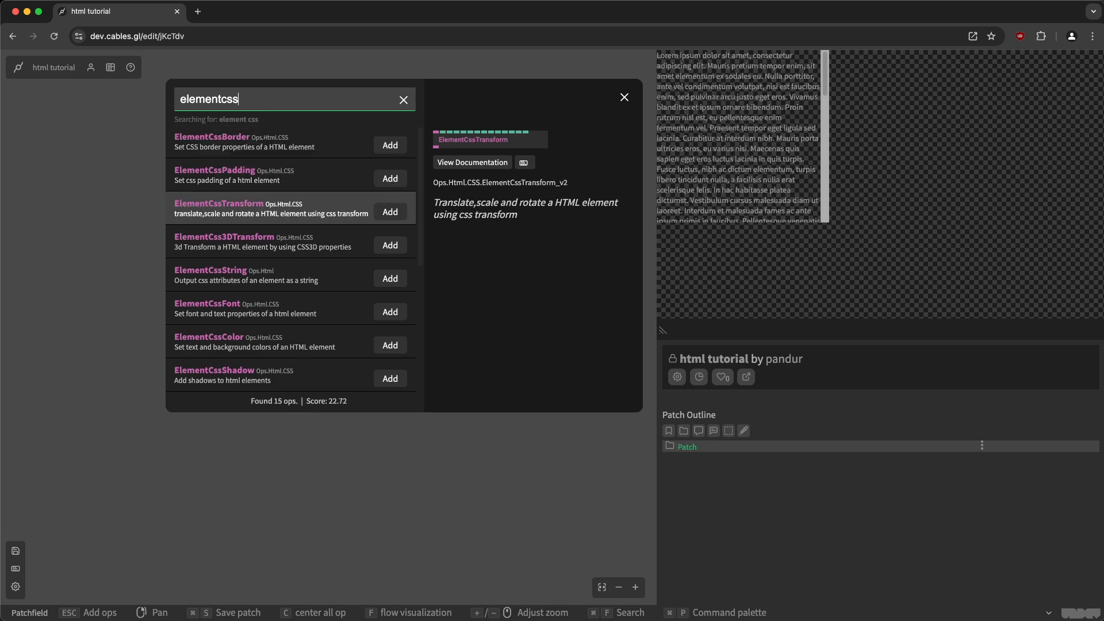
left_click(390, 212)
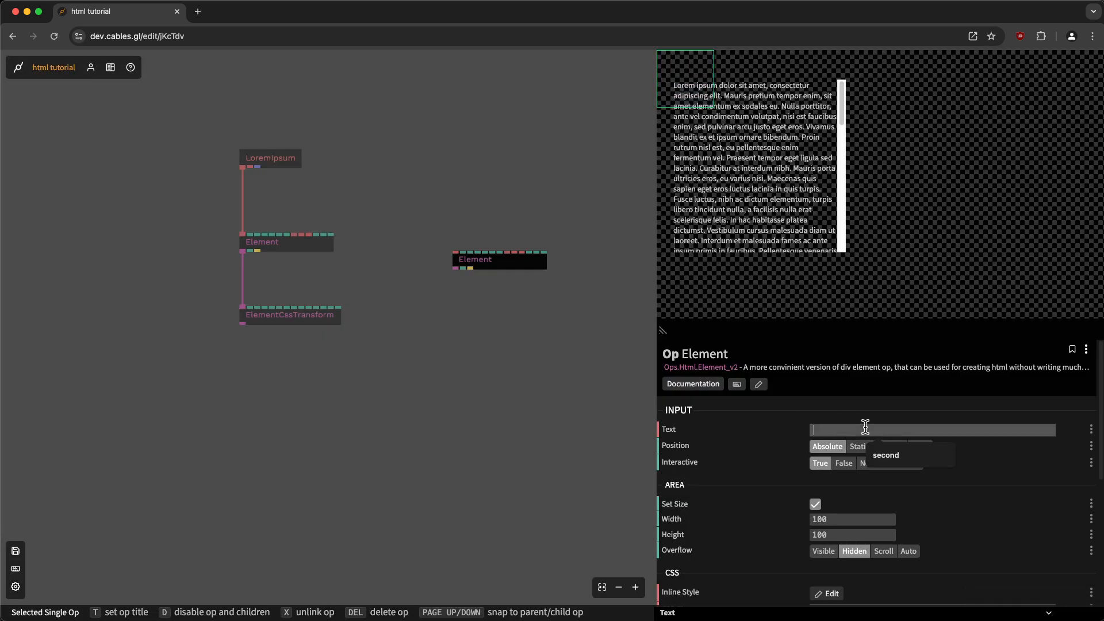
Add a second Element reading 'second' with a pink ElementCssColor background
type("second")
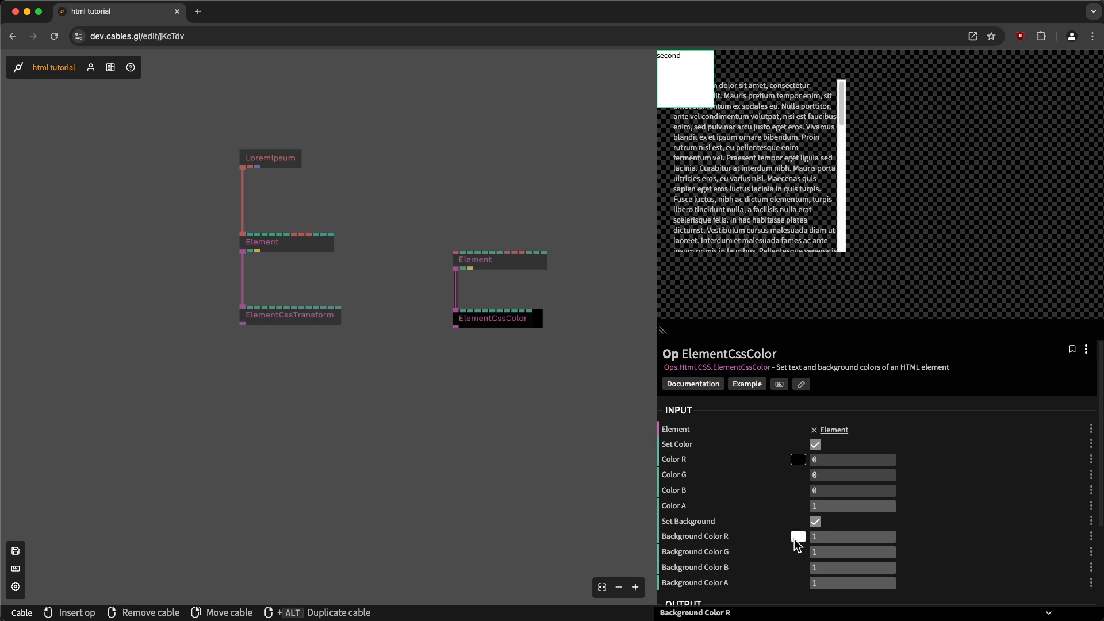
left_click(797, 537)
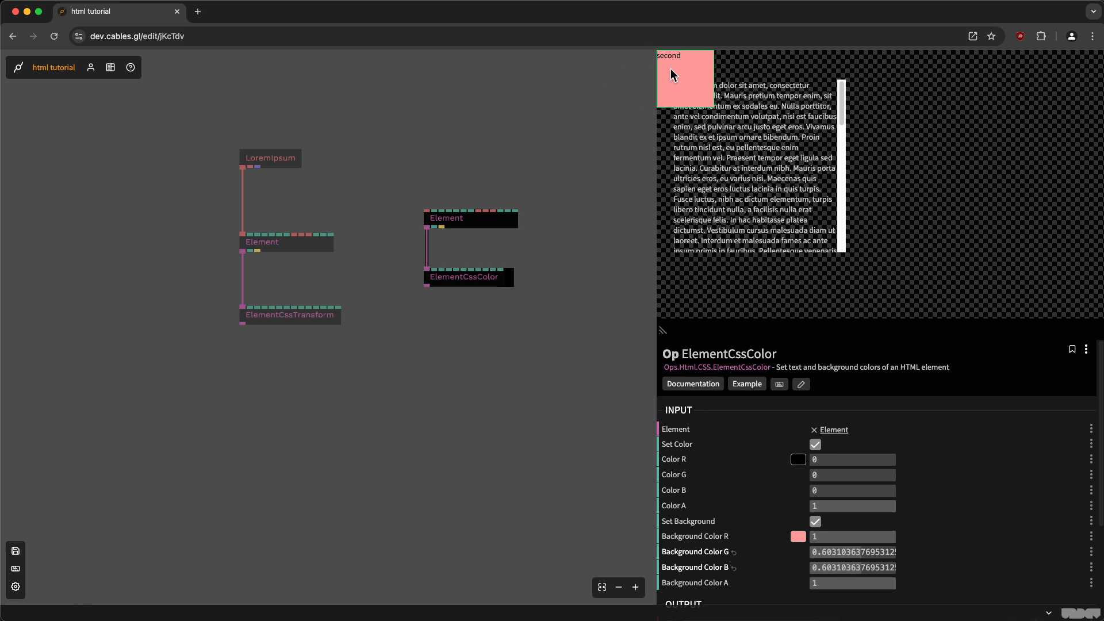
mouse_move(244, 328)
type("align")
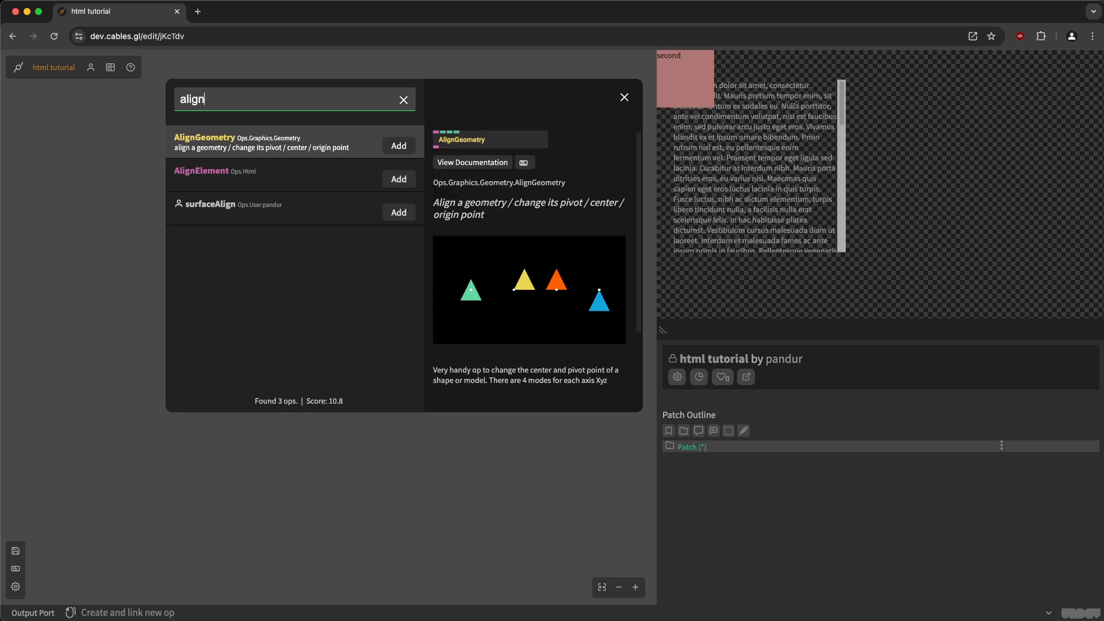
Add AlignElement taking the transformed text element and the pink box
left_click(399, 179)
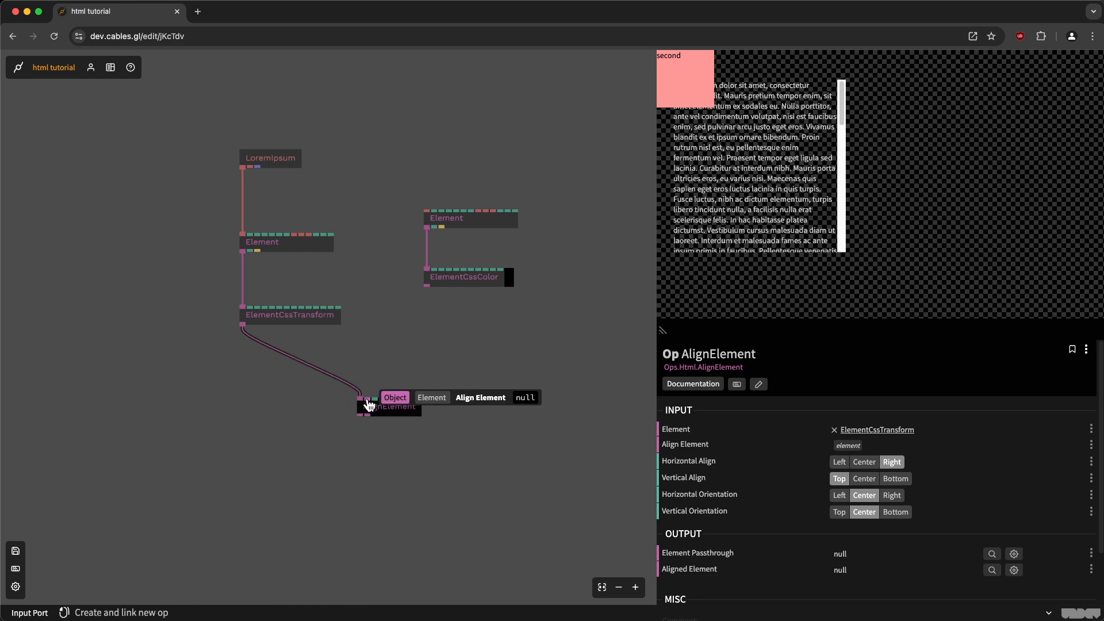
left_click_drag(364, 397, 469, 282)
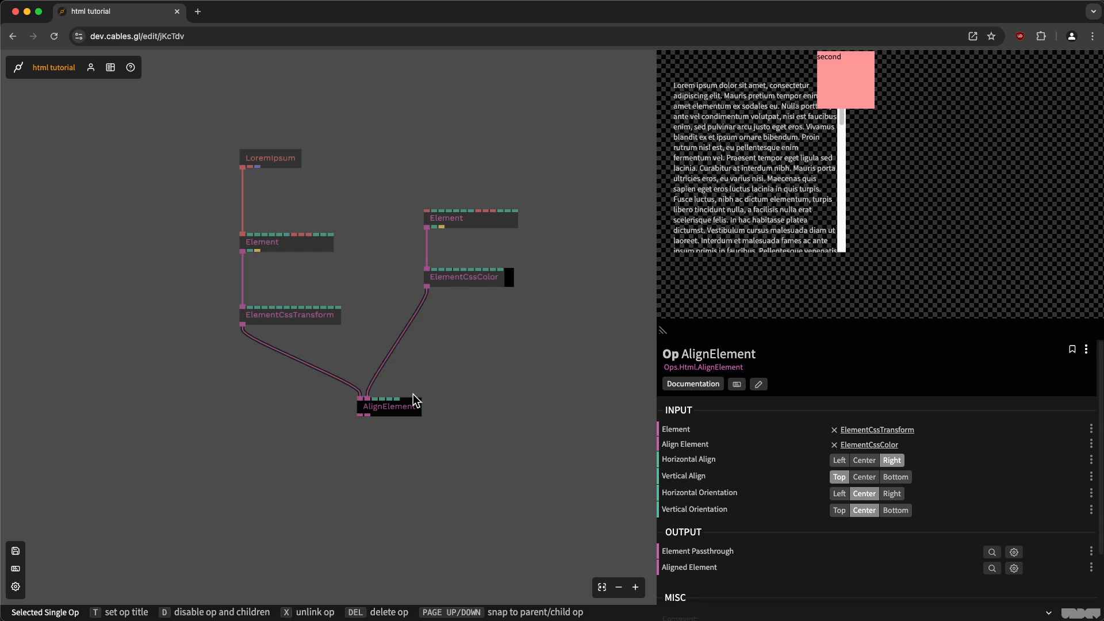
mouse_move(380, 416)
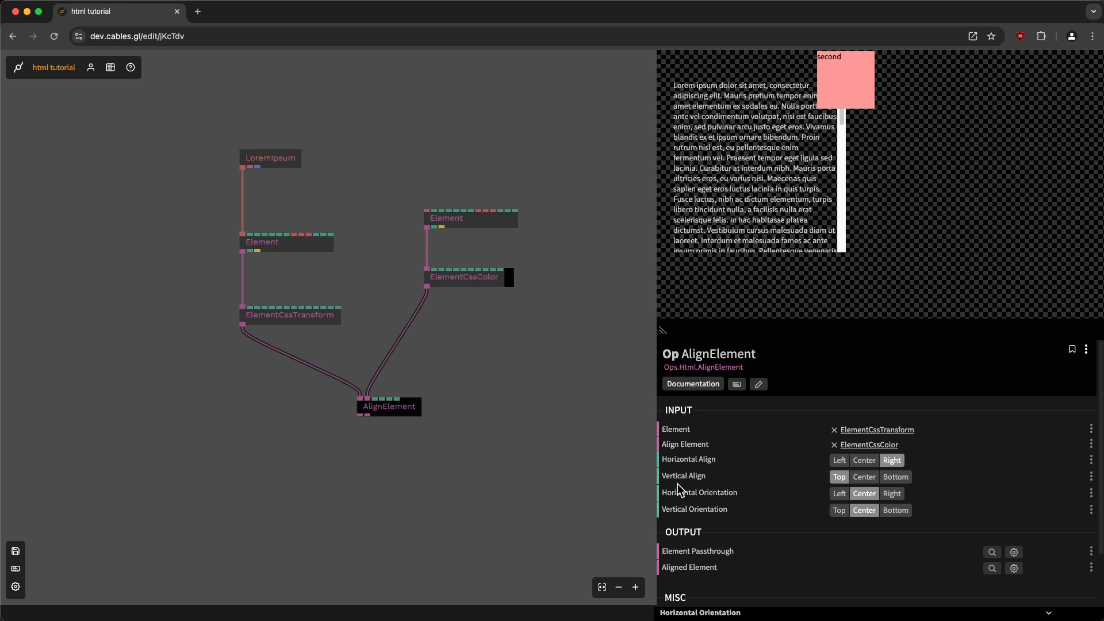
Try bottom, middle, left and top alignment options for the pink box against the text
left_click(839, 460)
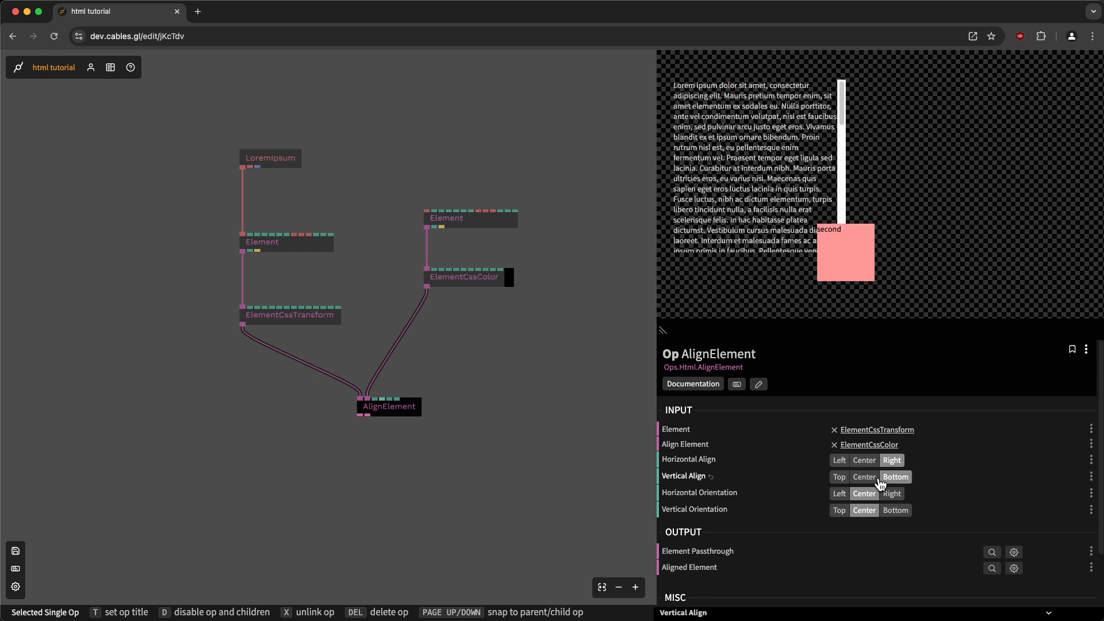
left_click(864, 477)
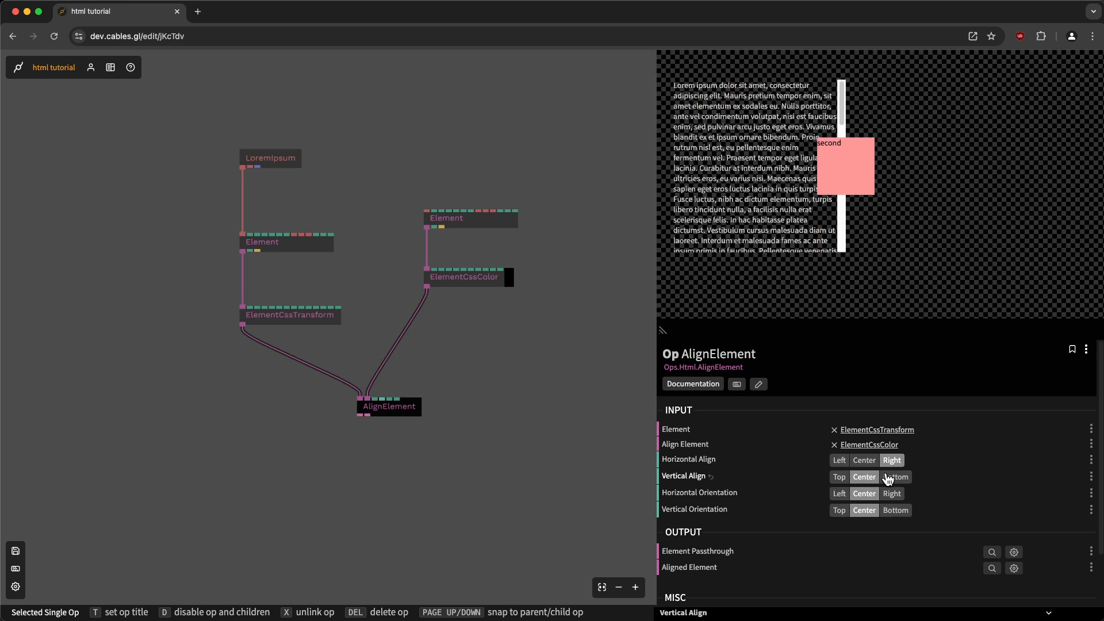
left_click(896, 477)
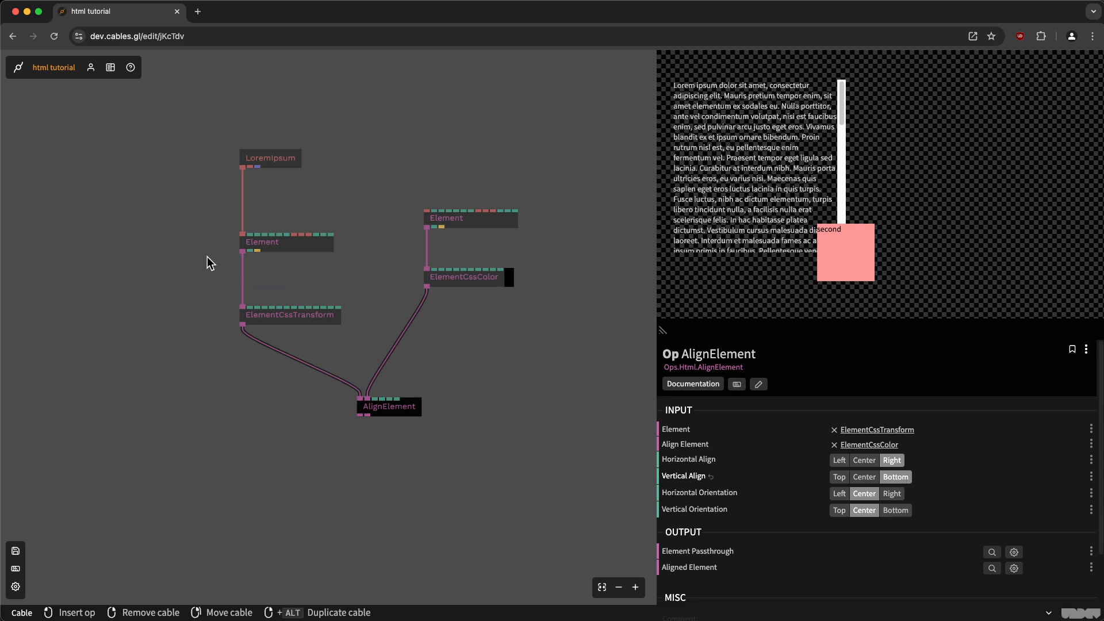
mouse_move(827, 243)
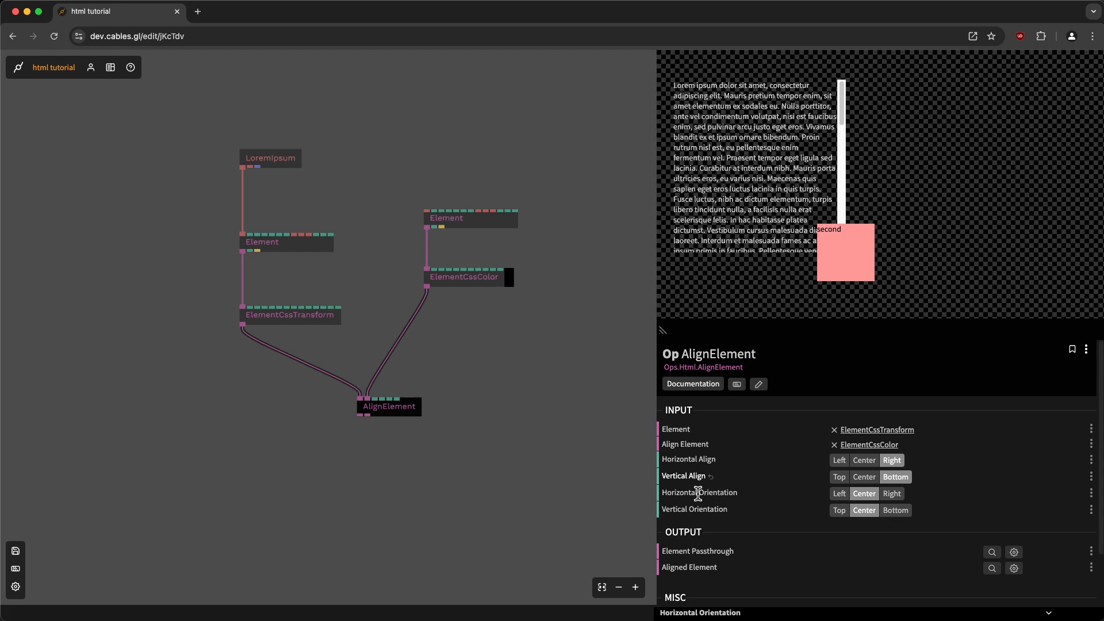
mouse_move(702, 509)
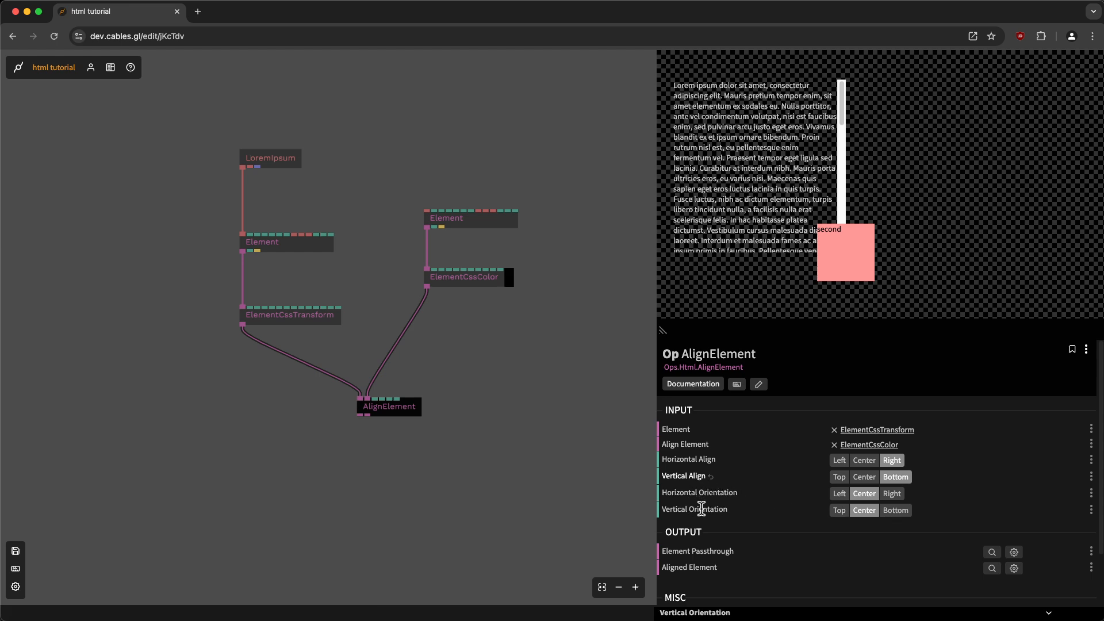
left_click(839, 494)
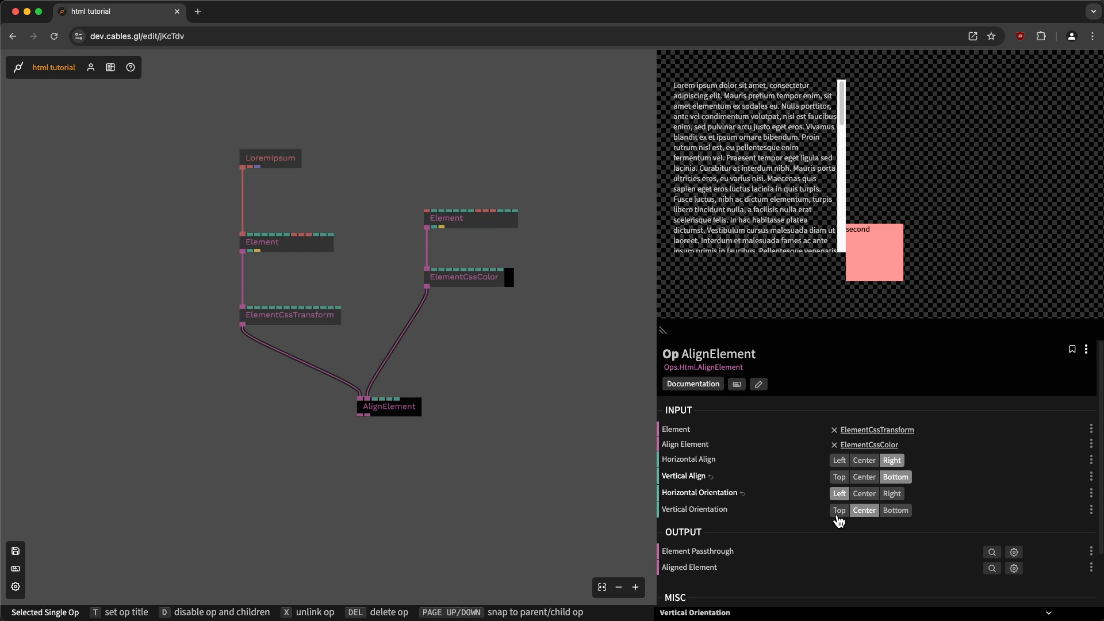
left_click(840, 510)
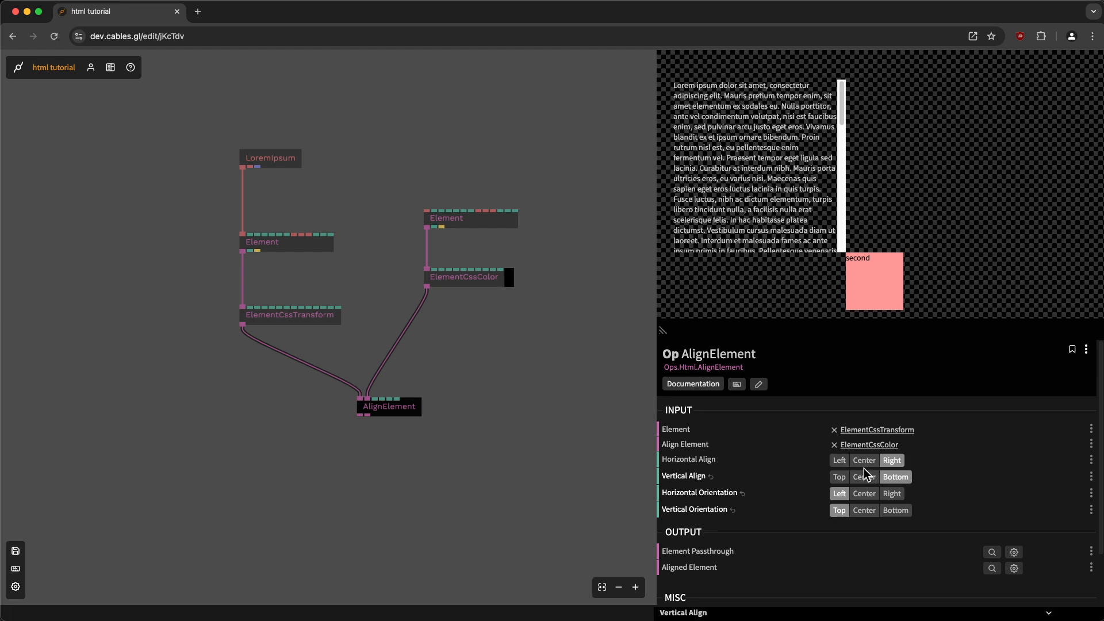
left_click(864, 477)
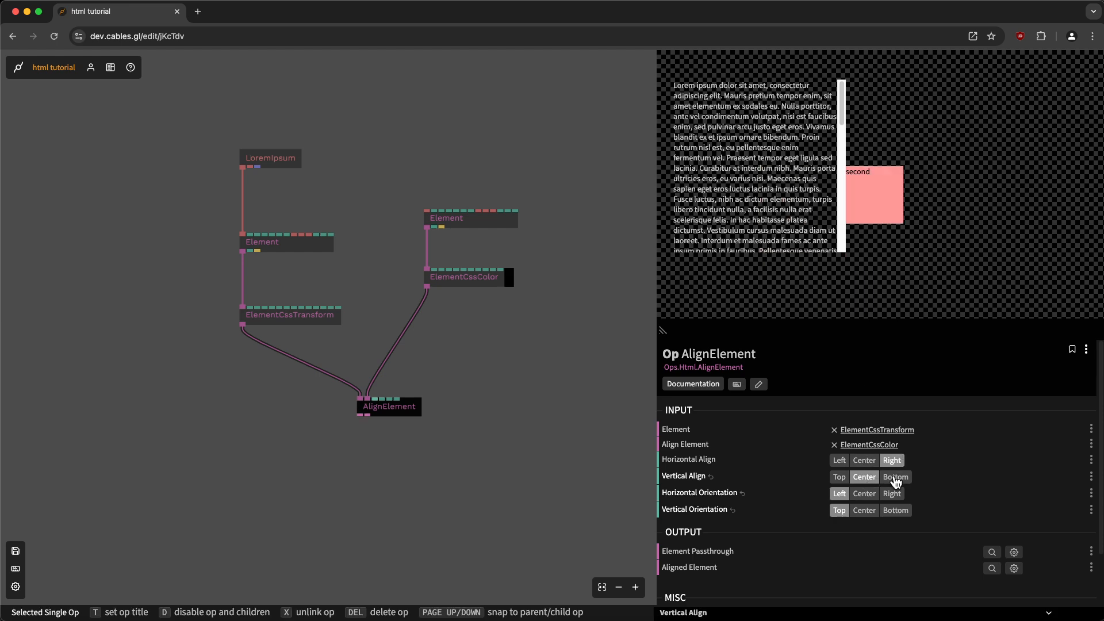
left_click(896, 477)
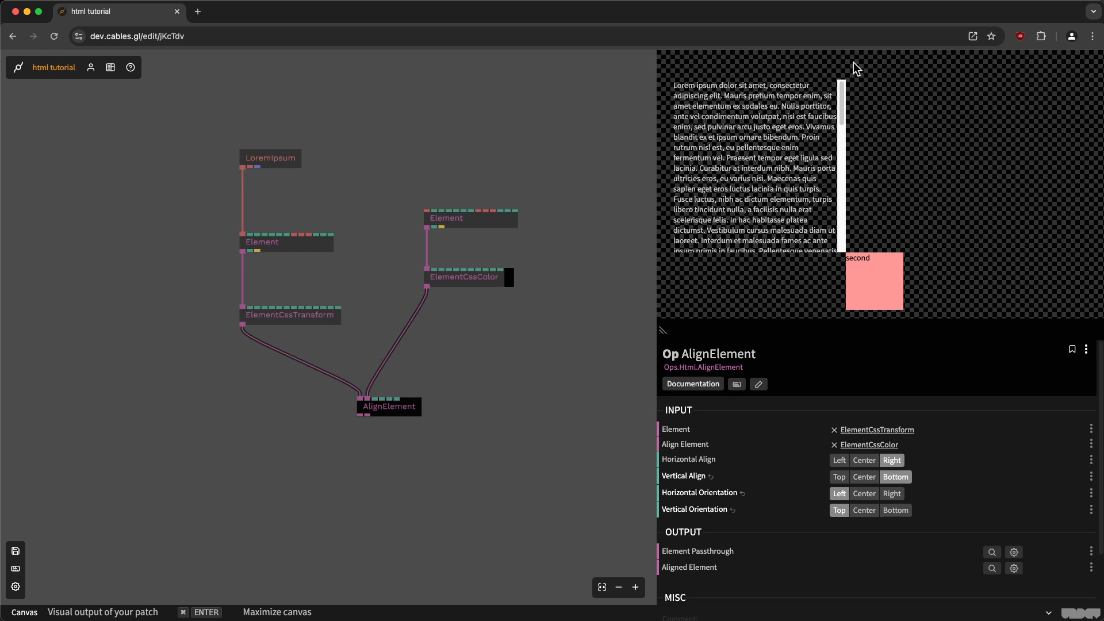
mouse_move(675, 244)
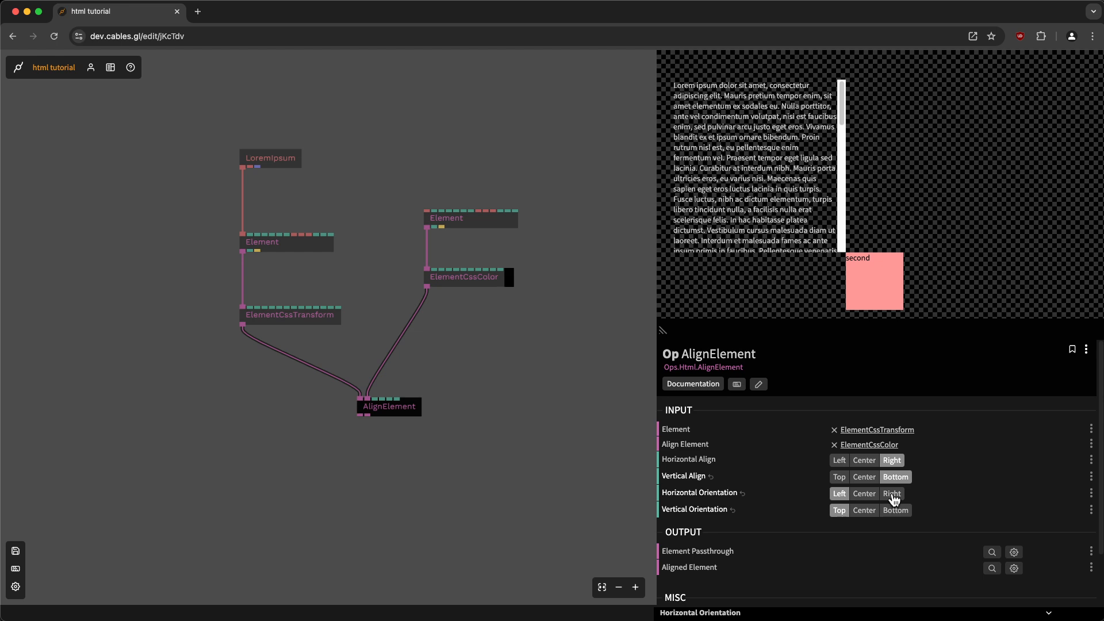
Try right, left, top and horizontal-center anchors, leaving the pink box over the block's middle
left_click(896, 510)
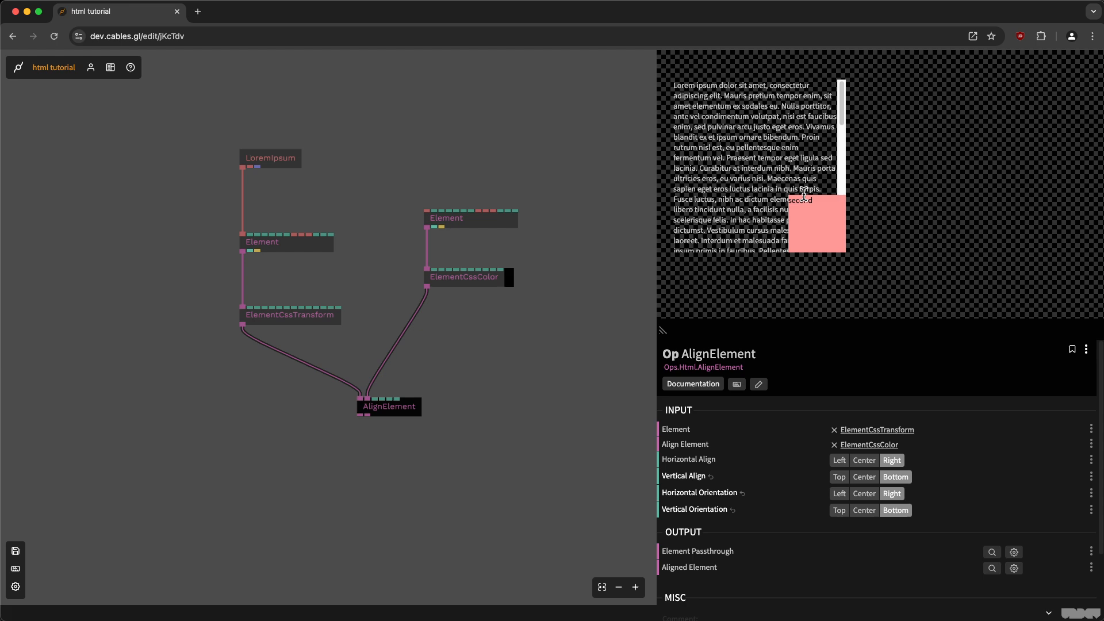
left_click(839, 460)
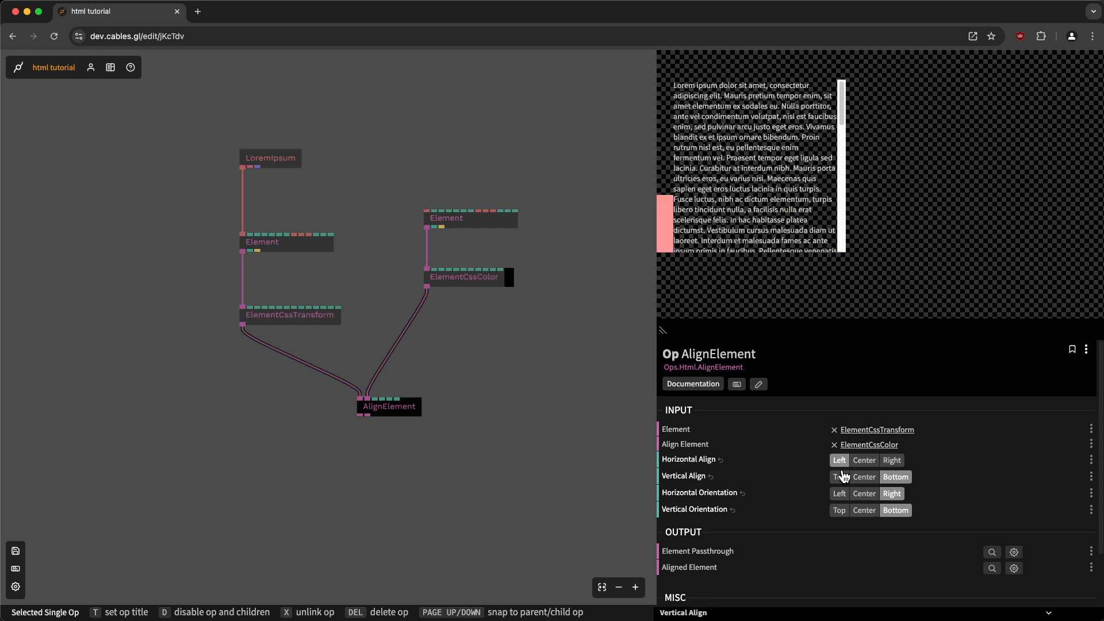
left_click(839, 477)
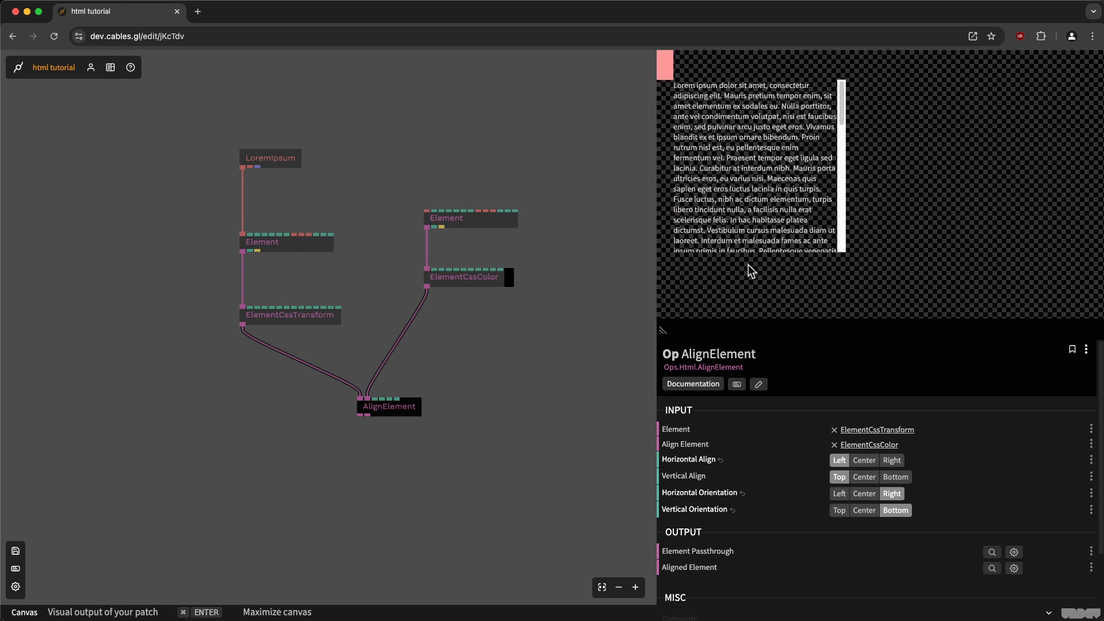
left_click(839, 494)
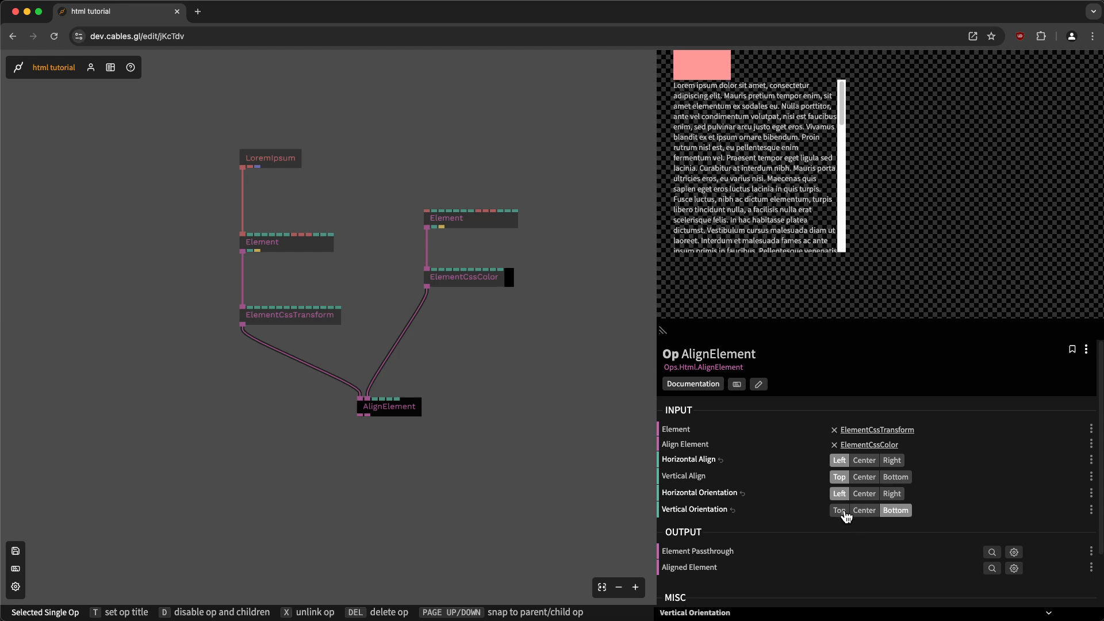
left_click(839, 510)
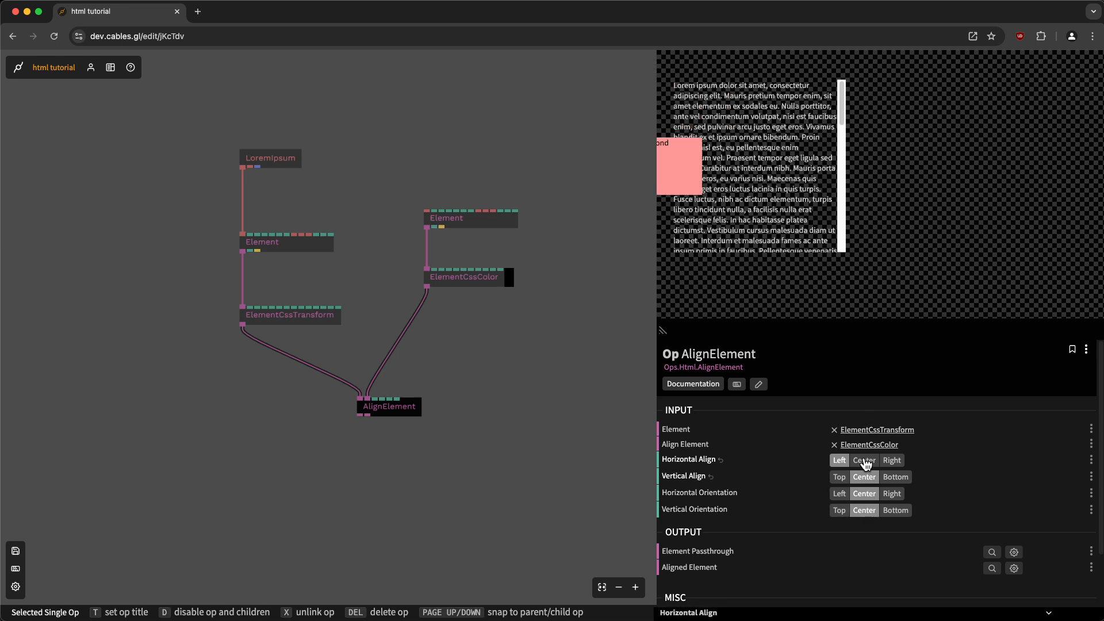
left_click(864, 461)
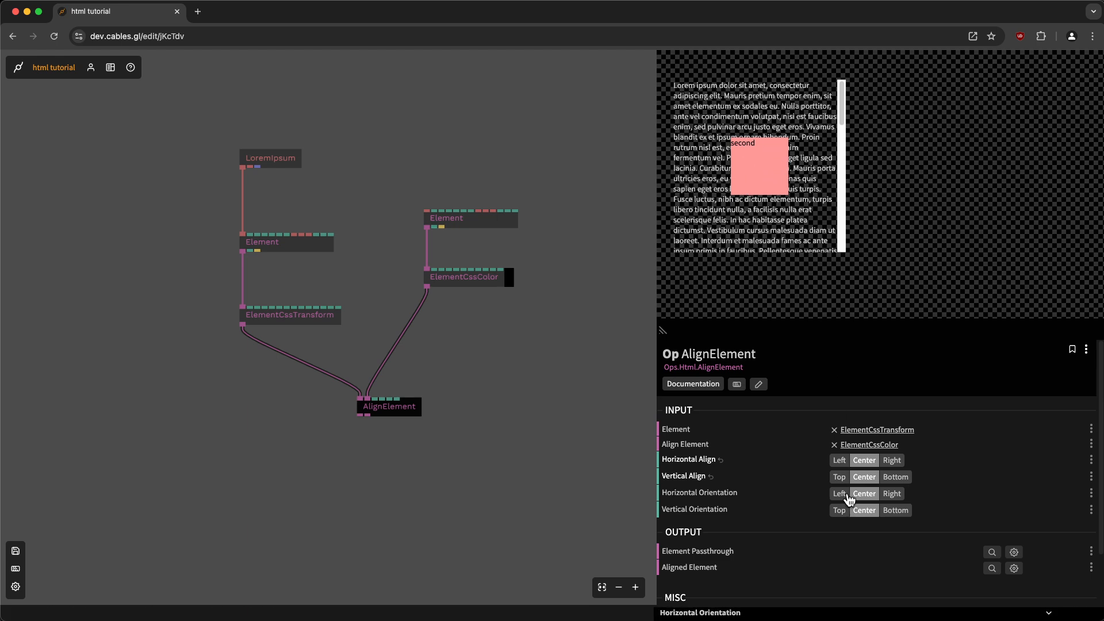
left_click(839, 494)
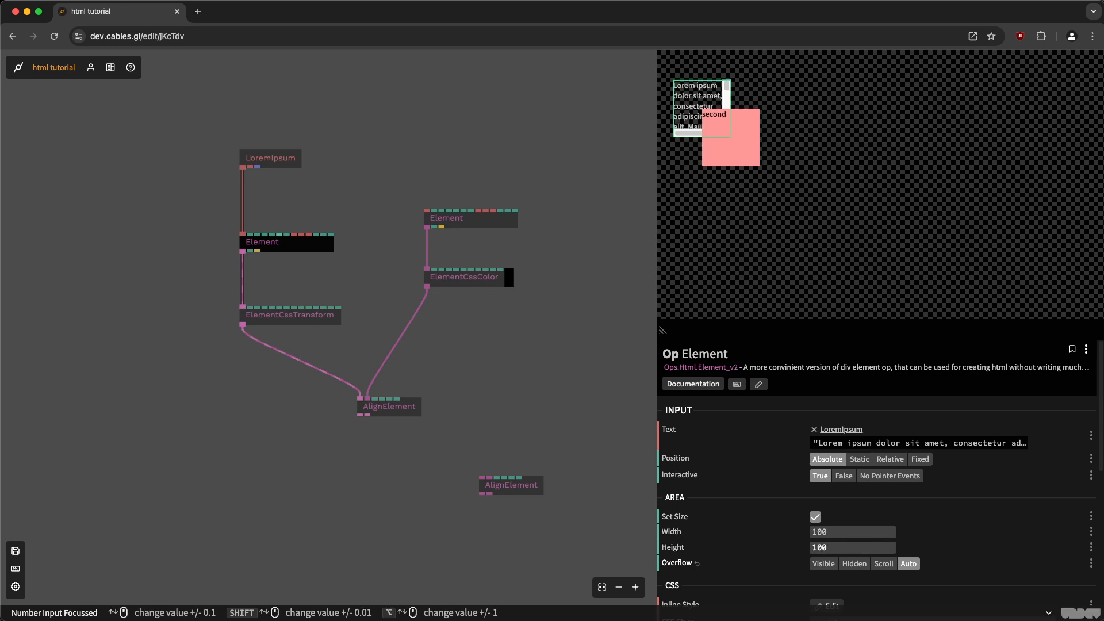
Place the pink box right of the 100×100 text block with top edges aligned
left_click(389, 406)
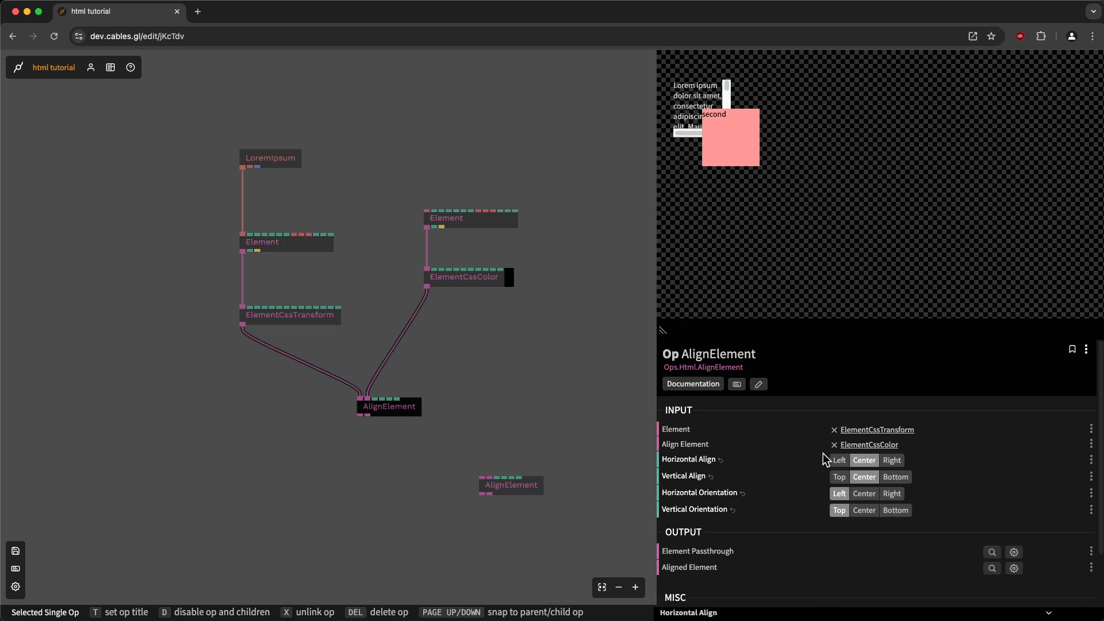
left_click(892, 460)
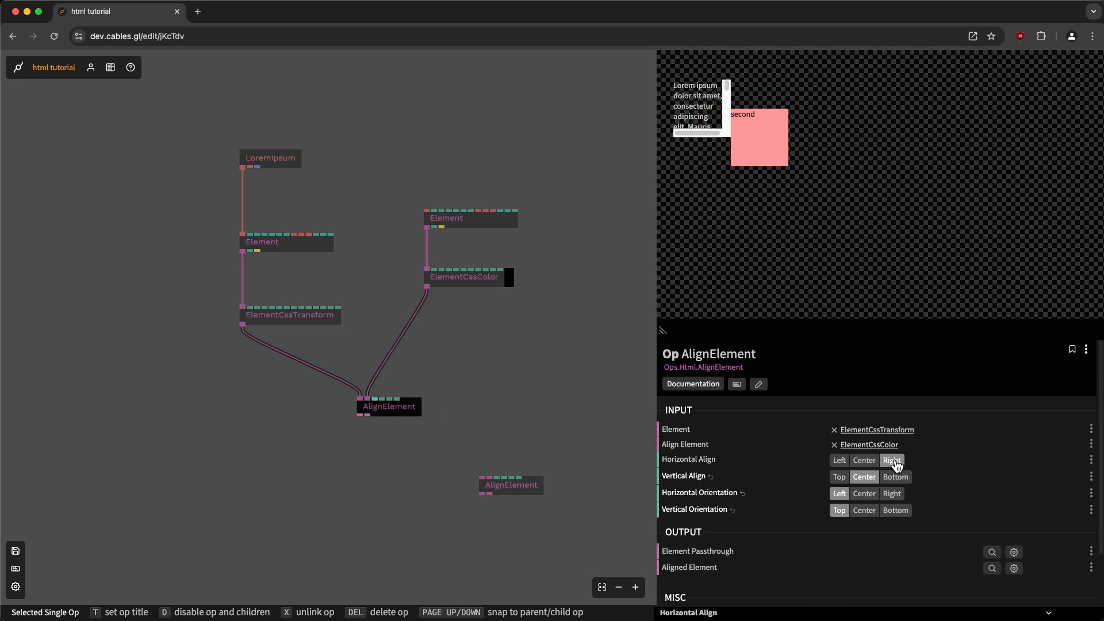
left_click(839, 477)
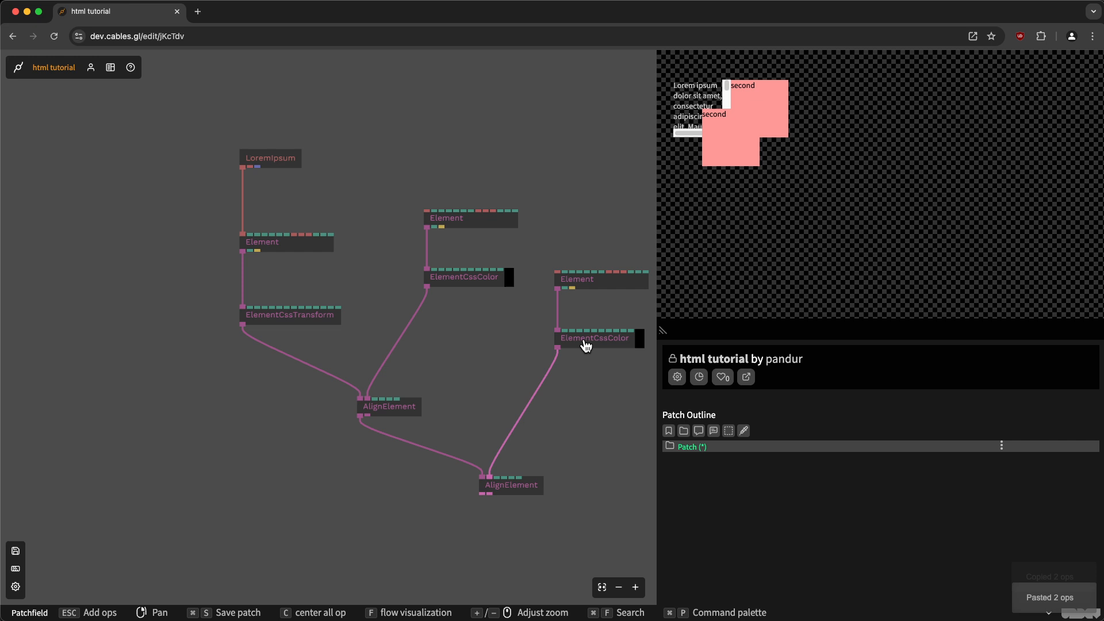
Make the copied box blue and align it to the pink box's right, tops matched
left_click(593, 339)
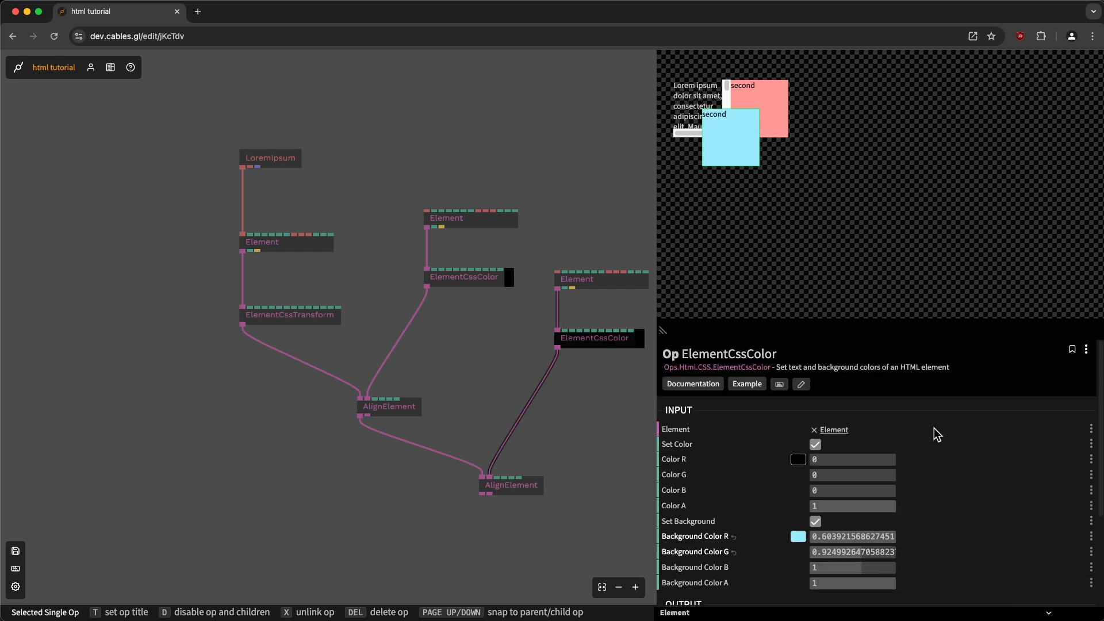
left_click(511, 486)
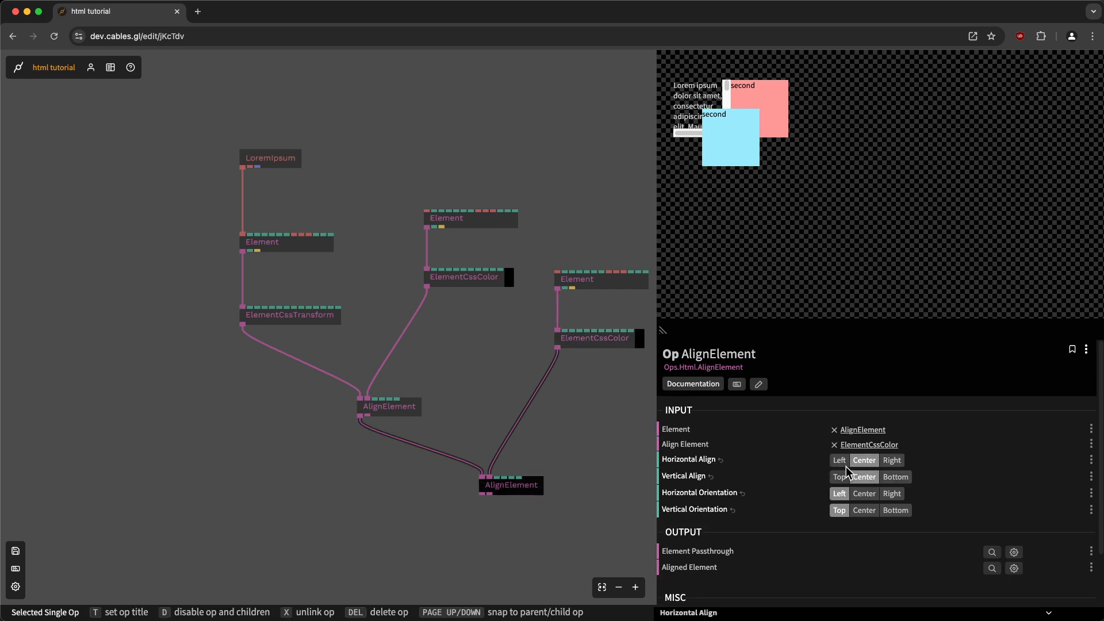
left_click(839, 461)
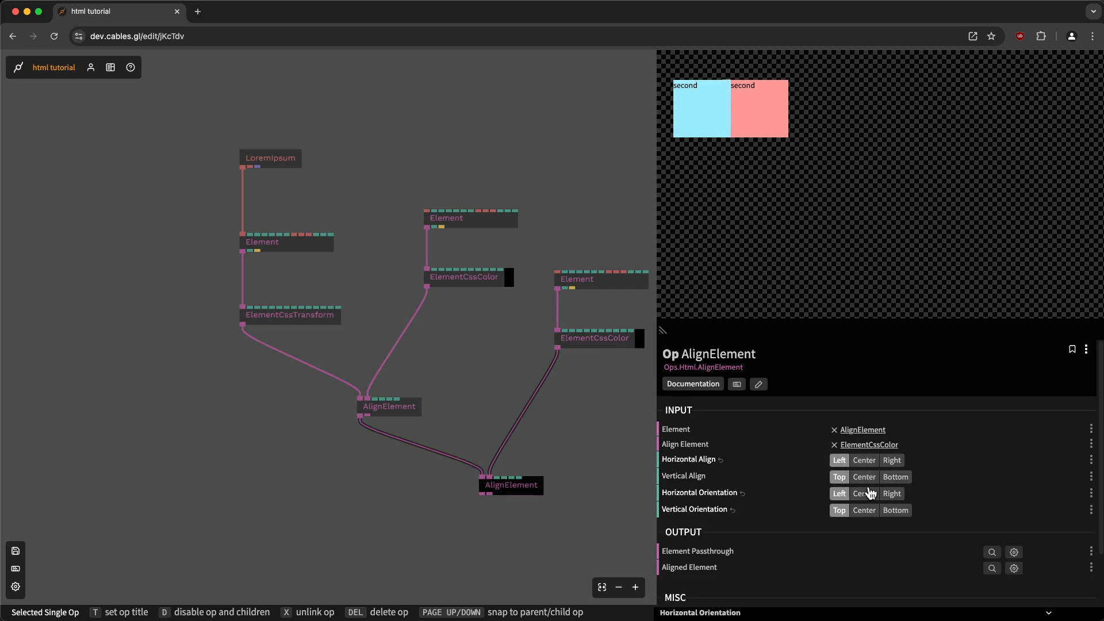
mouse_move(360, 421)
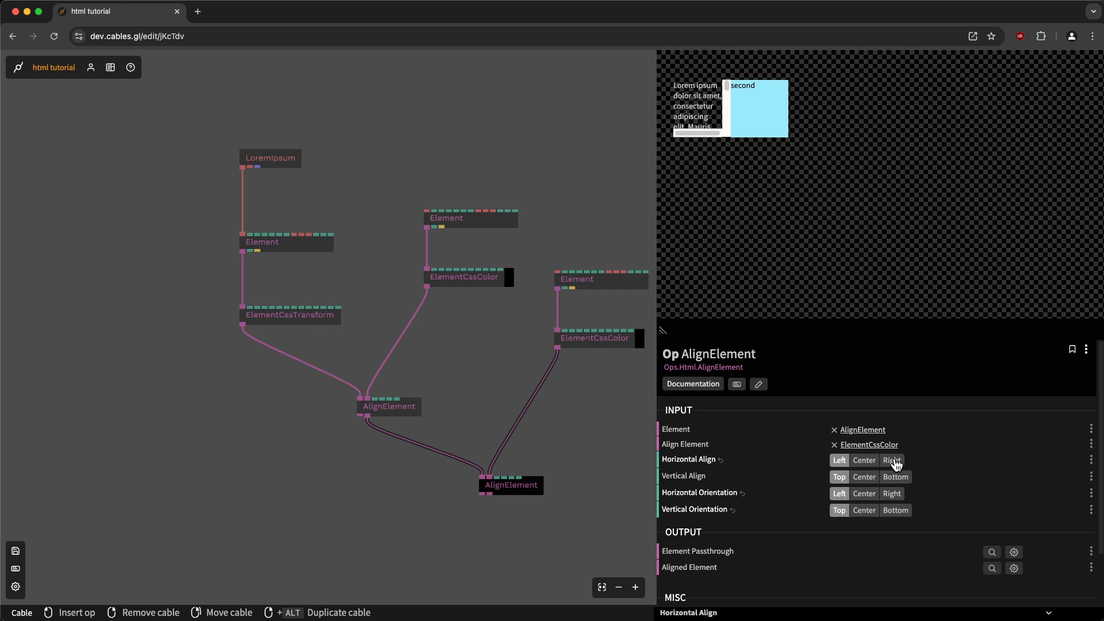
left_click(892, 461)
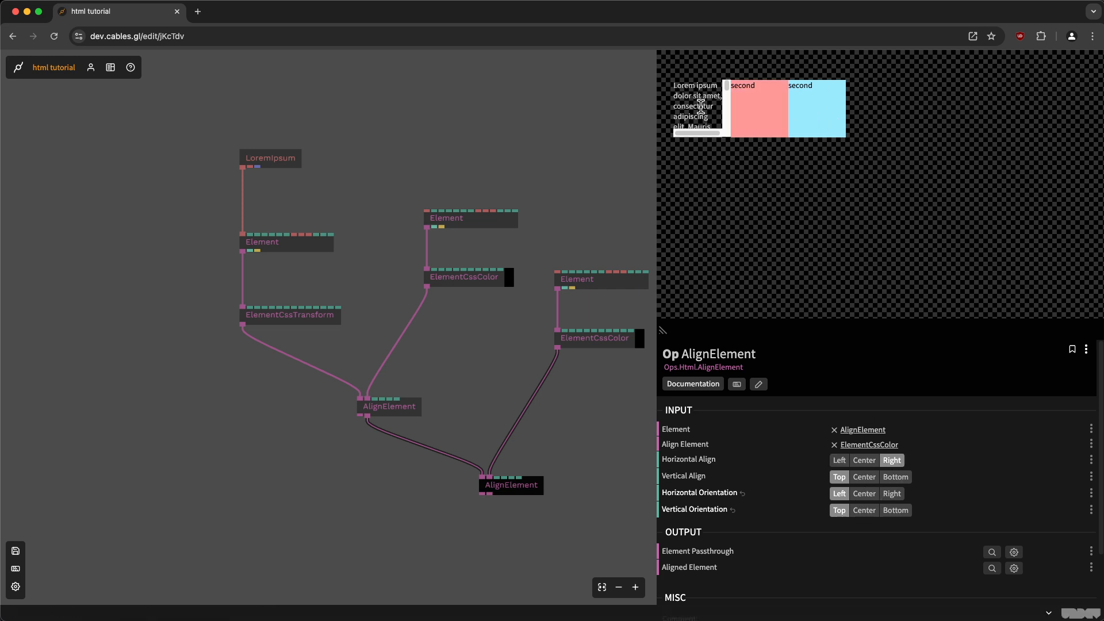
mouse_move(590, 256)
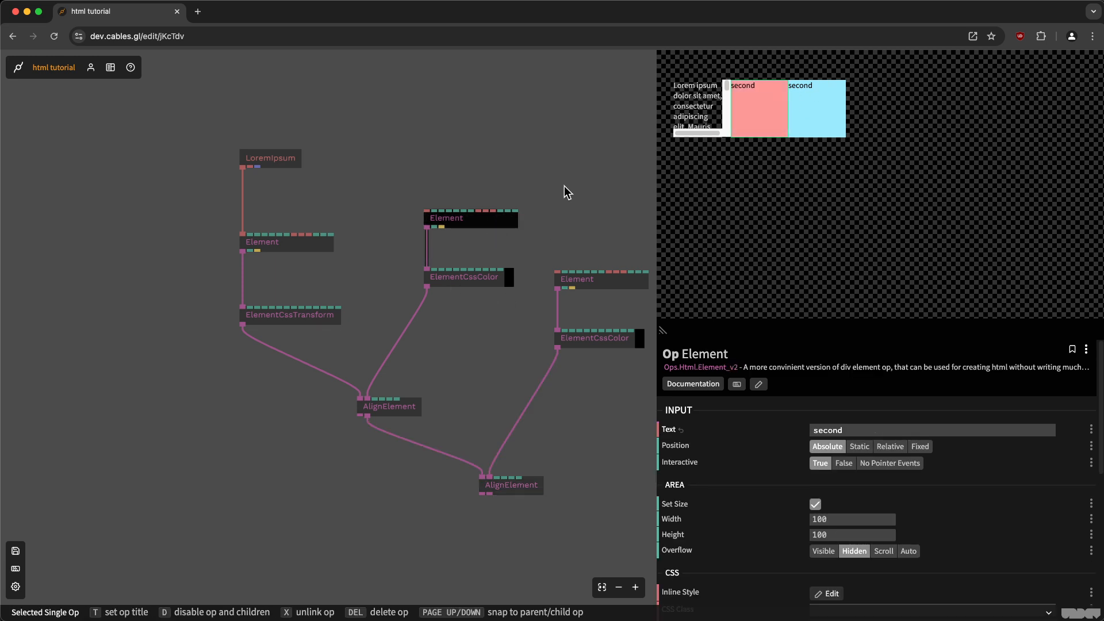
Relabel the blue box 'third', widen the pink box, and shift the text block sideways
left_click_drag(853, 519, 881, 519)
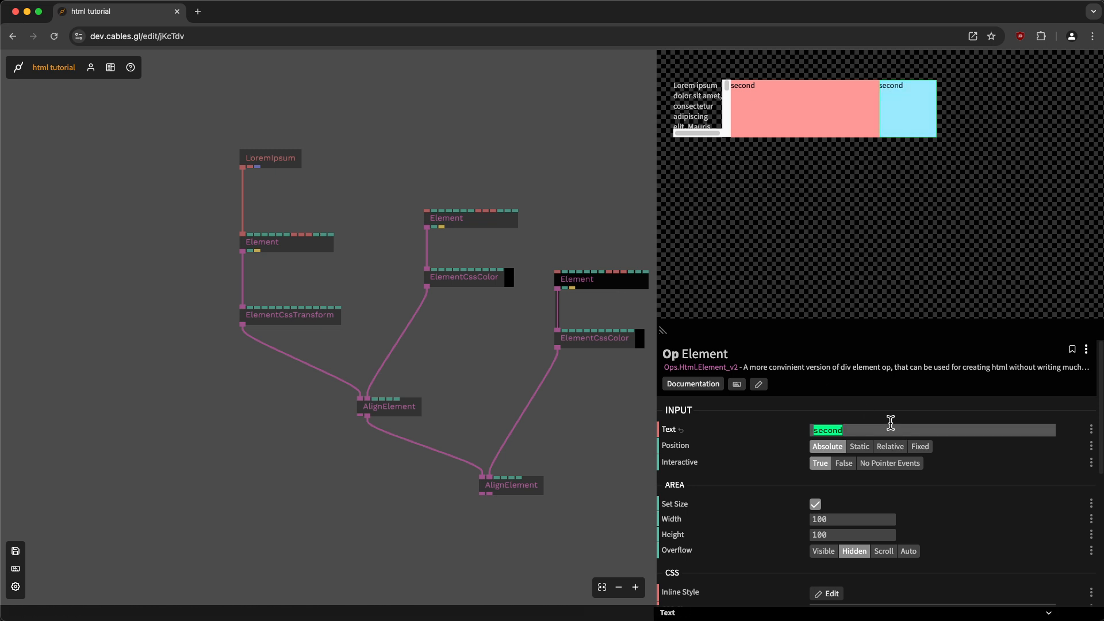
type("third")
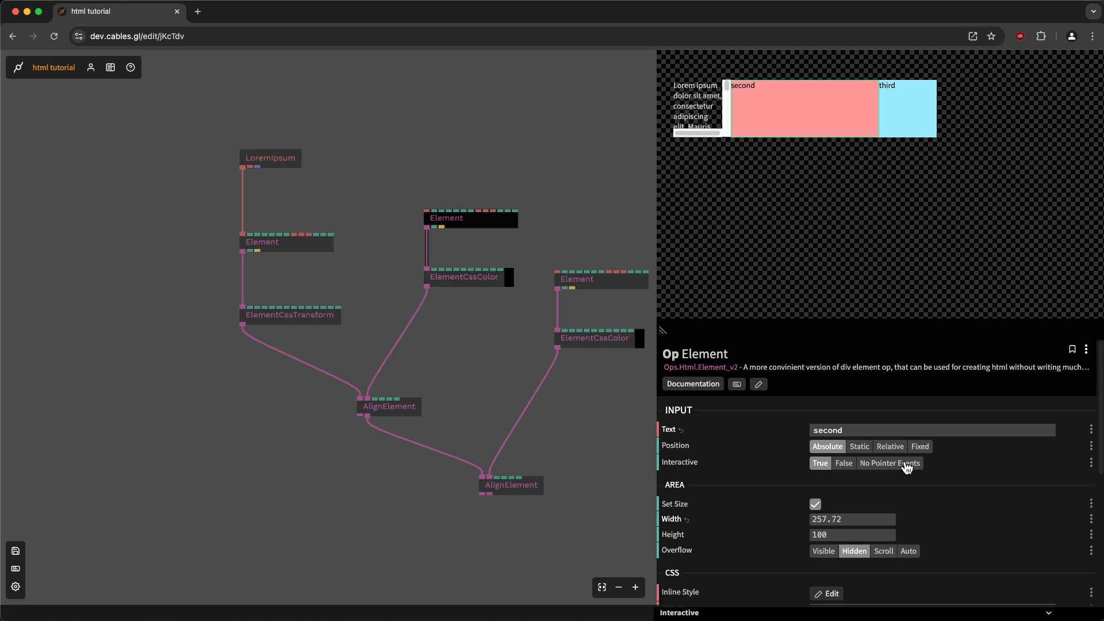
left_click_drag(852, 519, 831, 518)
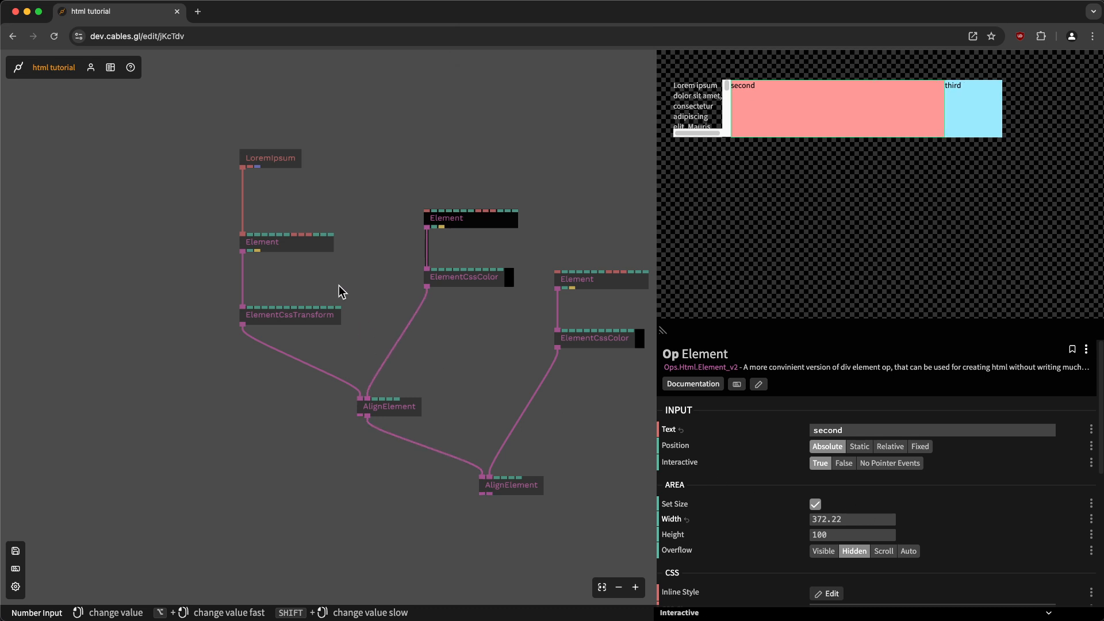
left_click(289, 316)
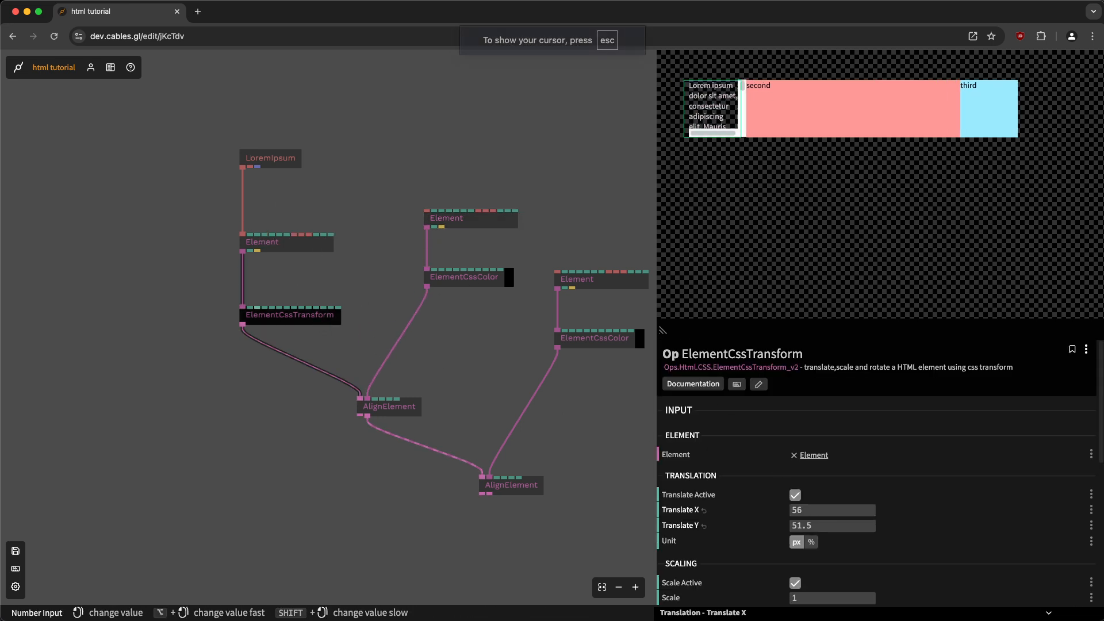